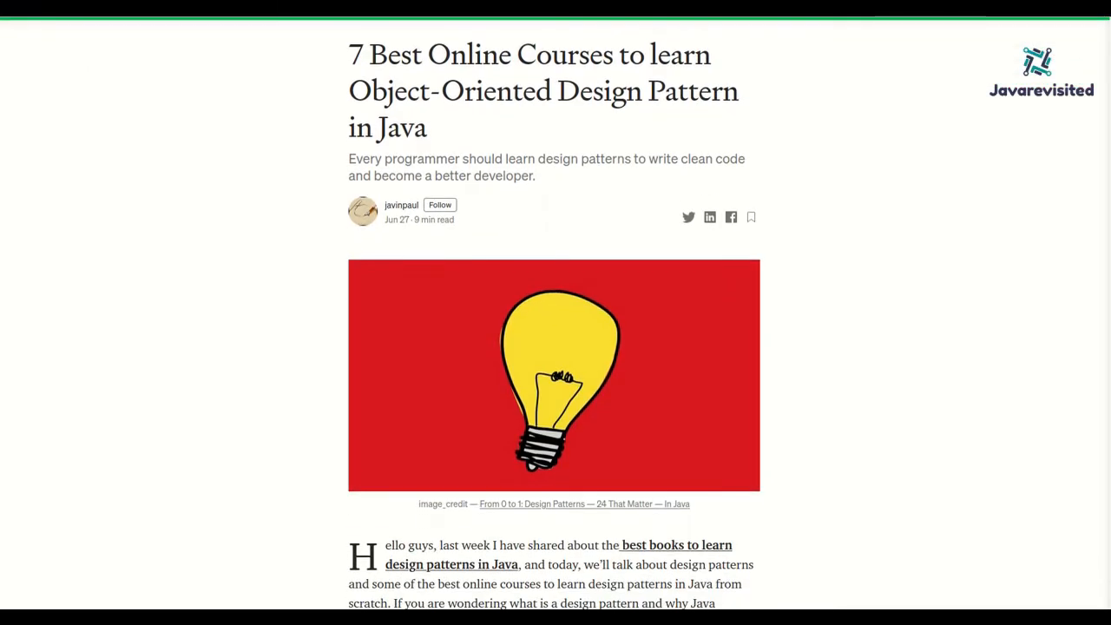
# - Read the Javarevisited article from its title down through the introduction paragraphs
pyautogui.scroll(-3)
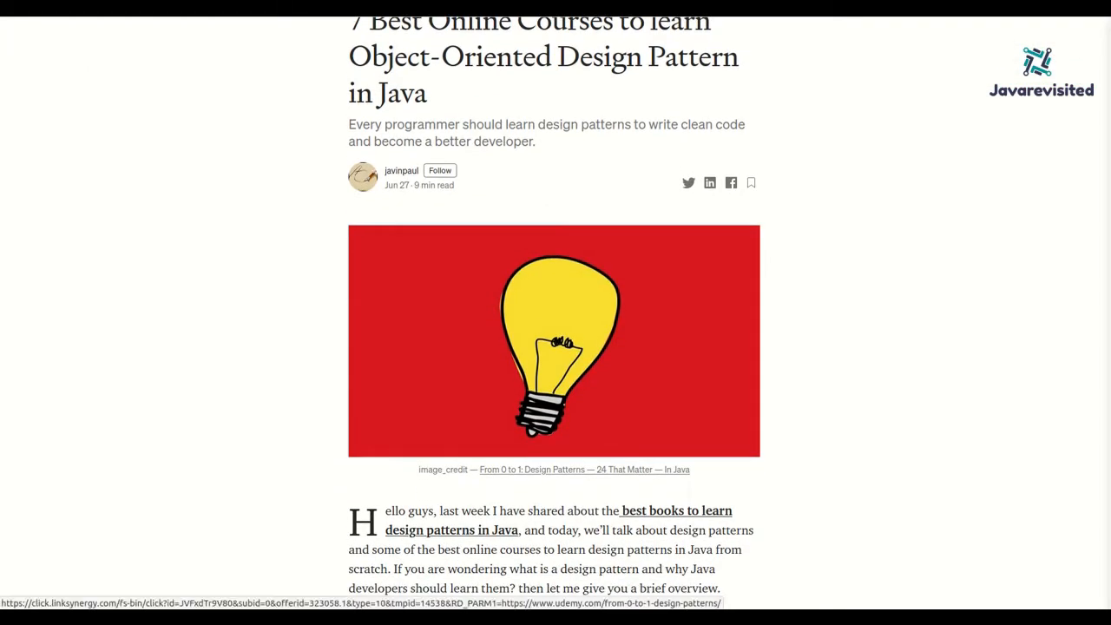
pyautogui.scroll(-3)
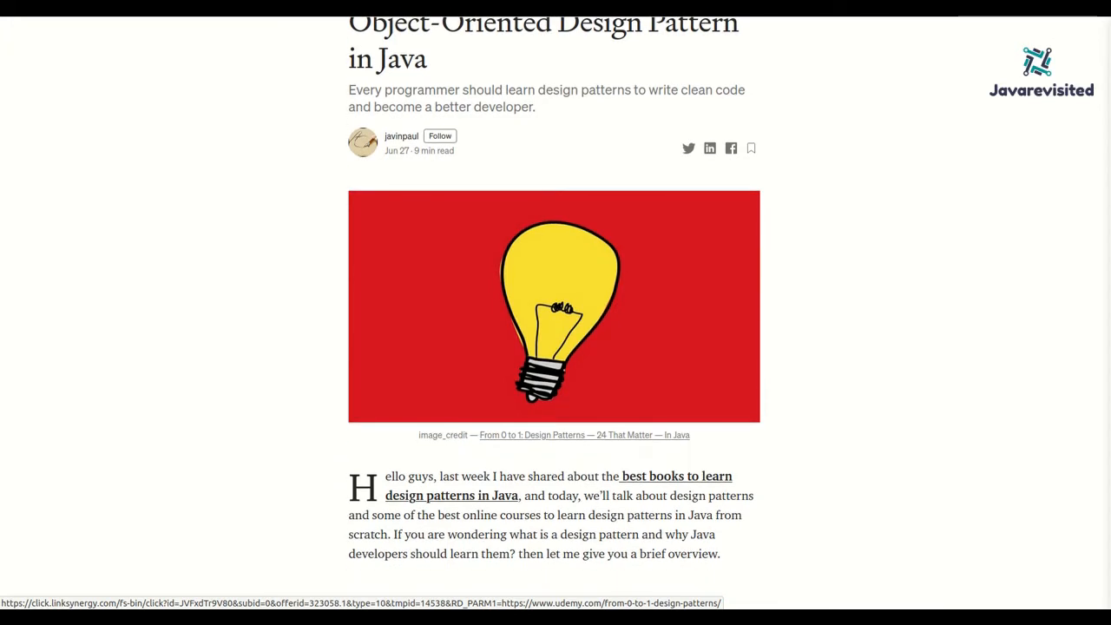
pyautogui.scroll(-3)
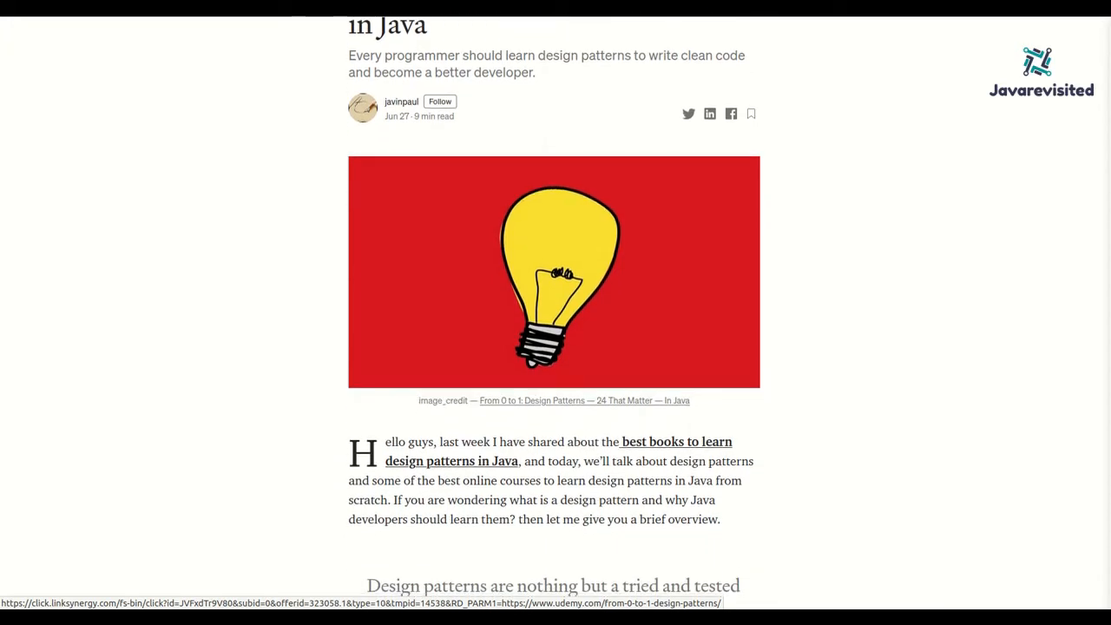
pyautogui.scroll(-3)
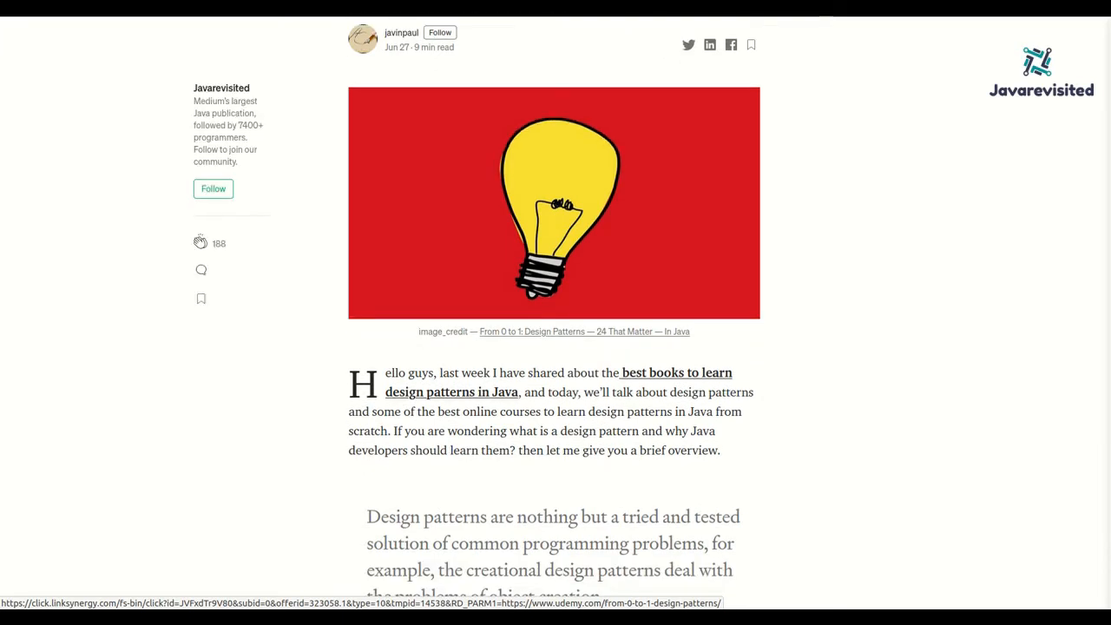
pyautogui.scroll(-3)
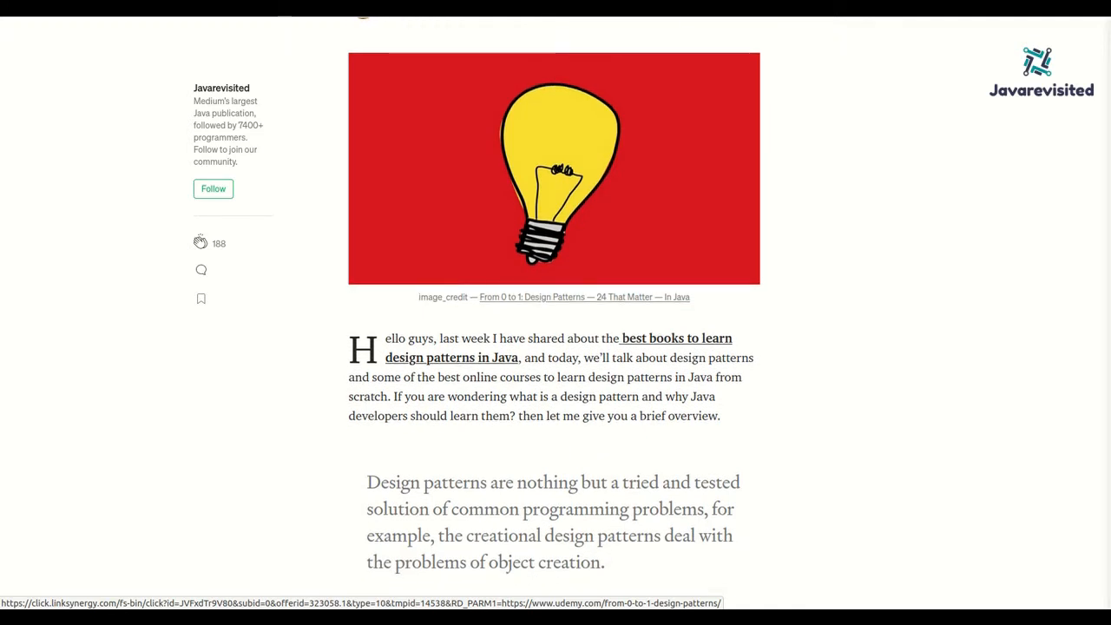
pyautogui.scroll(-3)
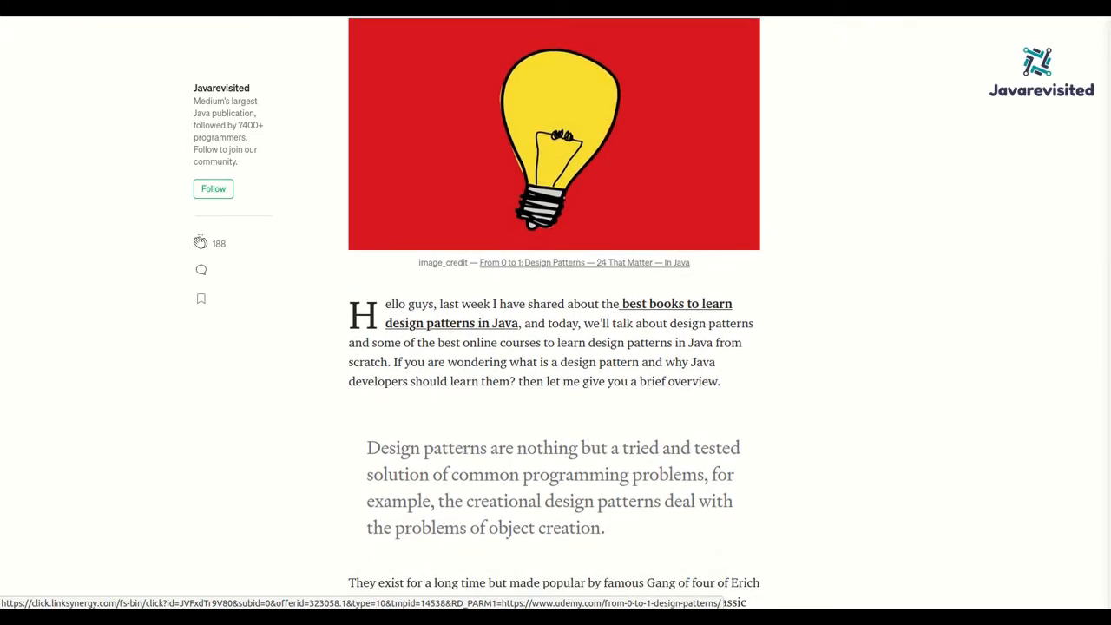
pyautogui.scroll(-3)
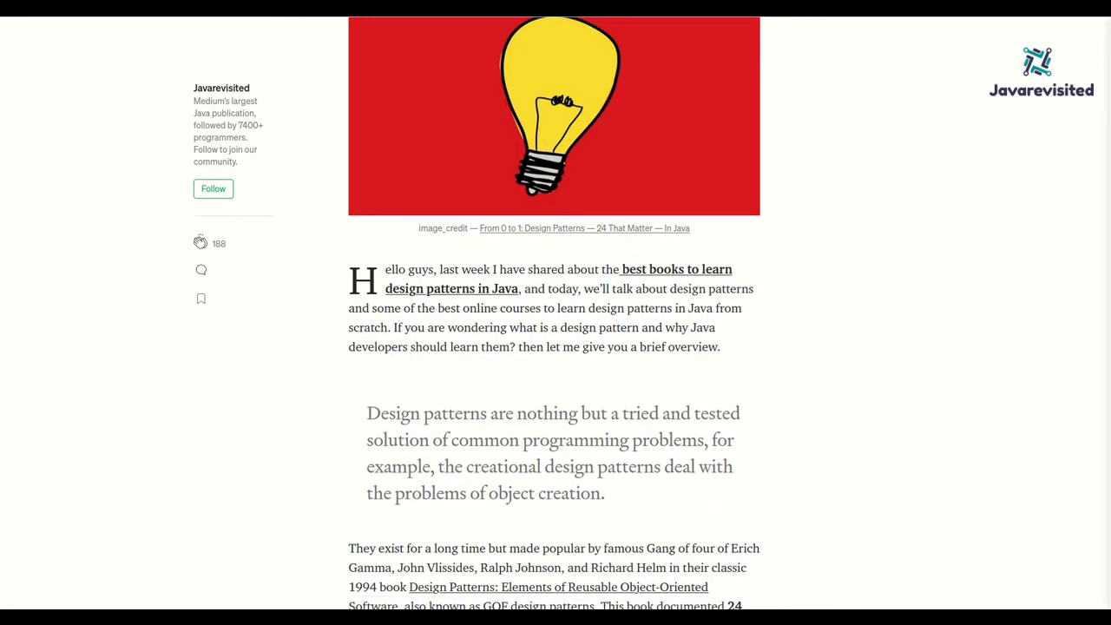
pyautogui.scroll(-3)
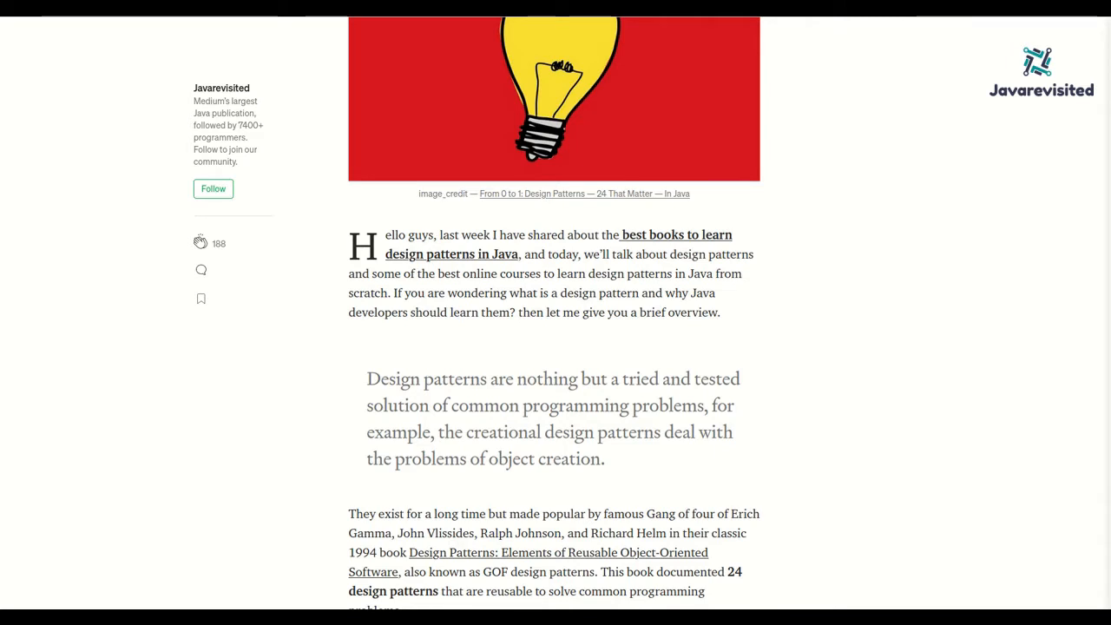
# - Continue down the article to the 'Top 7 Courses to Learn OOP Design Patterns in Java' heading
pyautogui.scroll(-3)
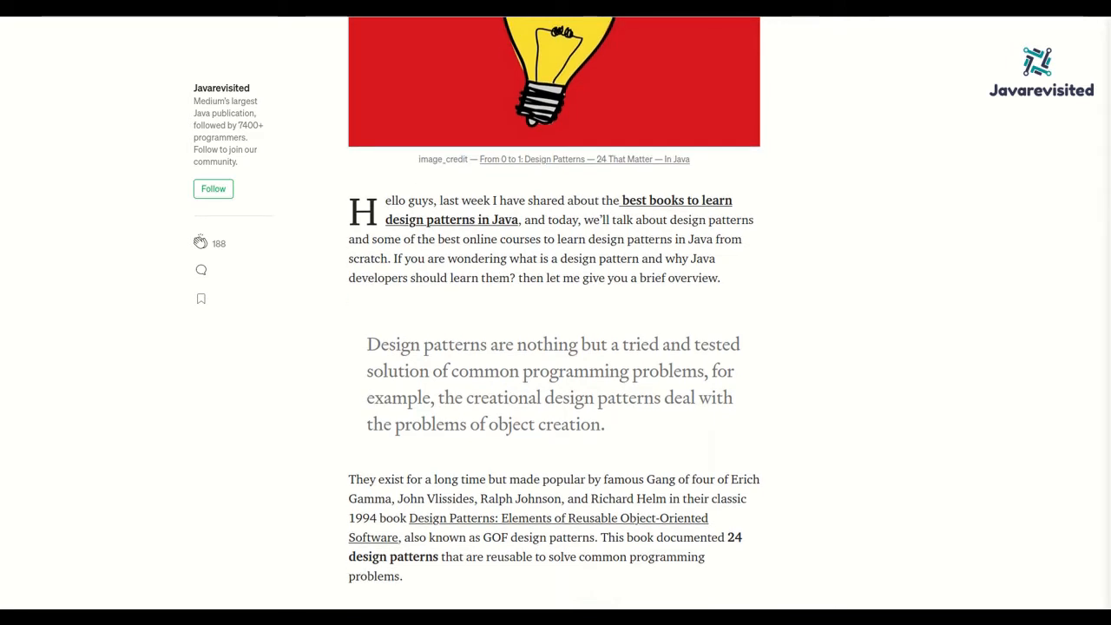
pyautogui.scroll(-3)
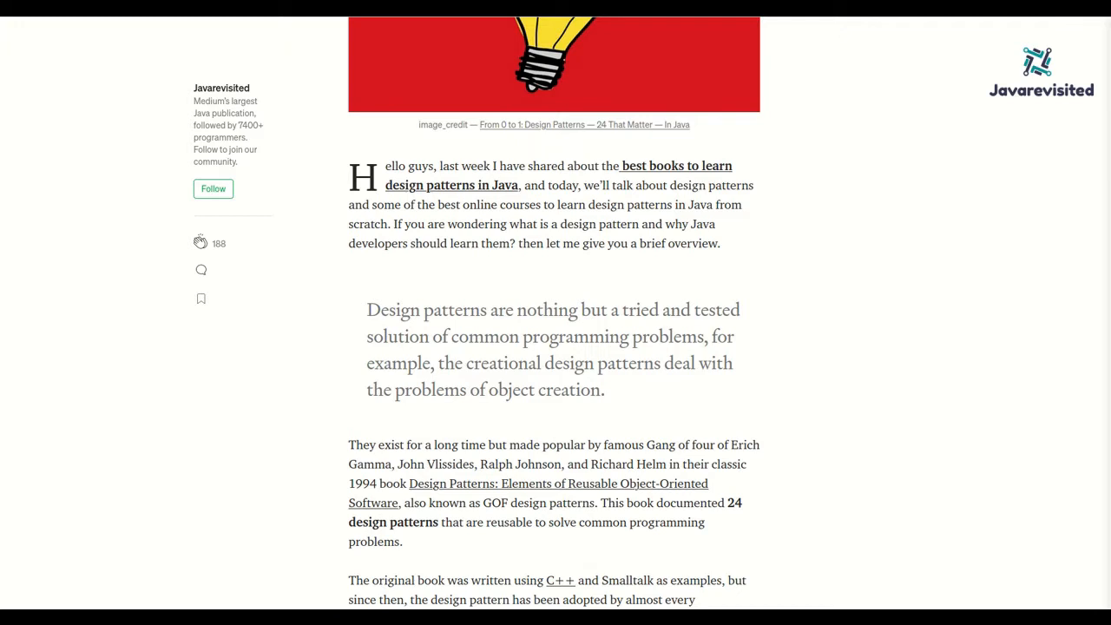
pyautogui.scroll(-3)
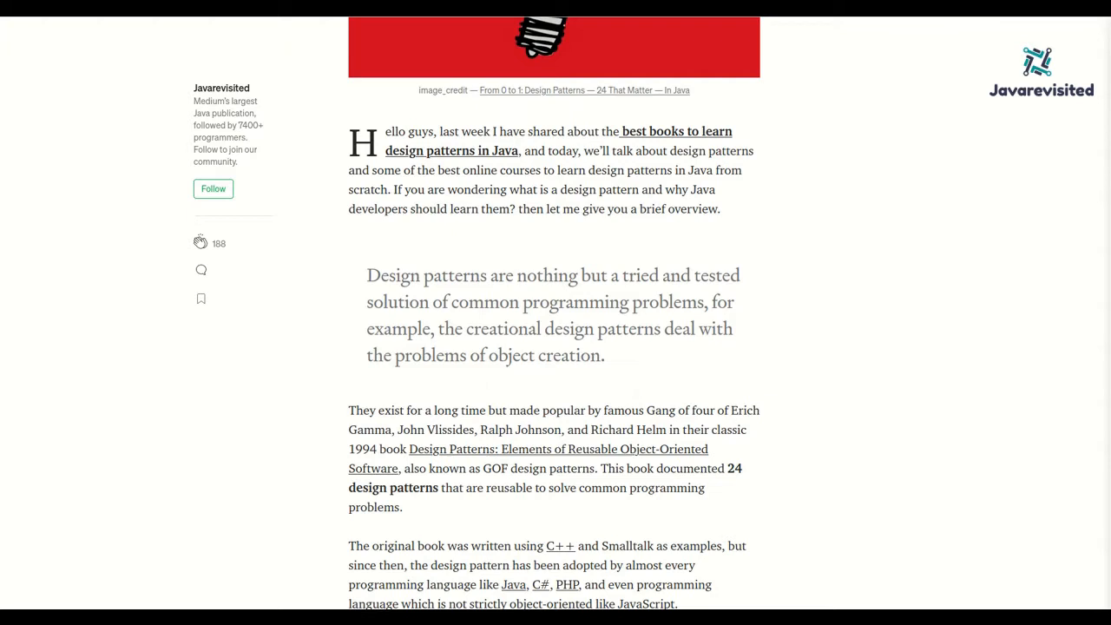
pyautogui.scroll(-3)
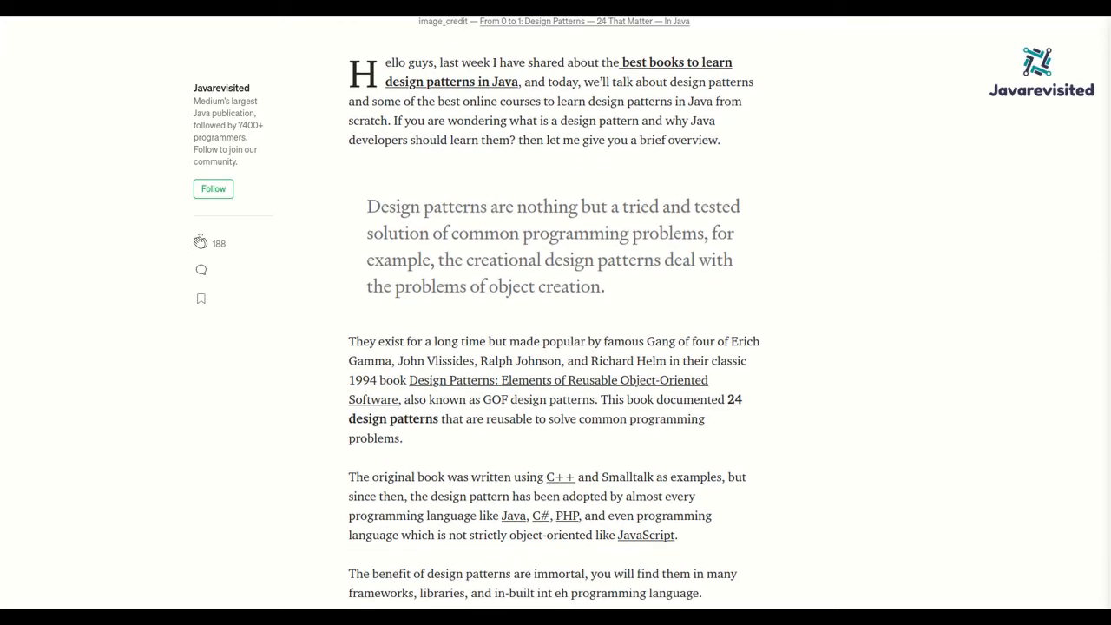
pyautogui.scroll(-3)
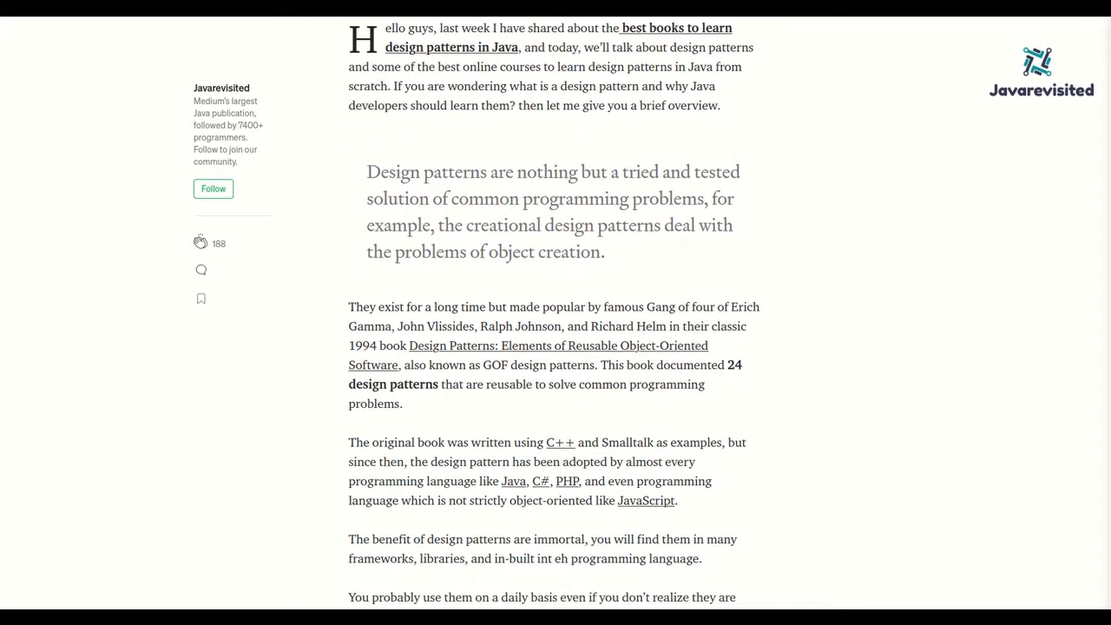
pyautogui.scroll(-3)
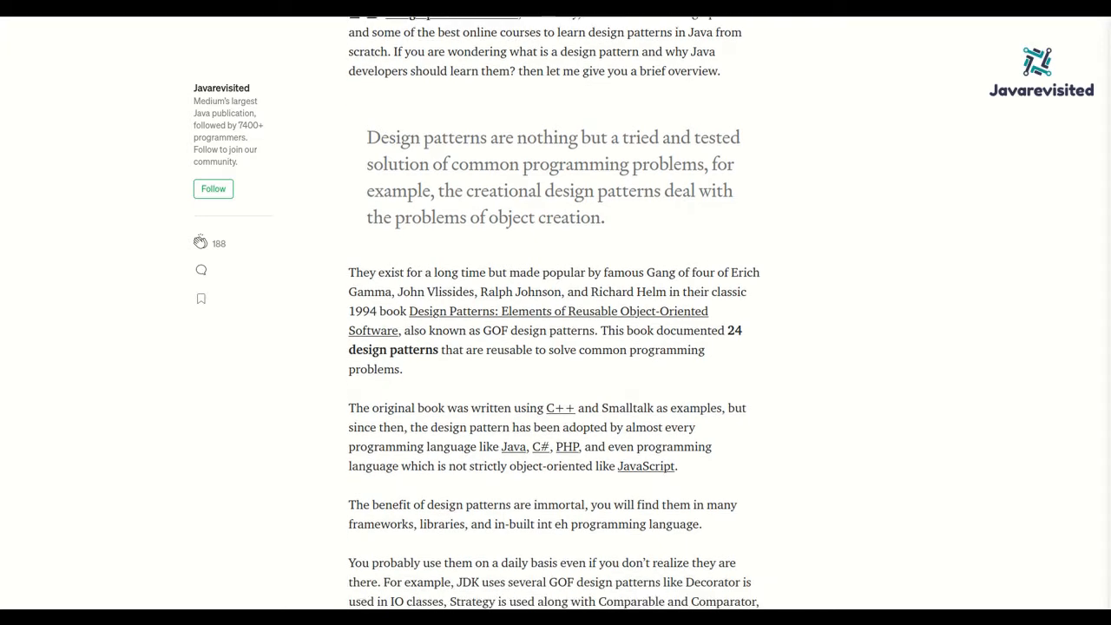
pyautogui.scroll(-3)
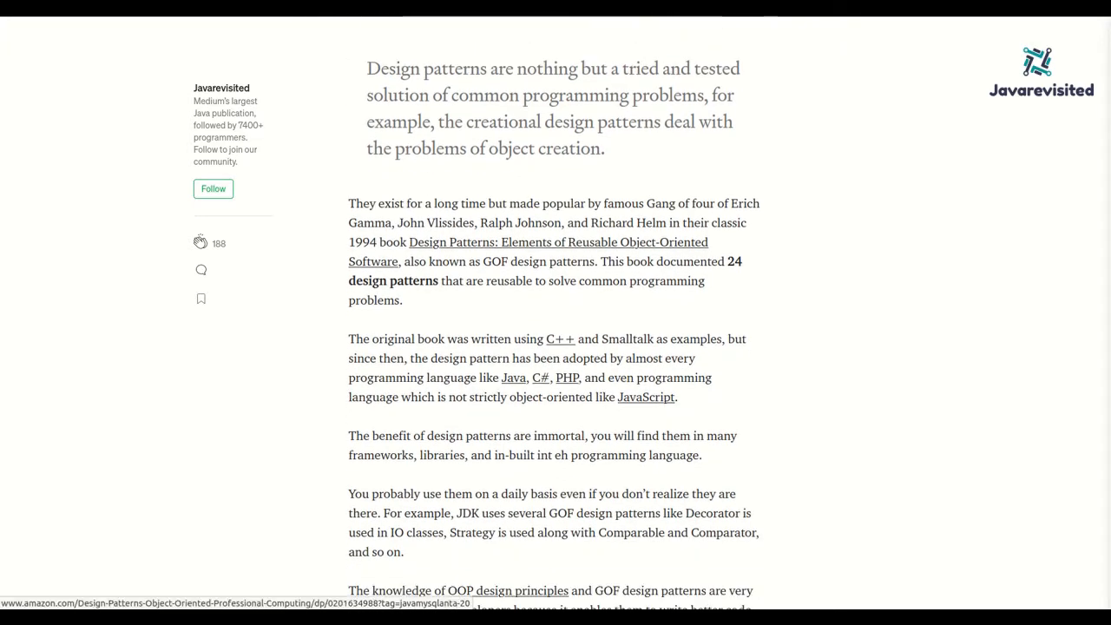
pyautogui.scroll(-3)
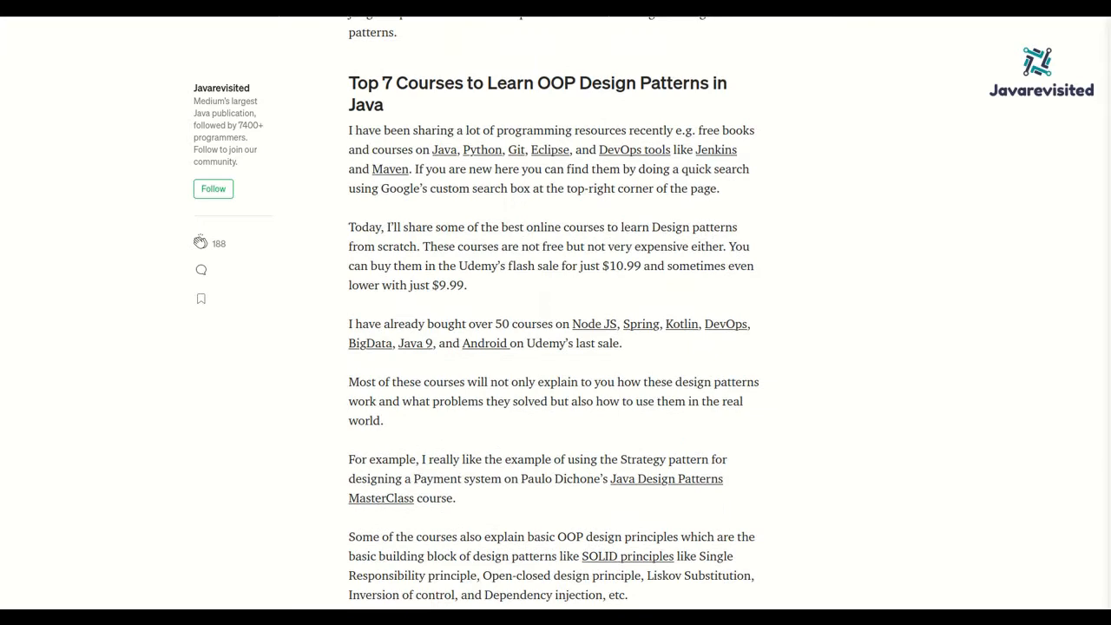
pyautogui.scroll(-3)
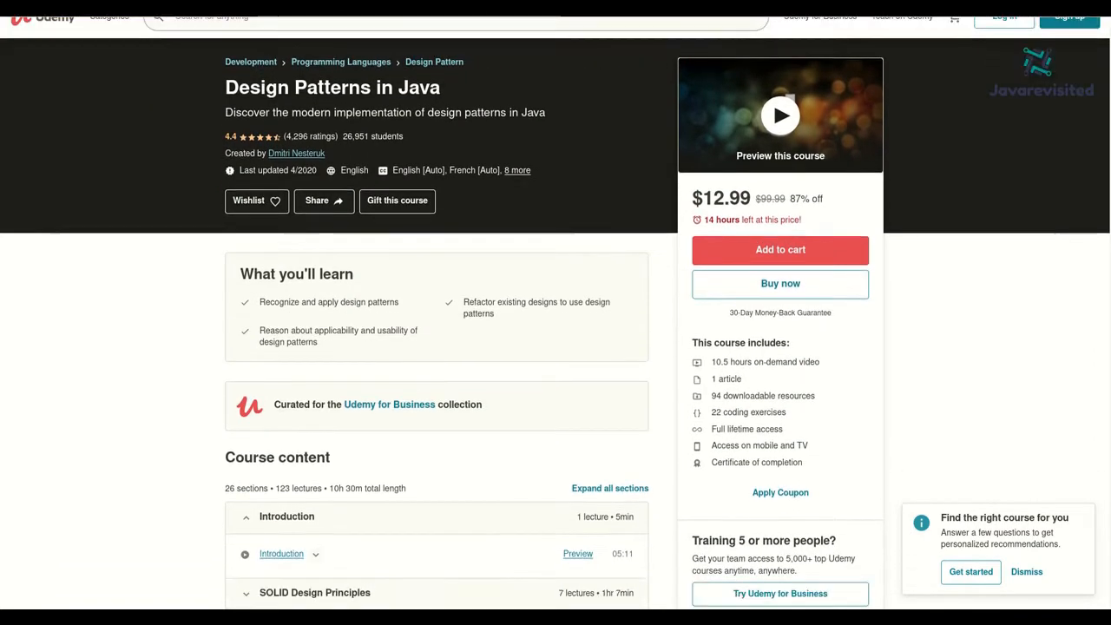
# - Review the Udemy Design Patterns in Java course content list section by section
pyautogui.scroll(-3)
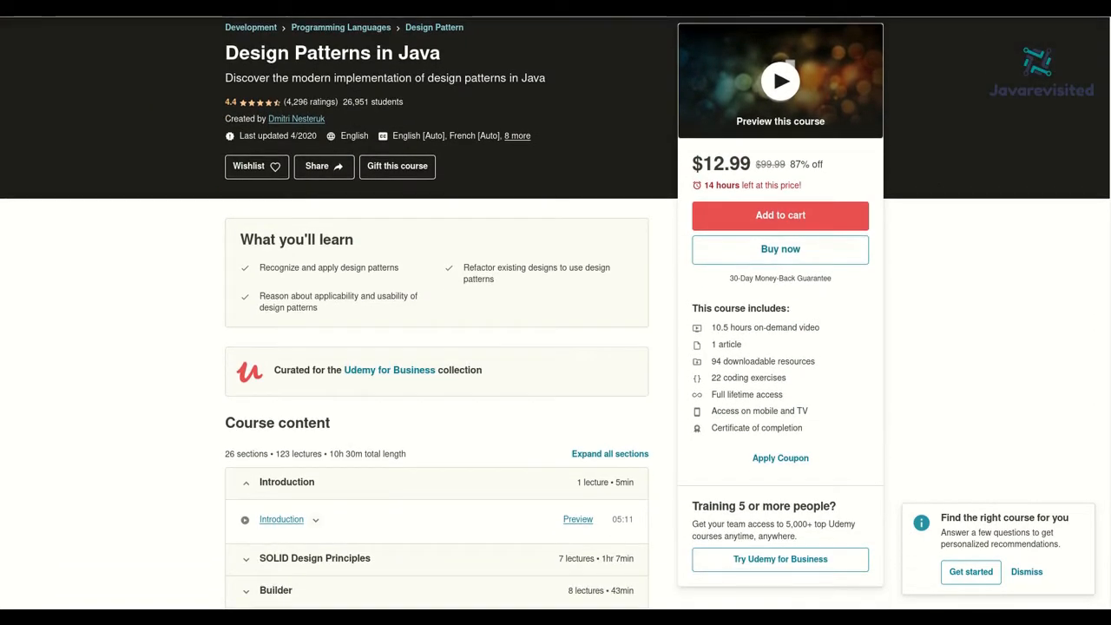
pyautogui.scroll(-3)
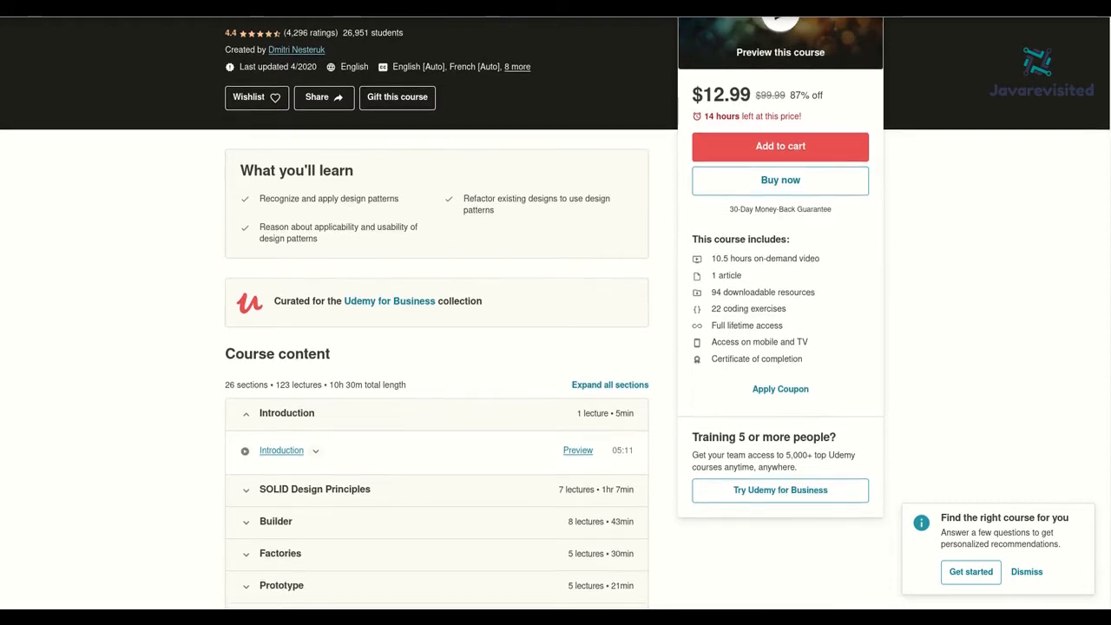
pyautogui.scroll(-3)
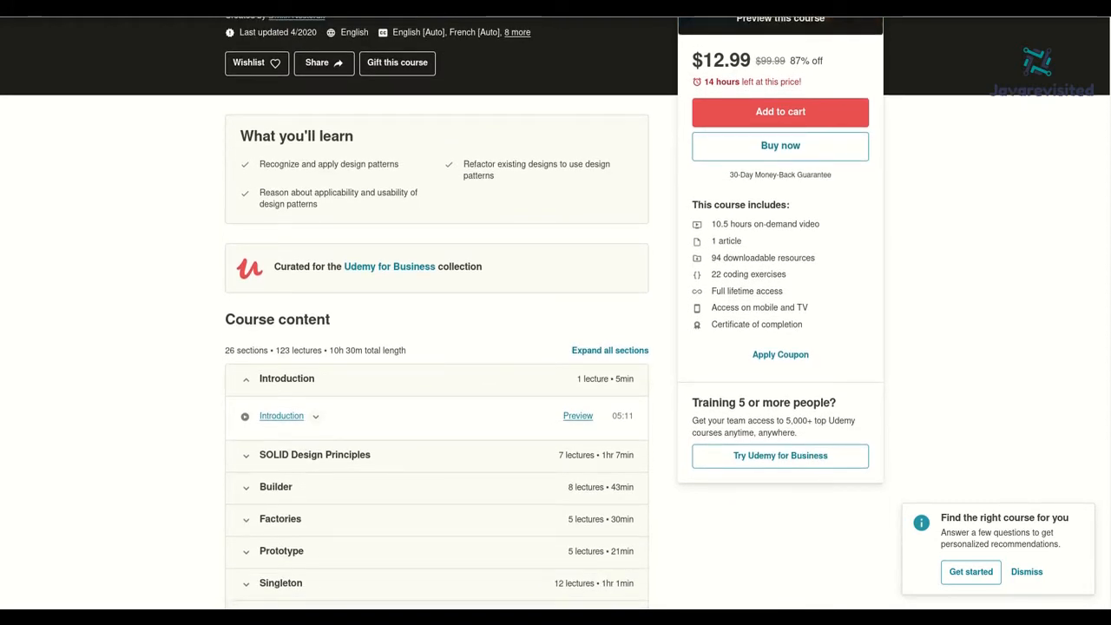
pyautogui.scroll(-3)
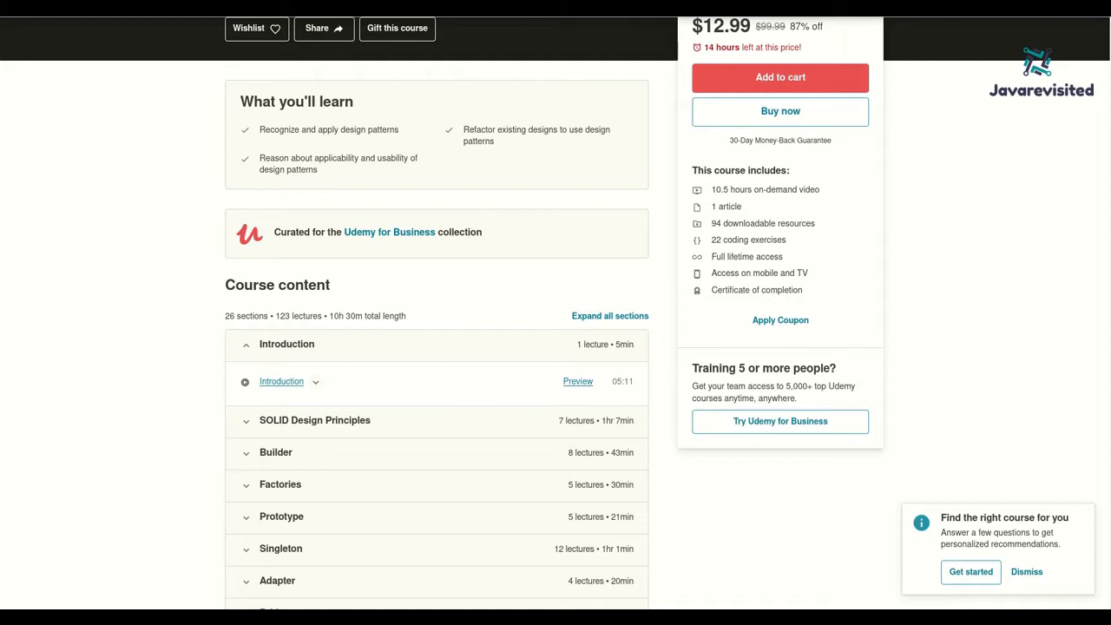
pyautogui.scroll(-3)
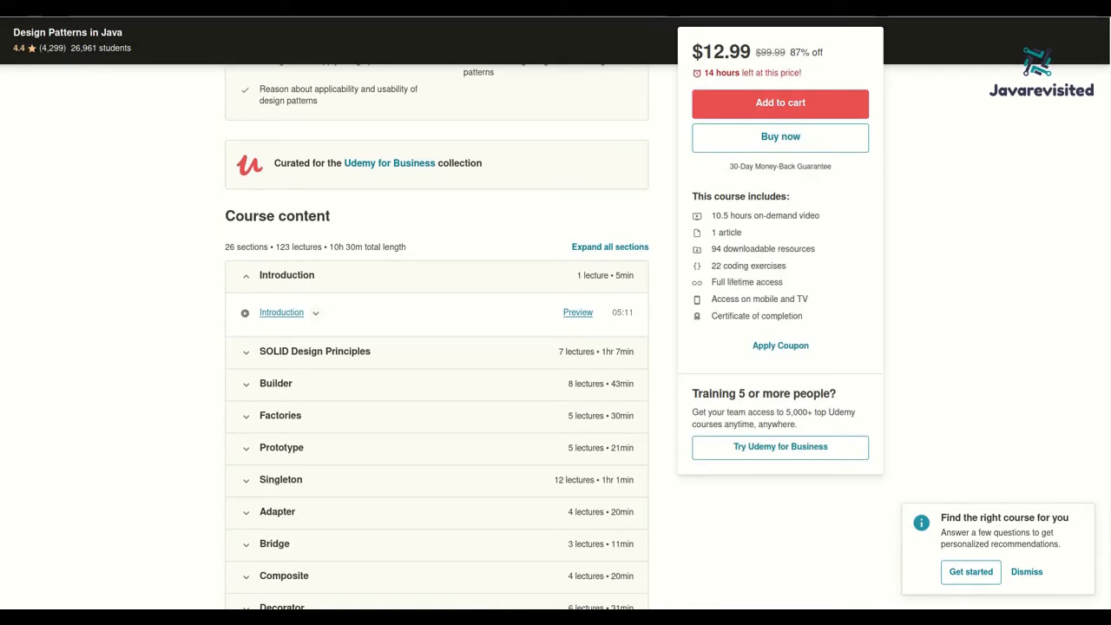
pyautogui.scroll(-3)
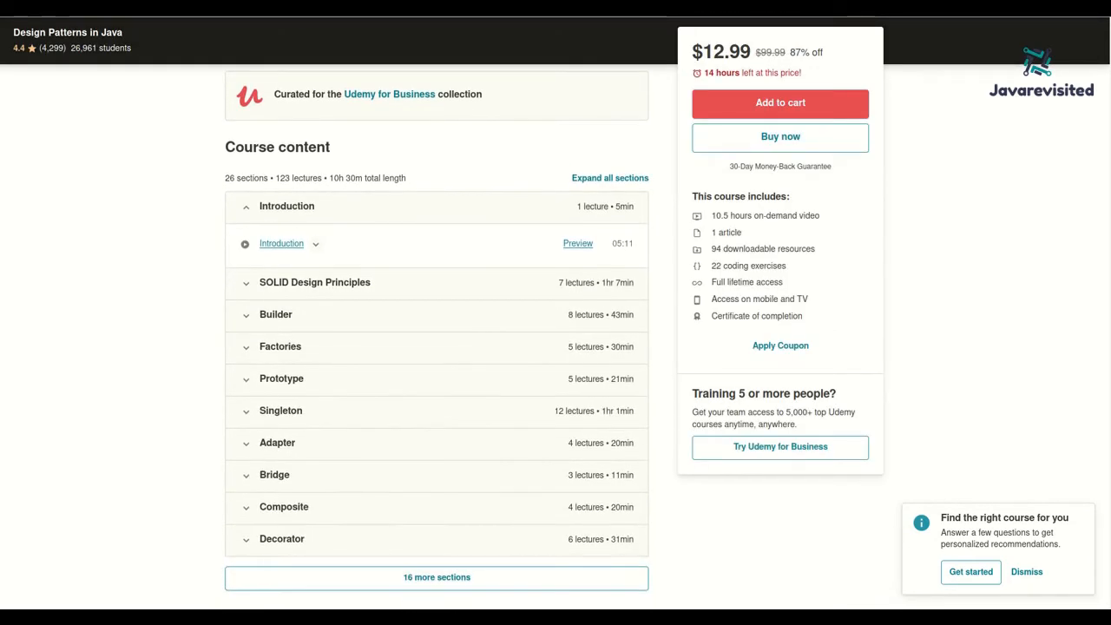
pyautogui.scroll(-3)
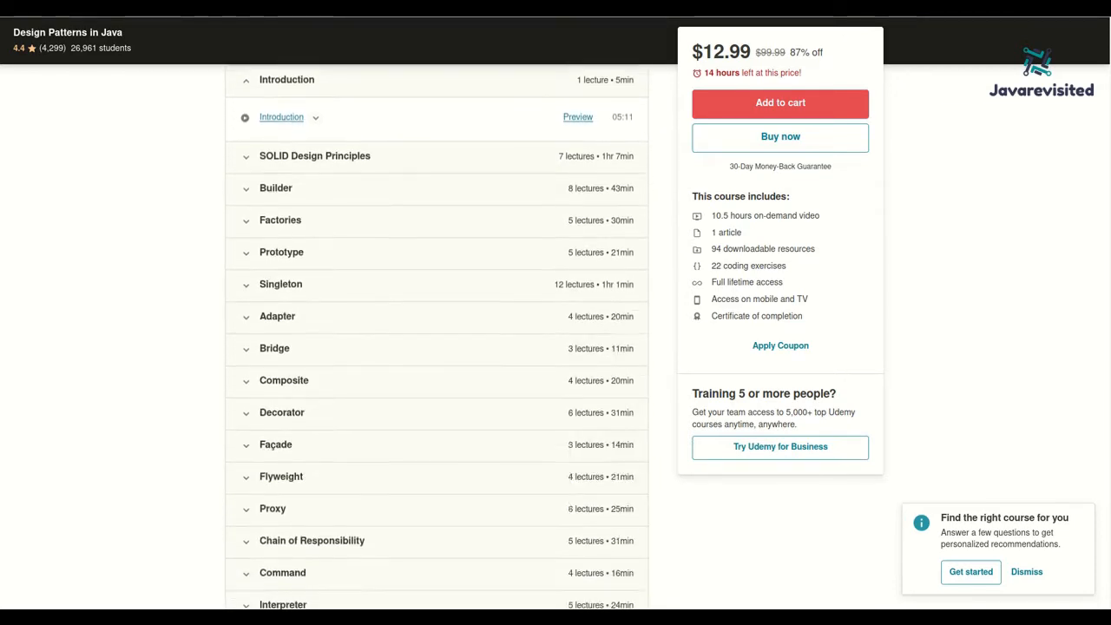
# - Move past the curriculum to the course's Requirements and Description sections
pyautogui.scroll(-3)
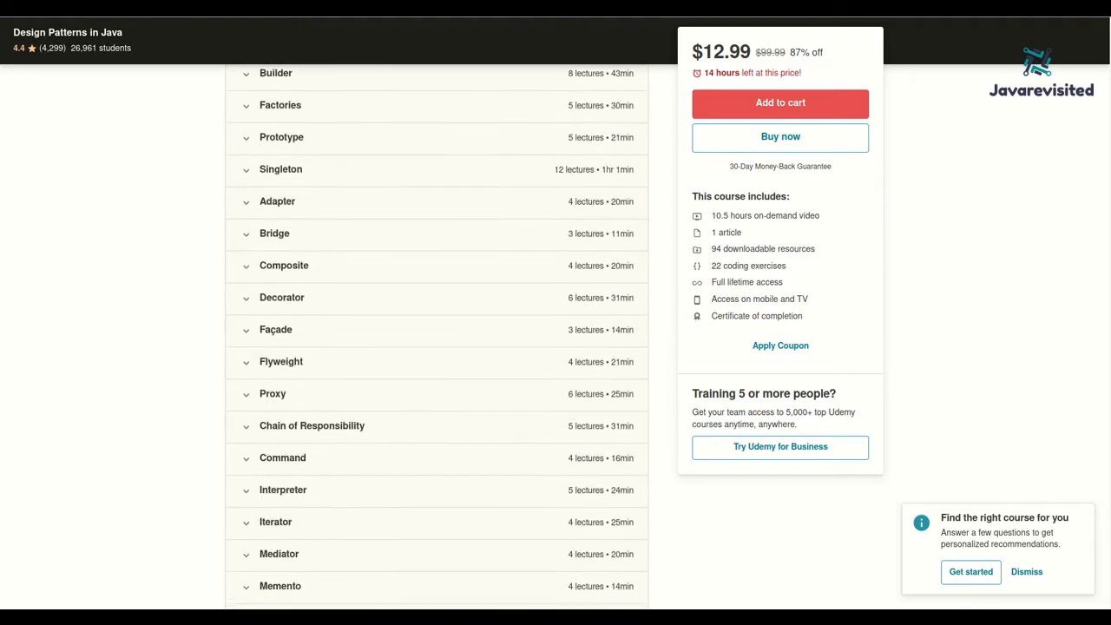
pyautogui.scroll(-3)
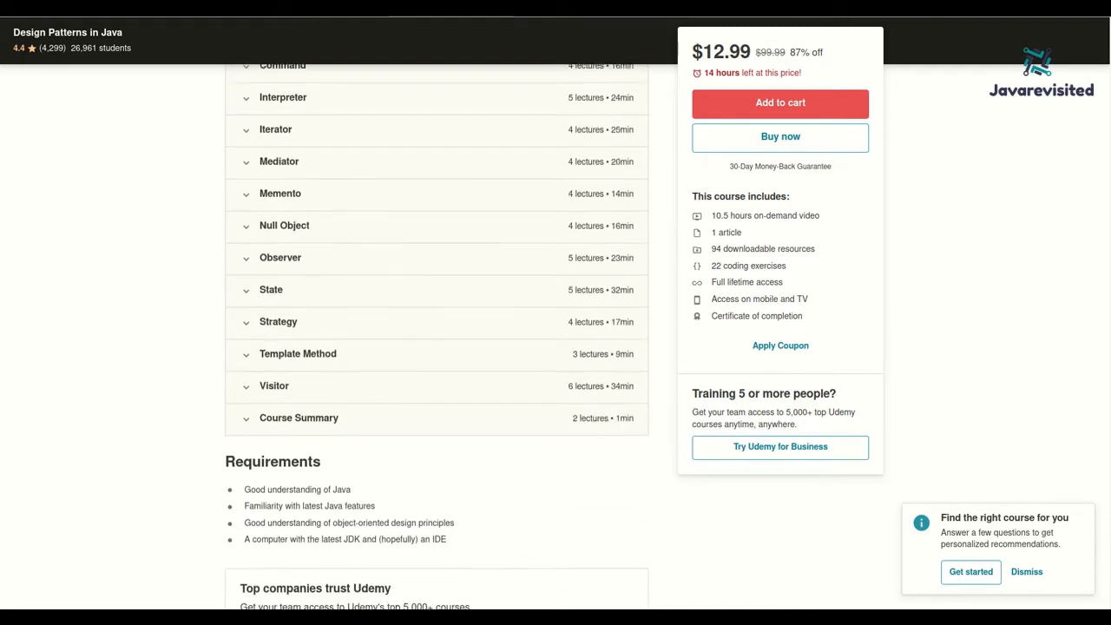
pyautogui.scroll(-3)
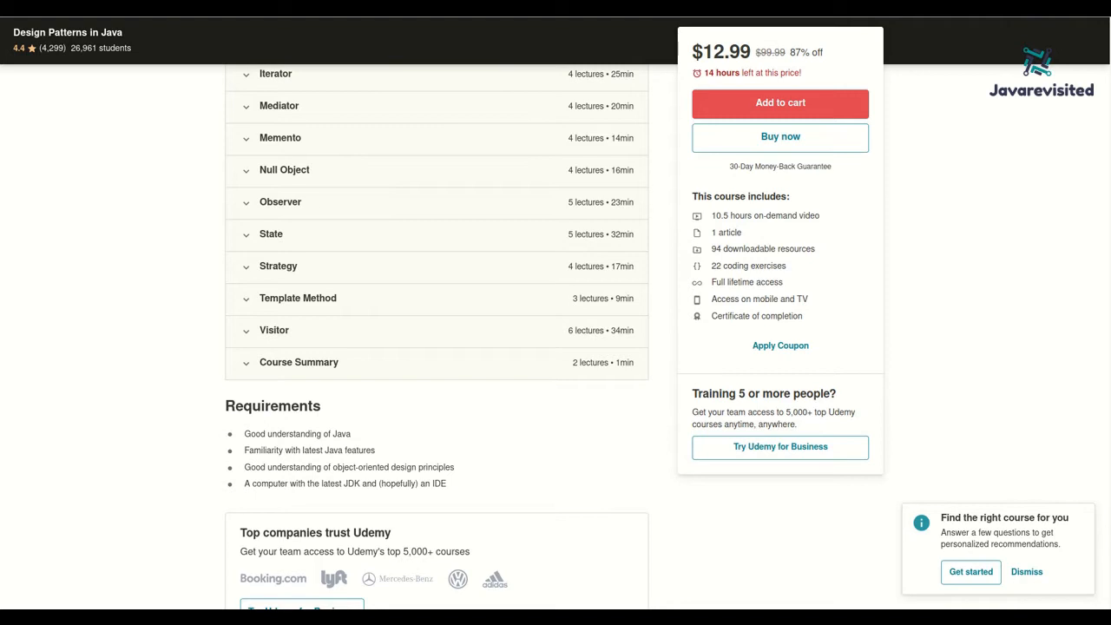
pyautogui.scroll(-3)
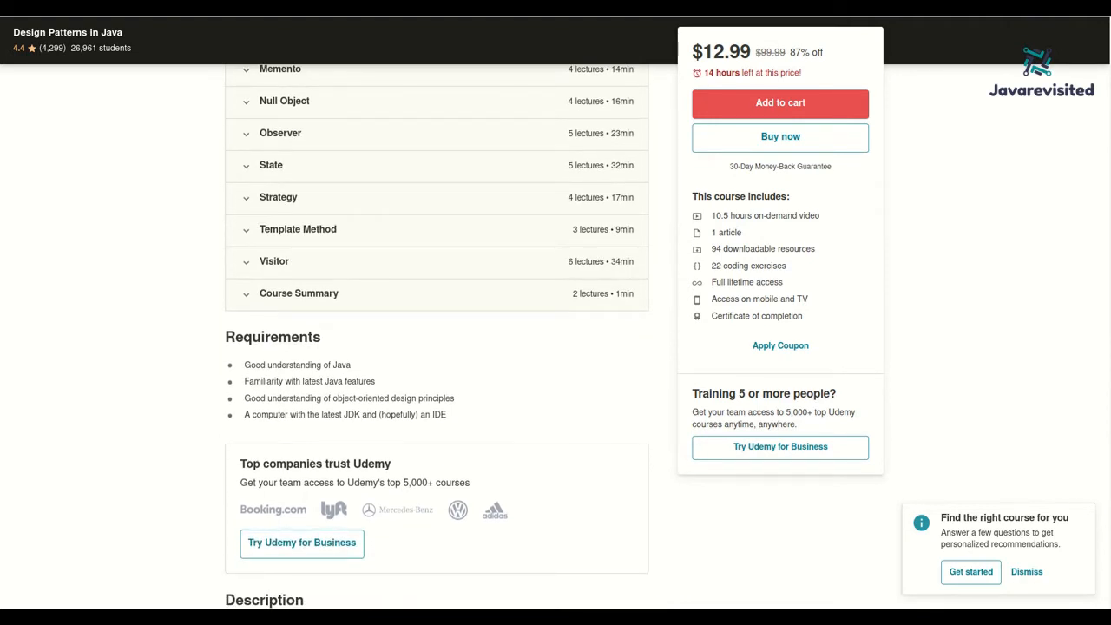
pyautogui.scroll(-3)
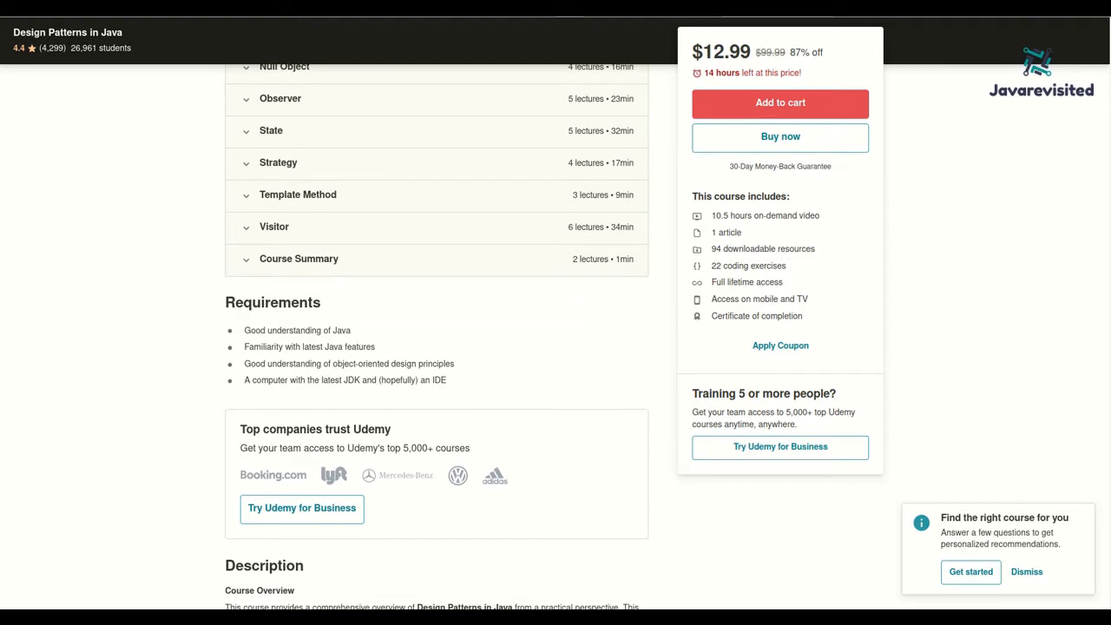
pyautogui.scroll(-3)
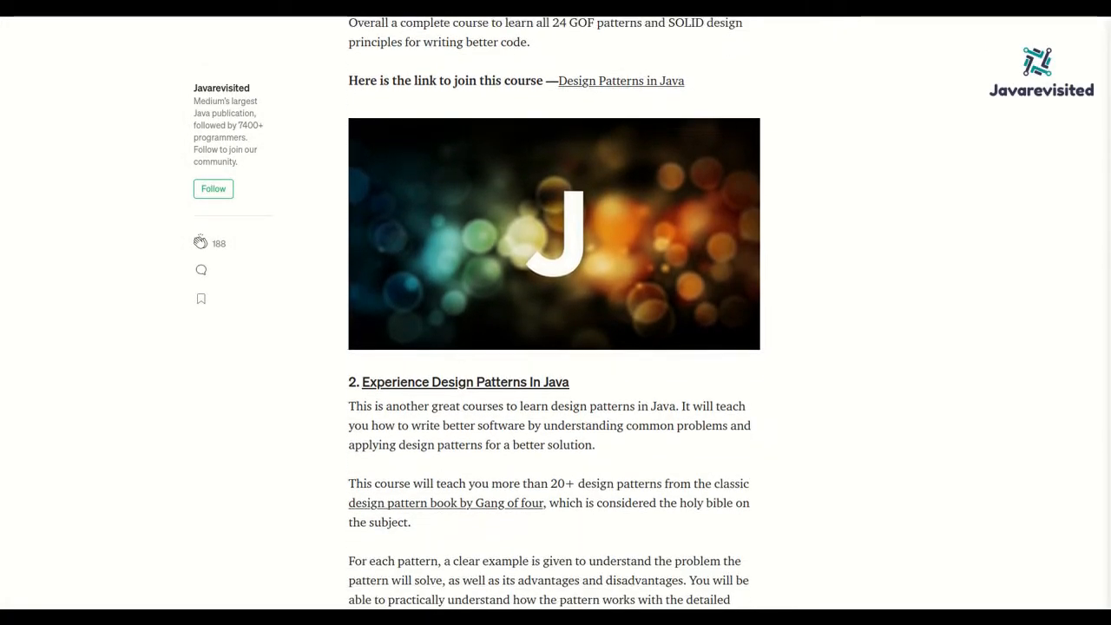
# - Bring section 2, Experience Design Patterns In Java, and its course link into view
pyautogui.scroll(-3)
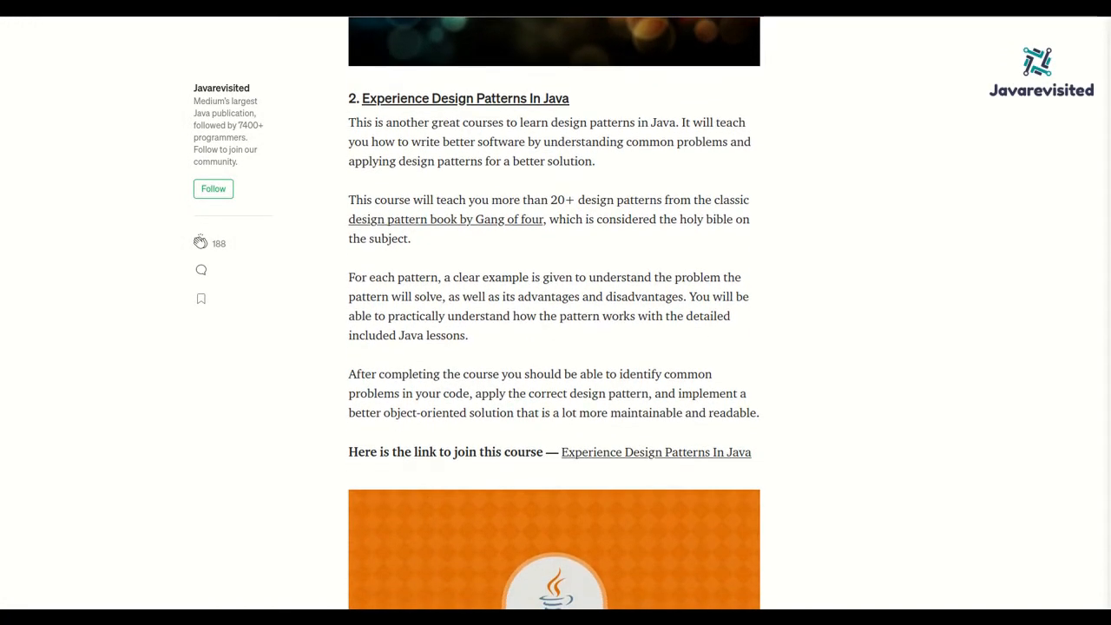
pyautogui.scroll(-3)
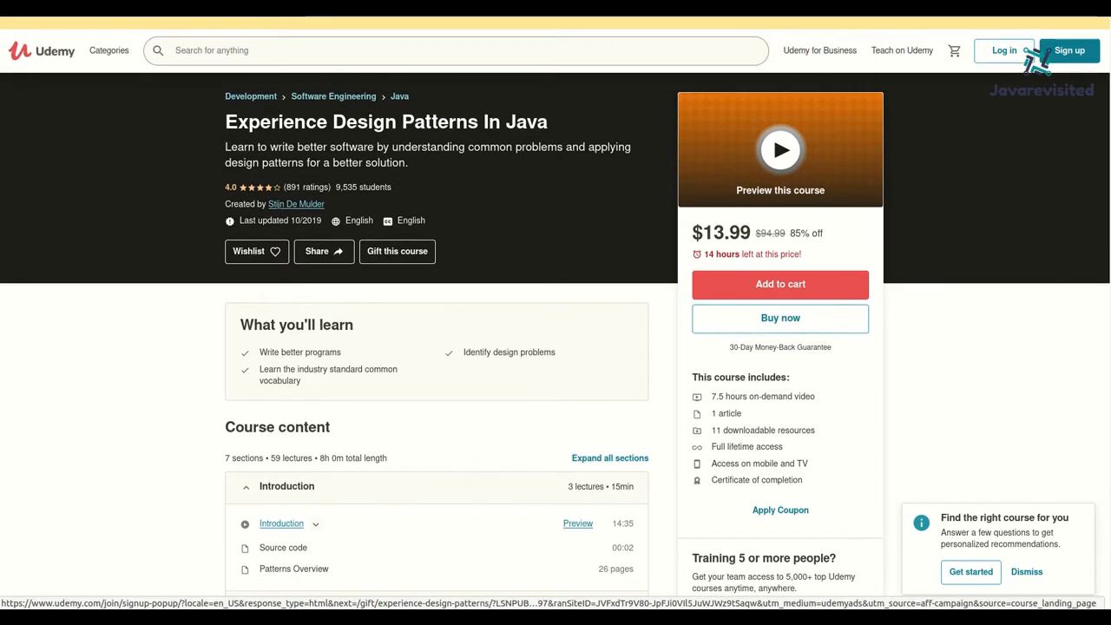
# - Browse the Experience Design Patterns In Java page down to its Course content sections
pyautogui.scroll(-3)
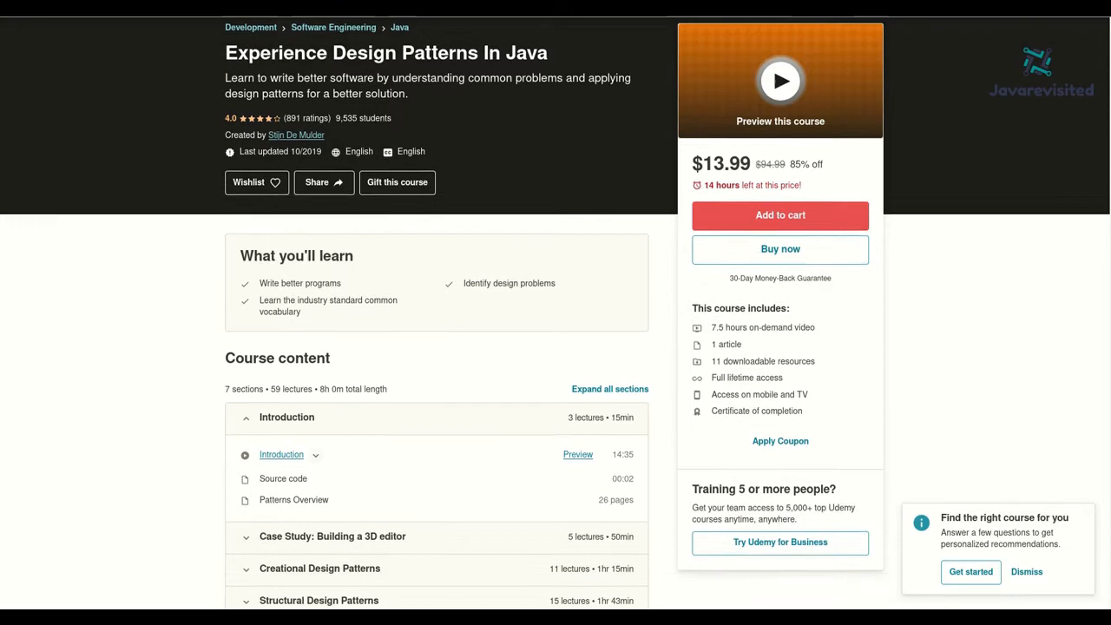
pyautogui.scroll(-3)
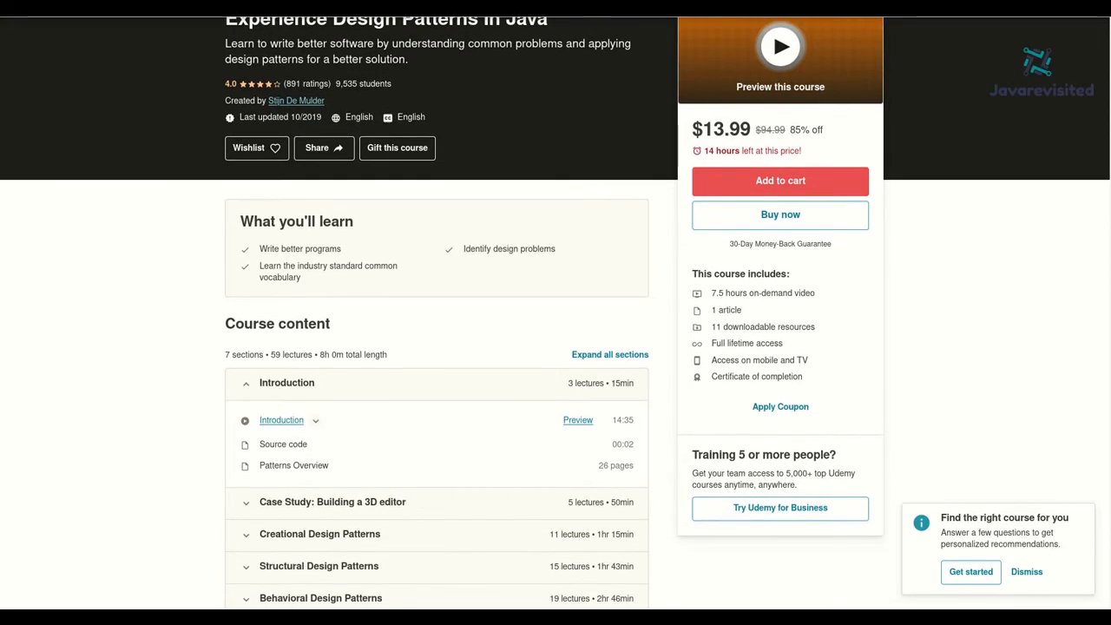
pyautogui.scroll(-3)
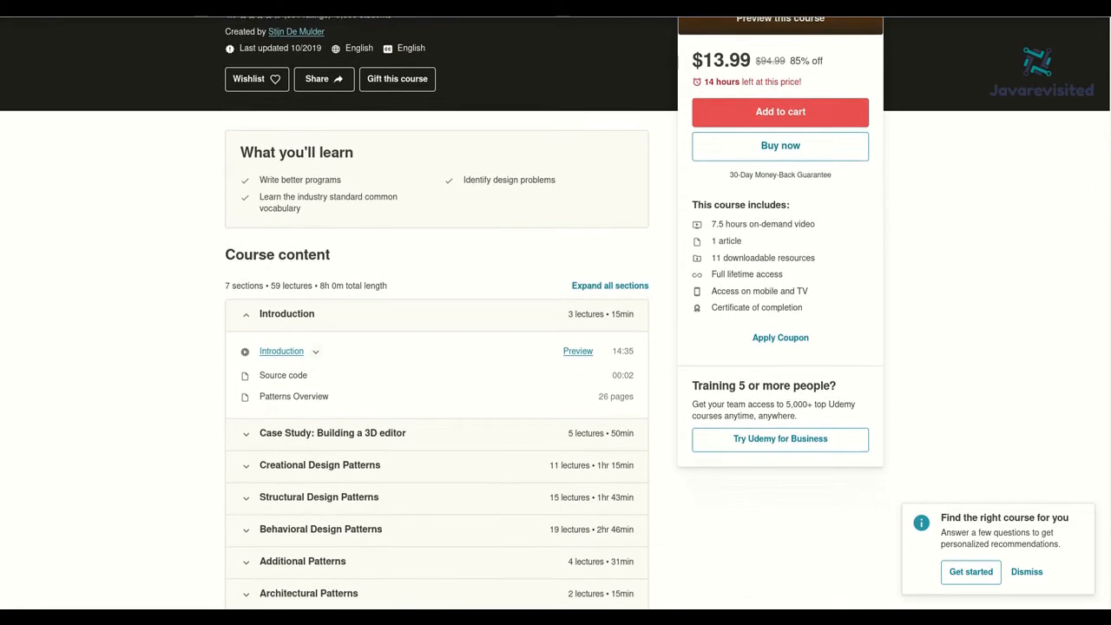
pyautogui.scroll(-3)
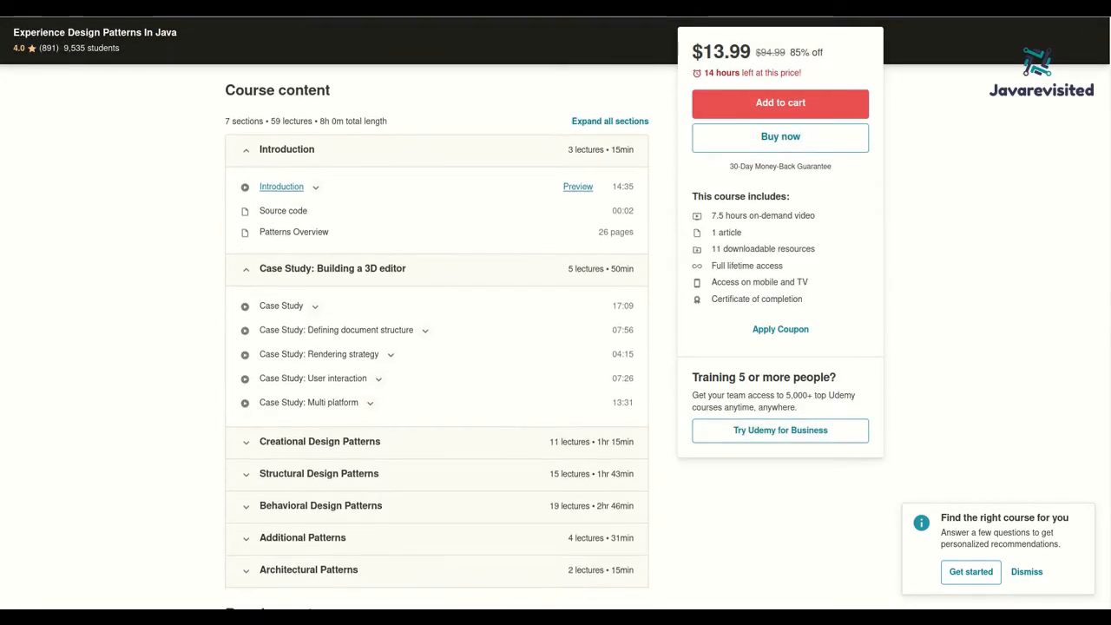
pyautogui.scroll(-3)
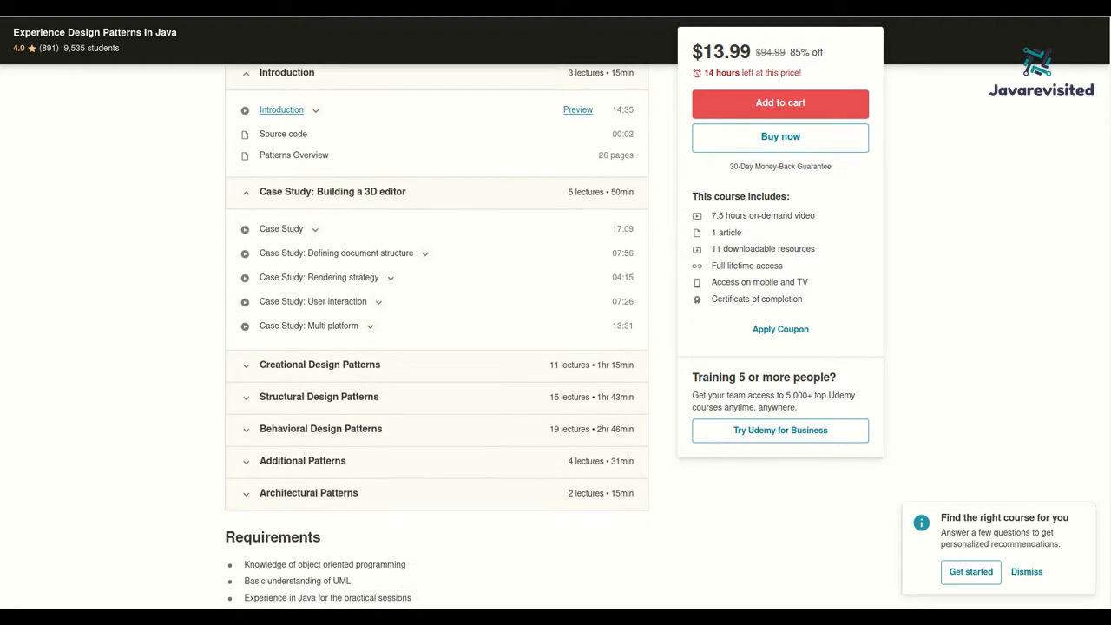
pyautogui.scroll(-3)
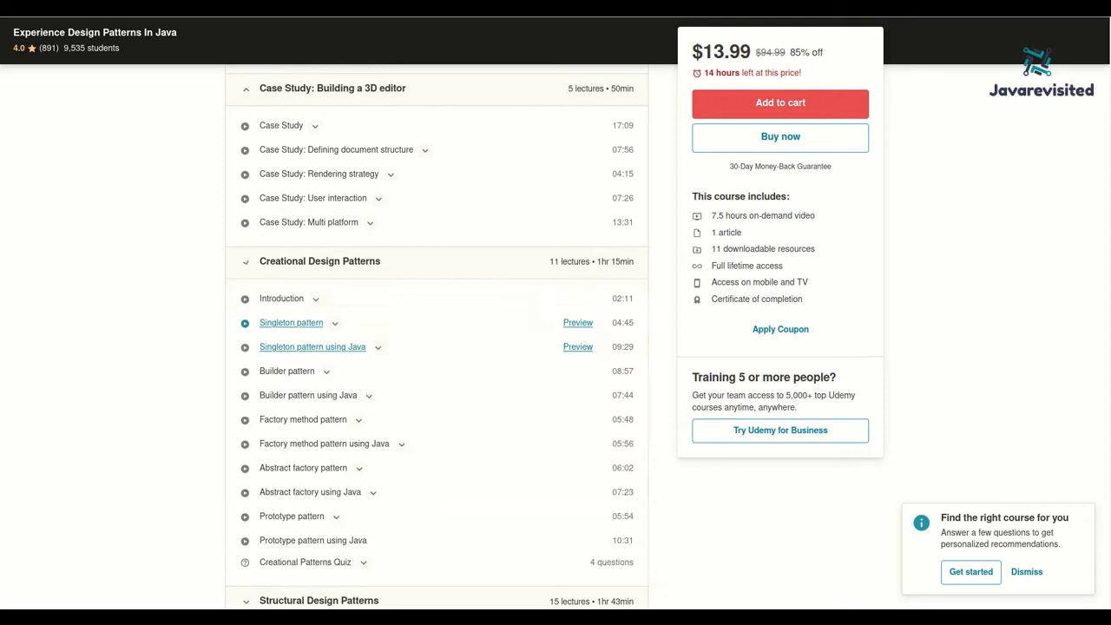
pyautogui.scroll(-3)
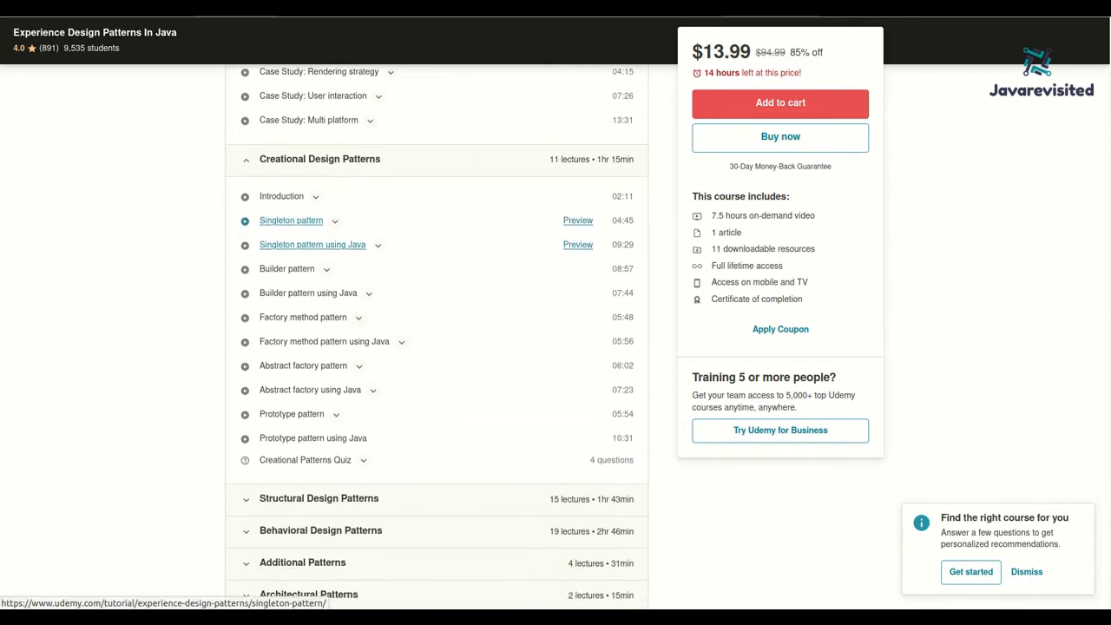
pyautogui.scroll(-3)
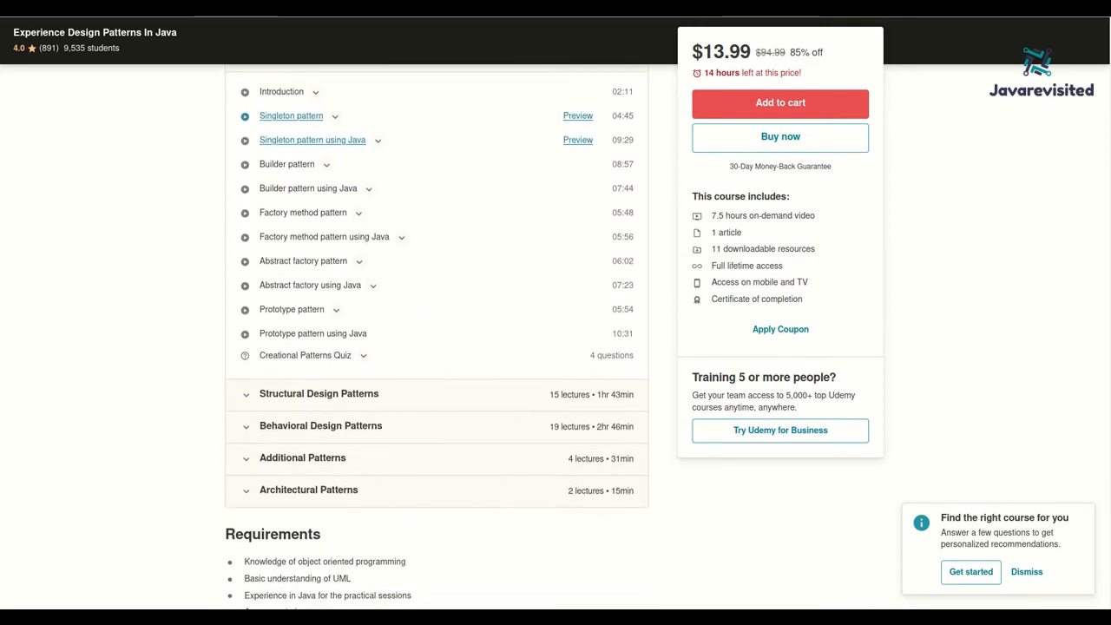
pyautogui.scroll(-3)
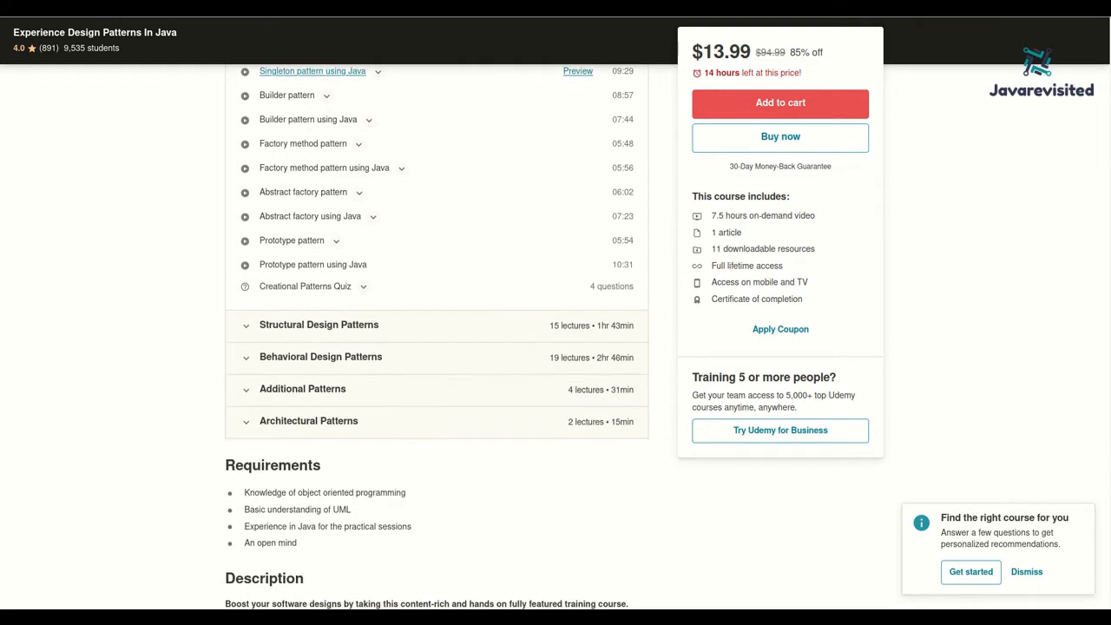
pyautogui.scroll(-3)
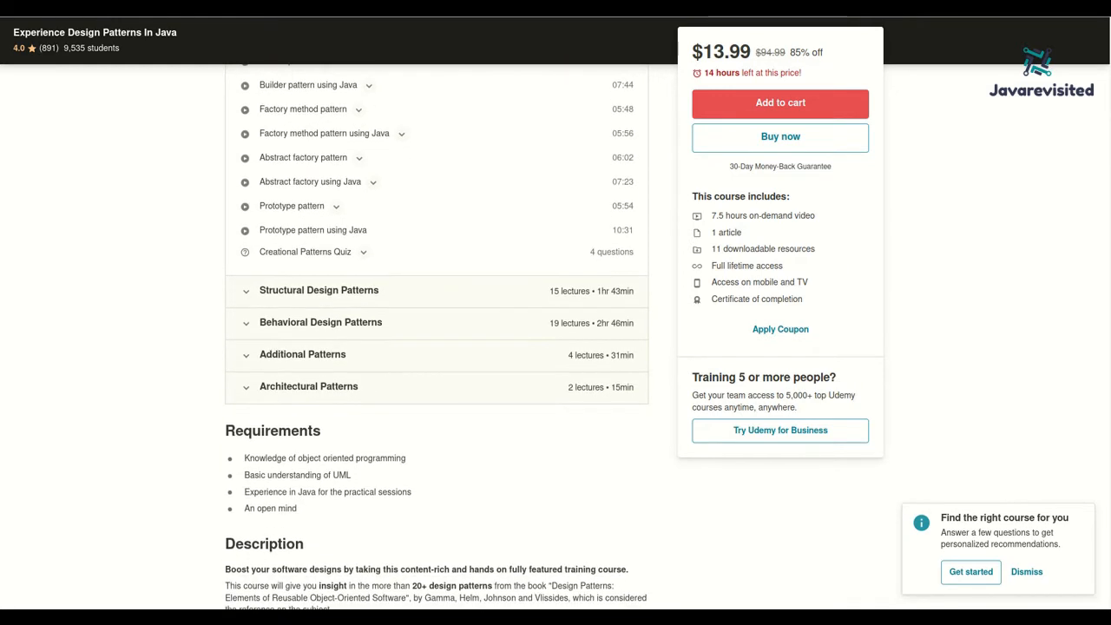
# - Expand the Structural Design Patterns lectures and review the remaining sections through Architectural Patterns
pyautogui.click(319, 290)
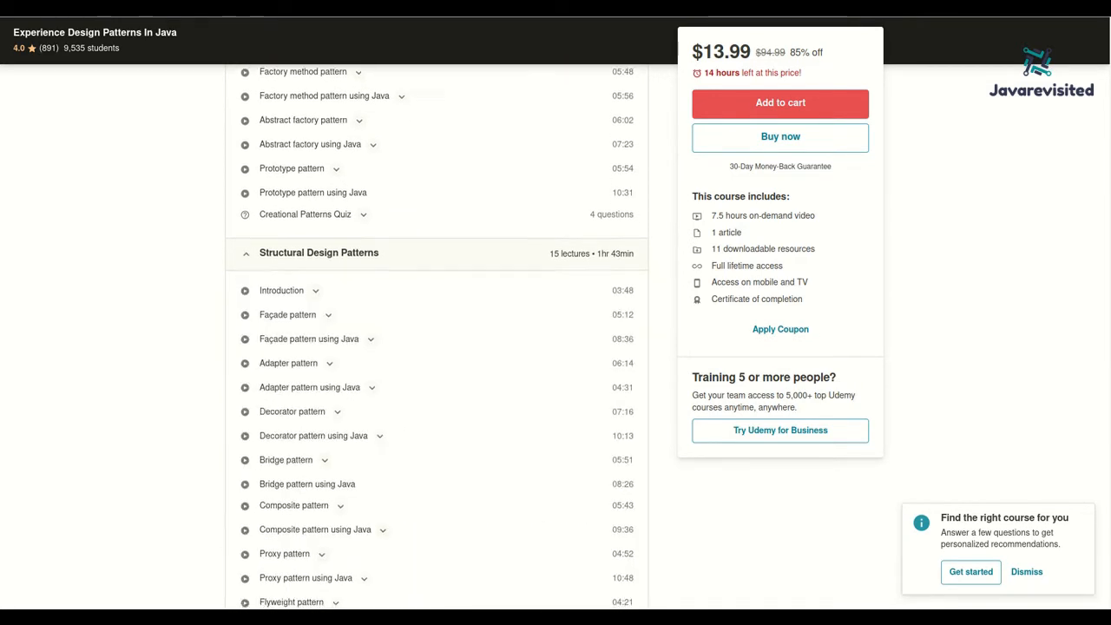
pyautogui.scroll(-3)
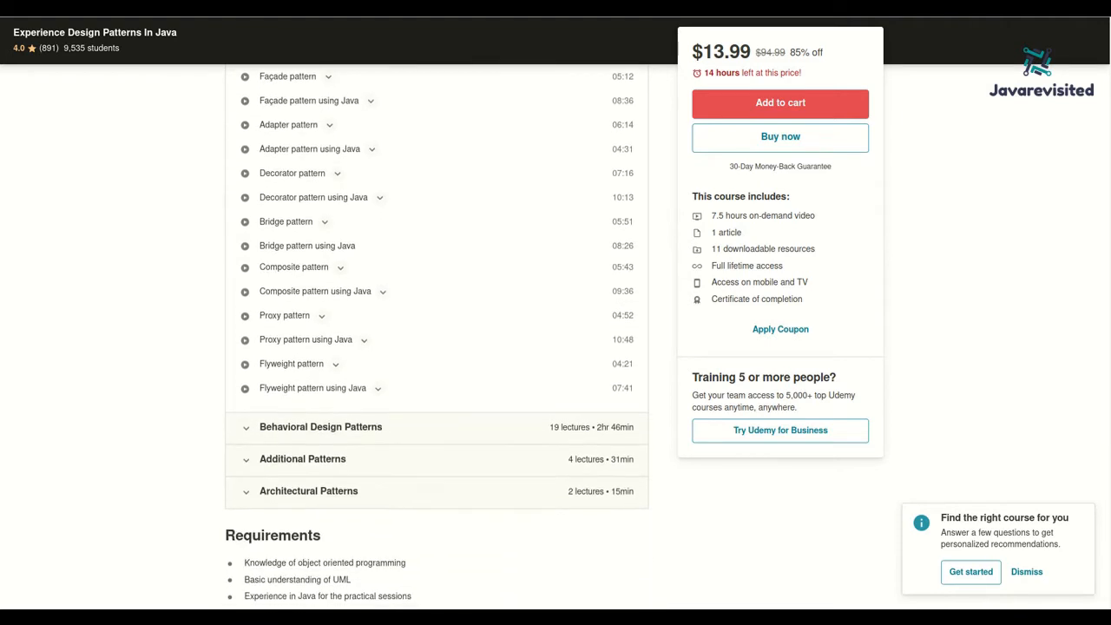
pyautogui.scroll(-3)
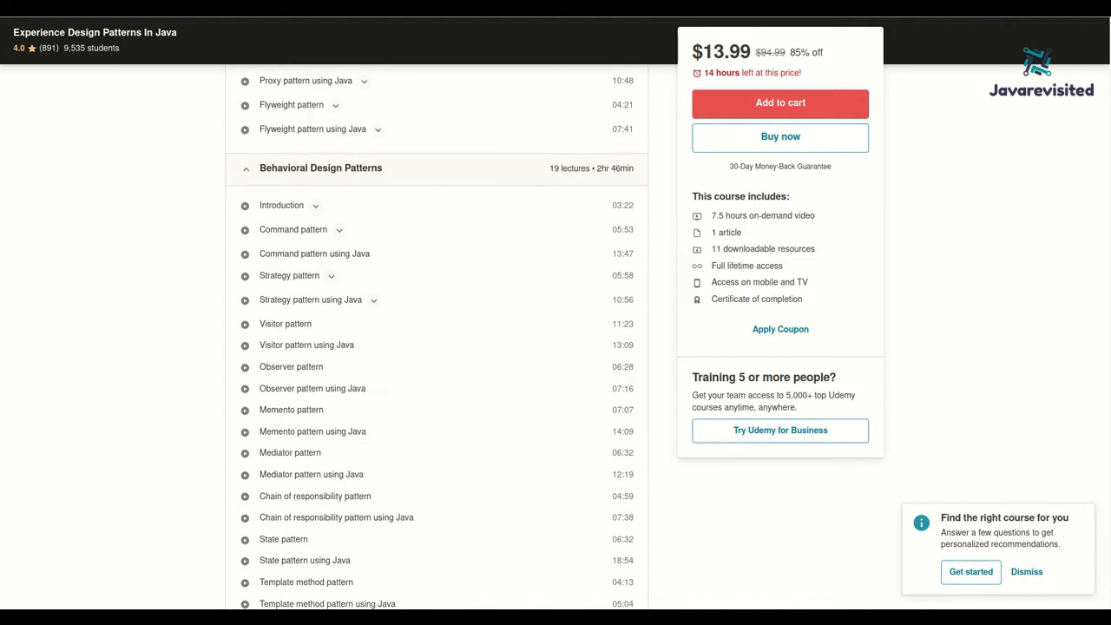
pyautogui.scroll(-3)
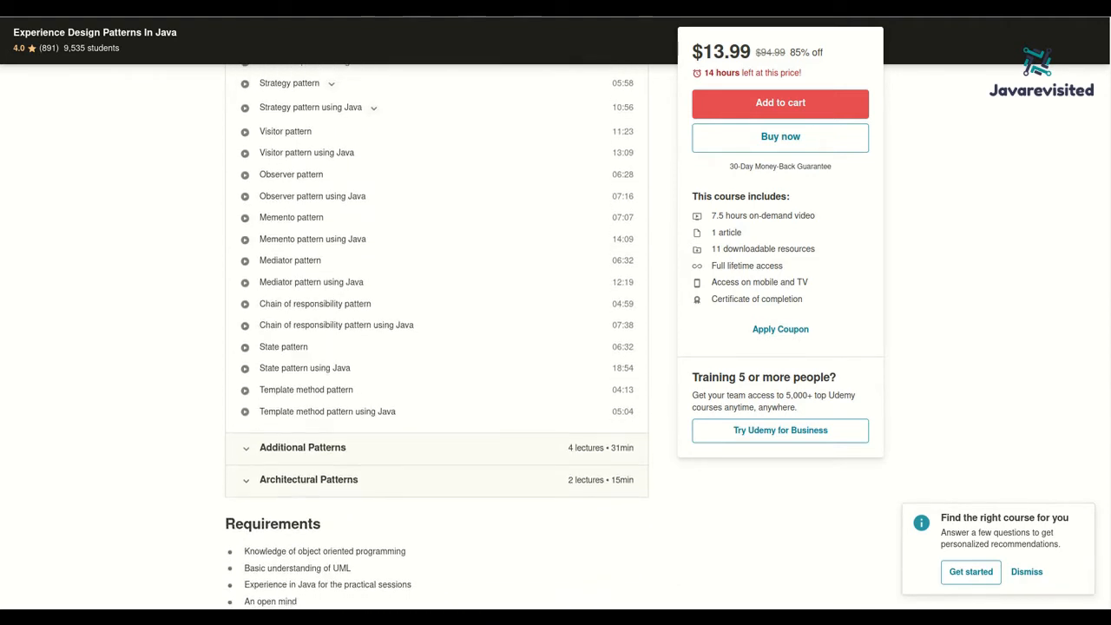
pyautogui.scroll(-3)
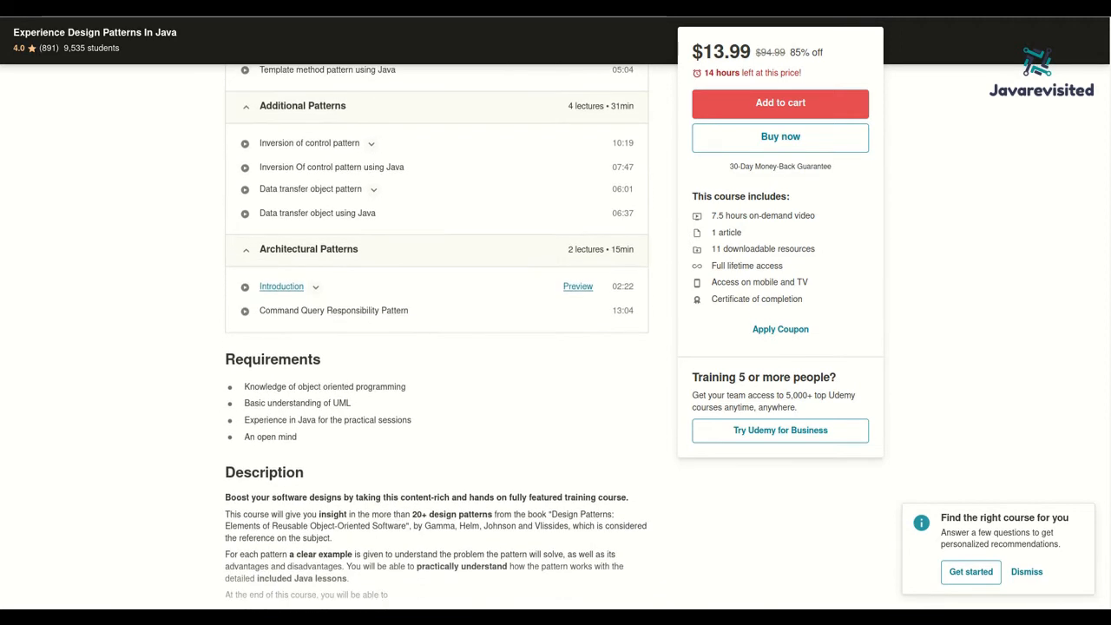
pyautogui.scroll(-3)
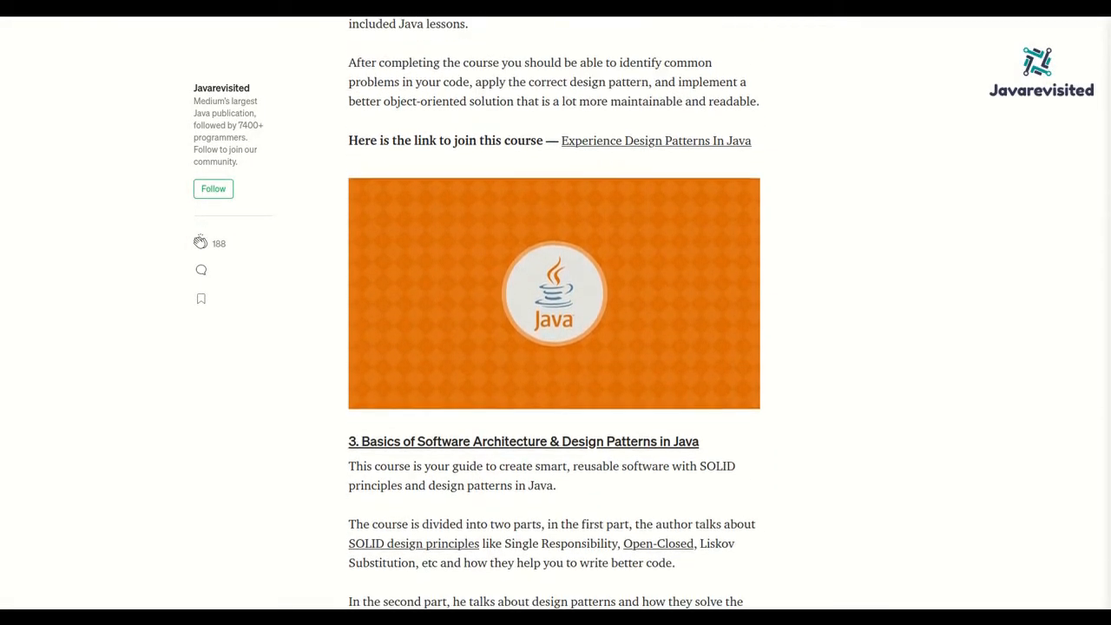
# - Bring section 3, Basics of Software Architecture & Design Patterns in Java, and its join link into view
pyautogui.scroll(-3)
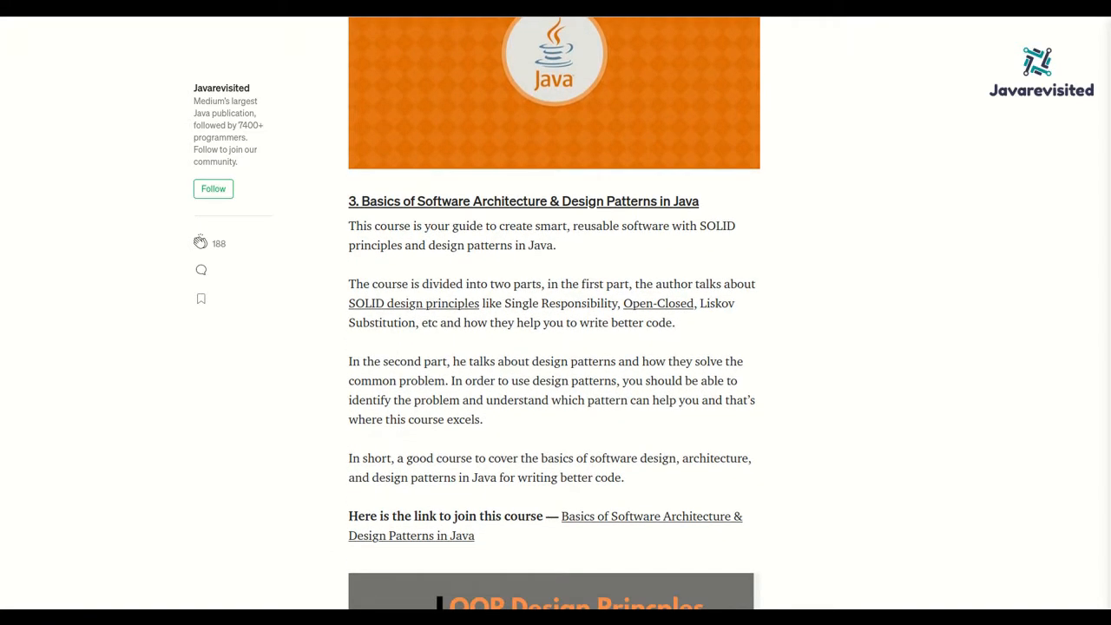
pyautogui.scroll(-3)
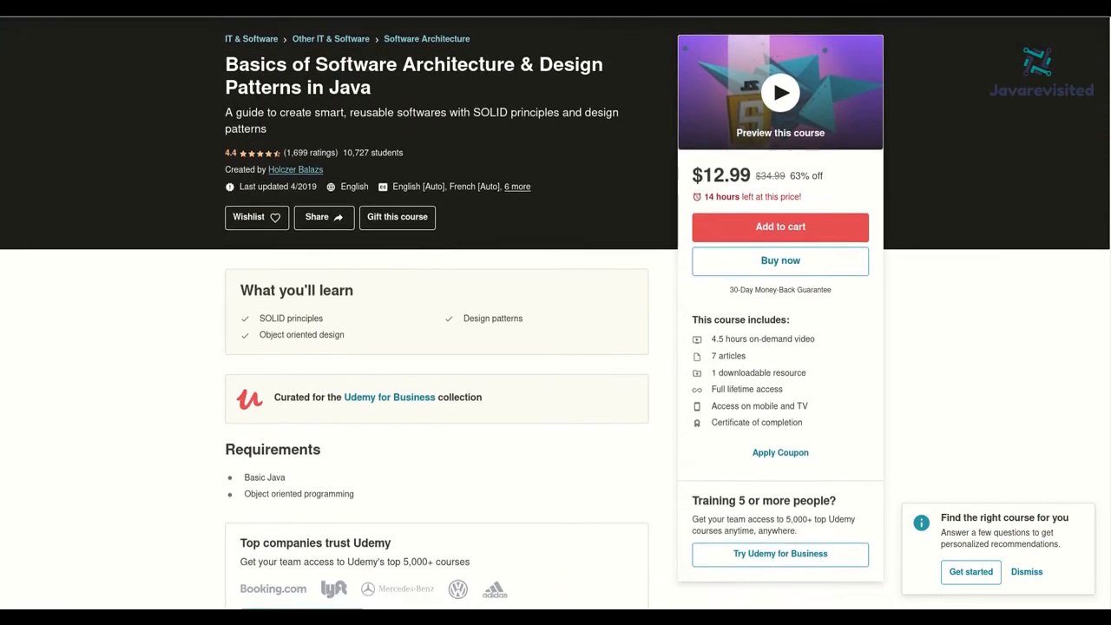
# - Reveal the full course description and read its SOLID and design-pattern sections to the end
pyautogui.scroll(-3)
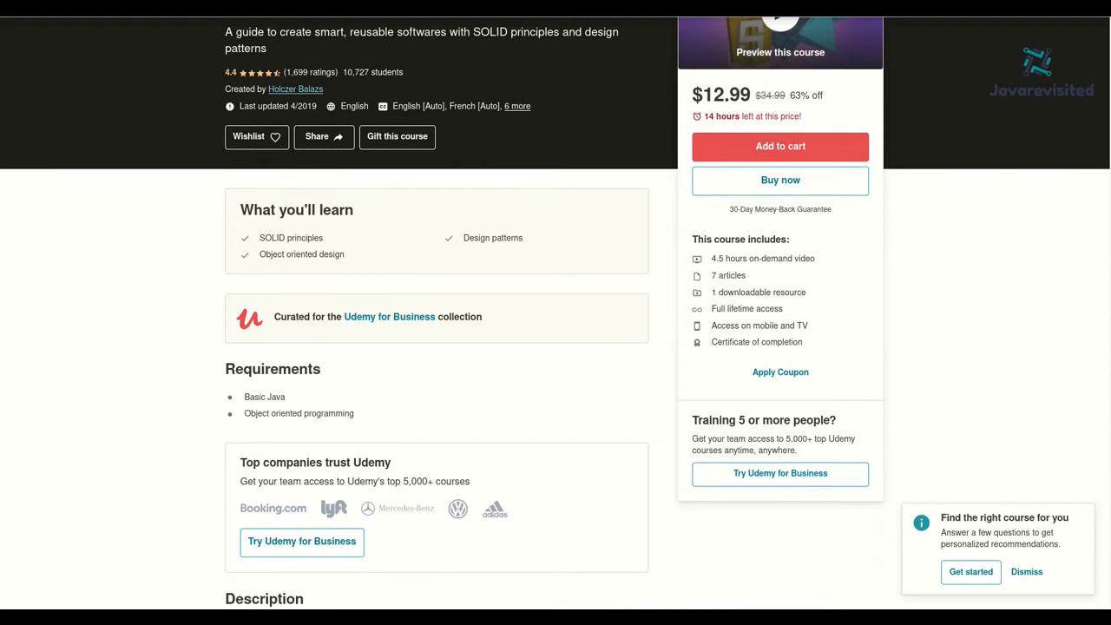
pyautogui.scroll(-3)
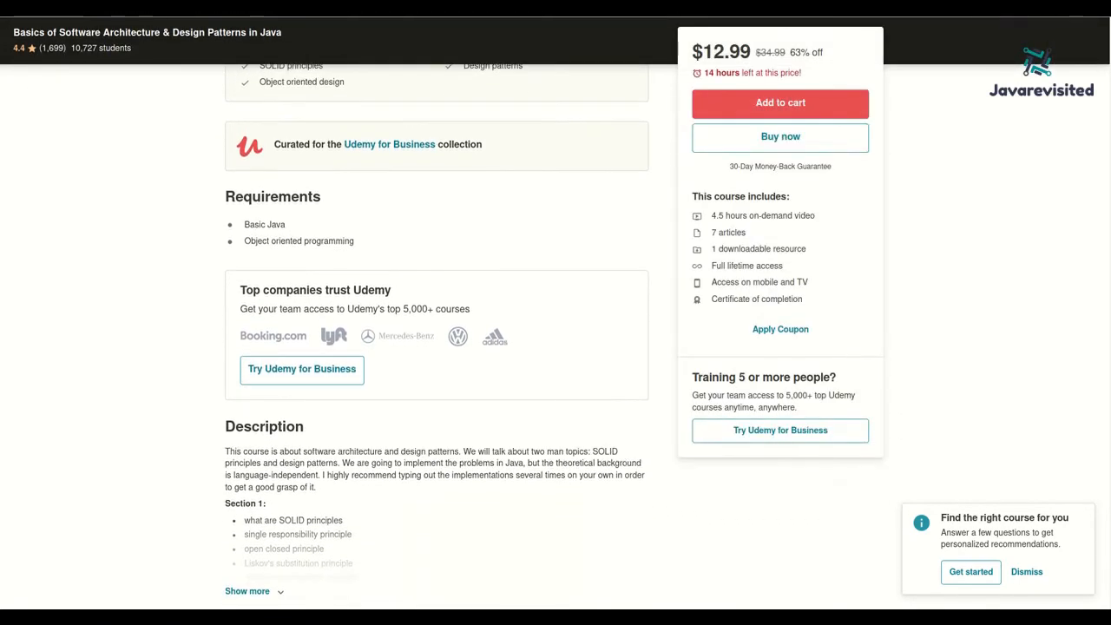
pyautogui.click(246, 590)
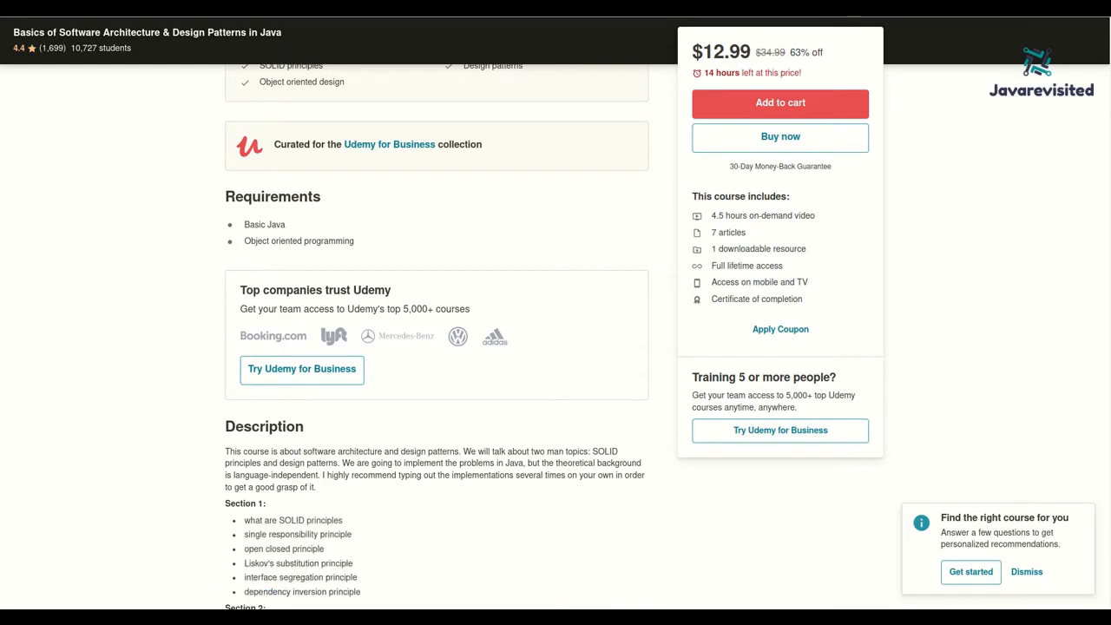
pyautogui.scroll(-3)
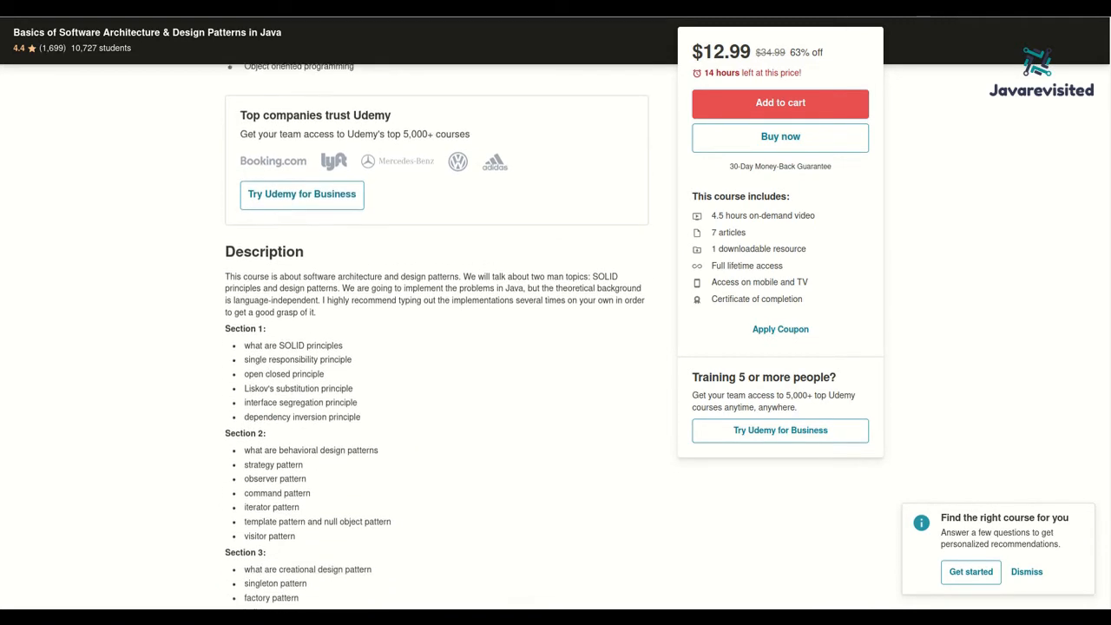
pyautogui.scroll(-3)
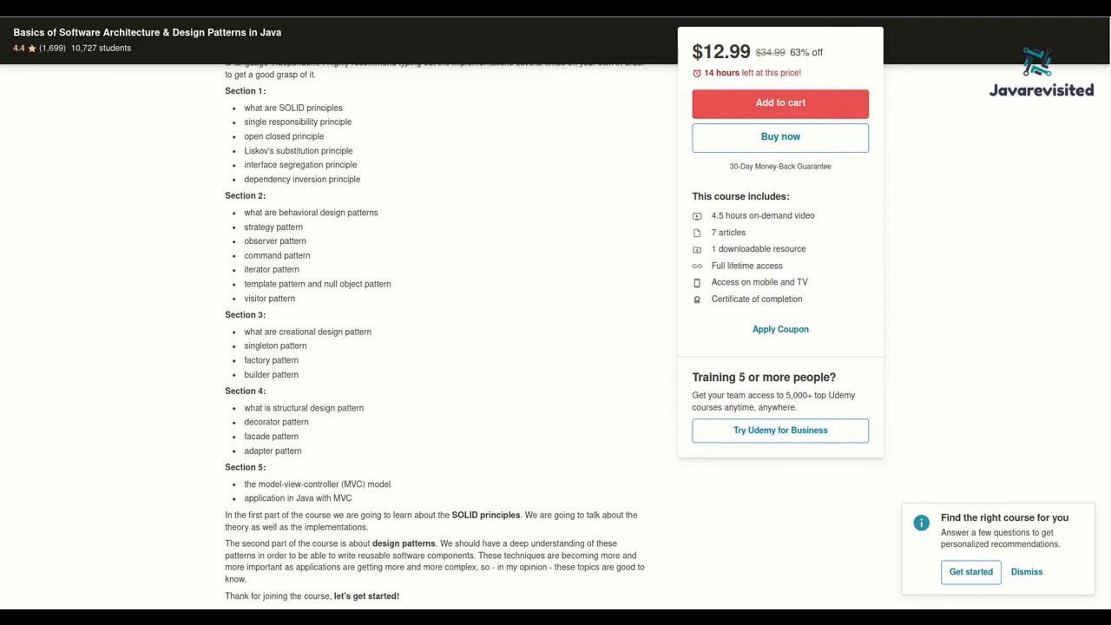
pyautogui.scroll(-3)
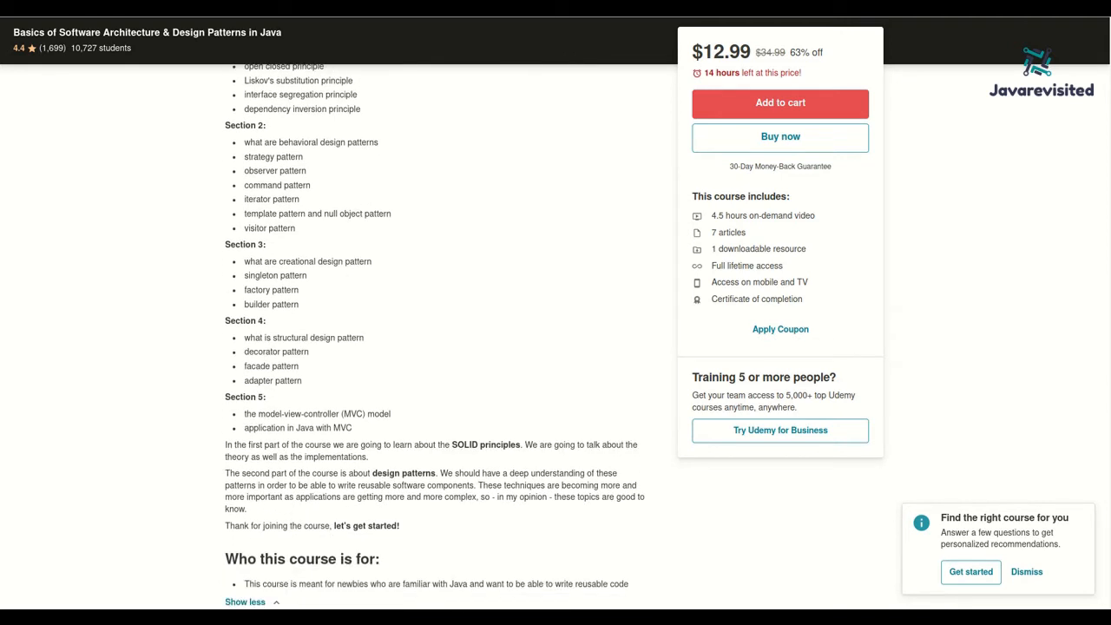
pyautogui.scroll(-3)
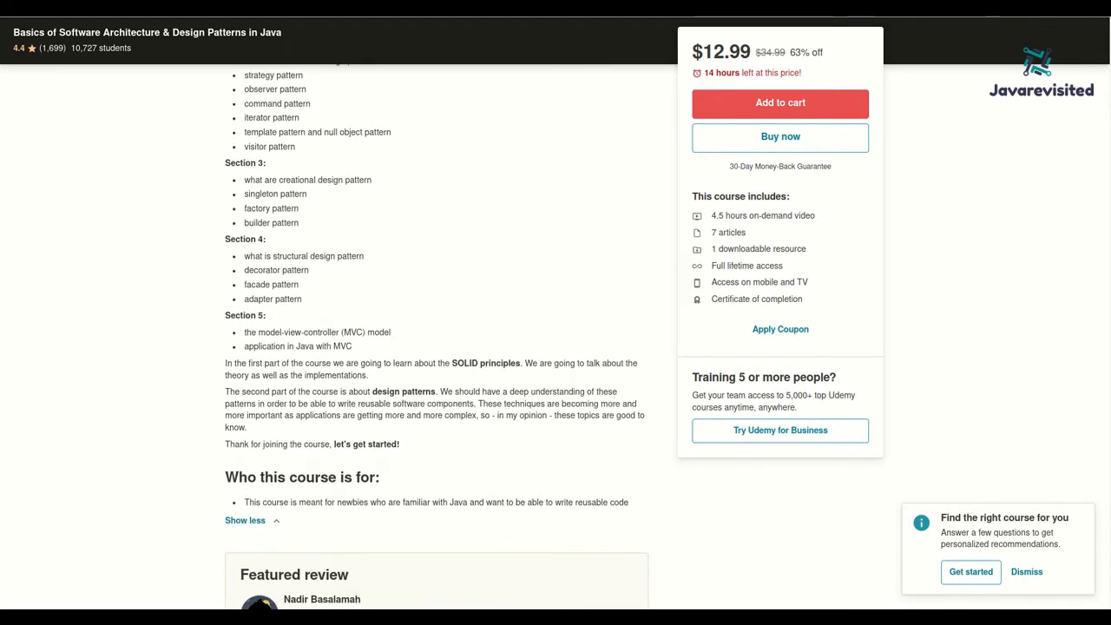
pyautogui.scroll(-3)
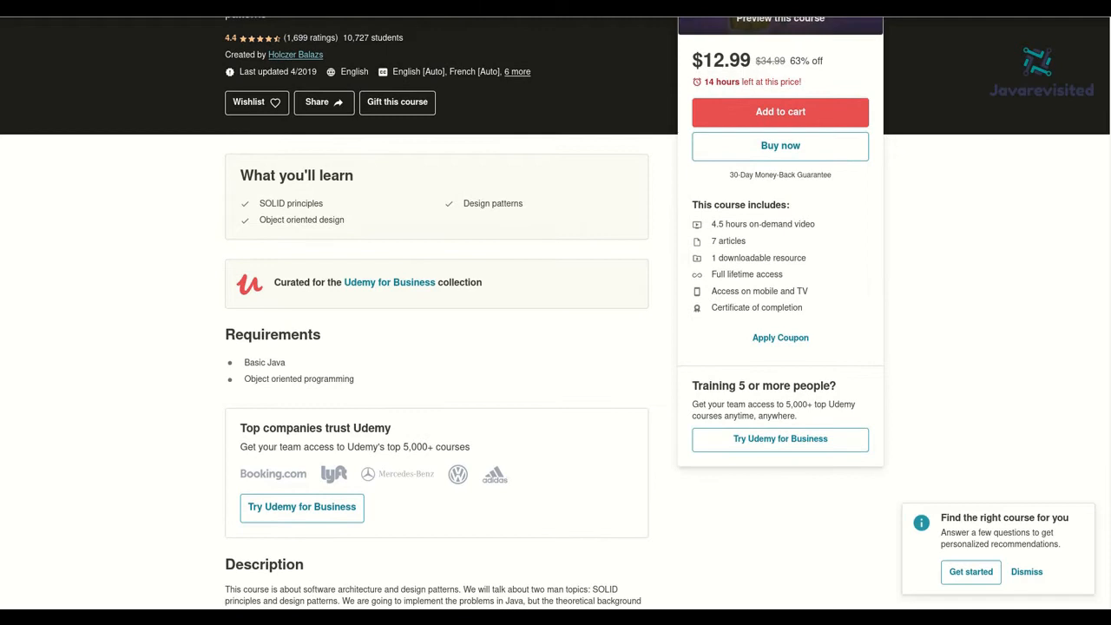
pyautogui.scroll(-3)
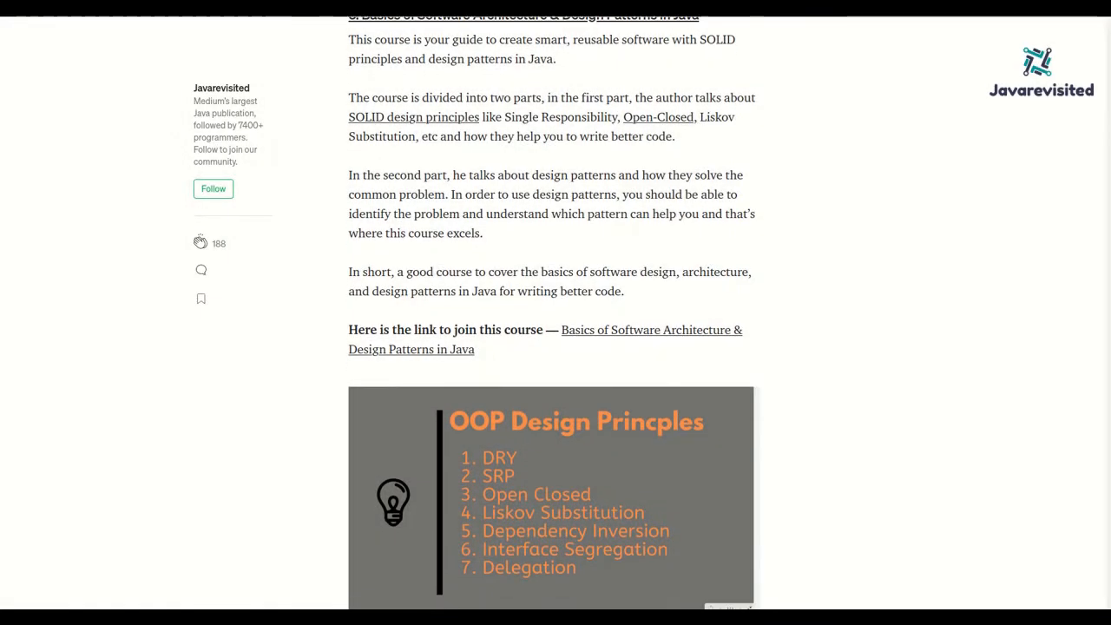
# - Bring entry 4, Java Design Patterns — The Complete Masterclass, and its join link into view
pyautogui.scroll(-3)
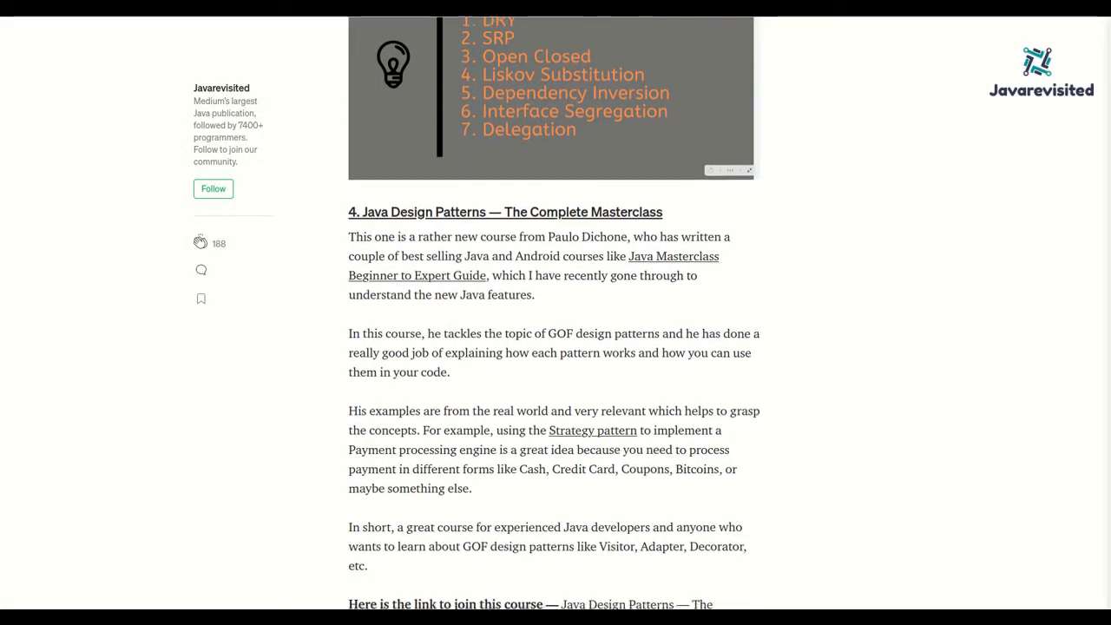
pyautogui.scroll(-3)
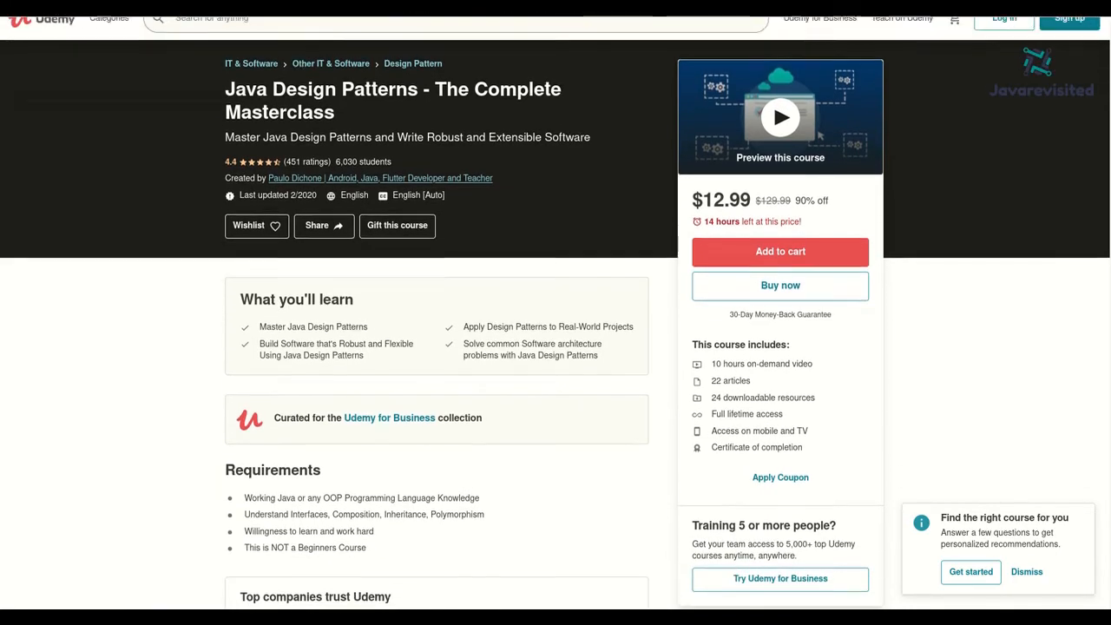
# - Review the Complete Masterclass page down through its requirements
pyautogui.scroll(-3)
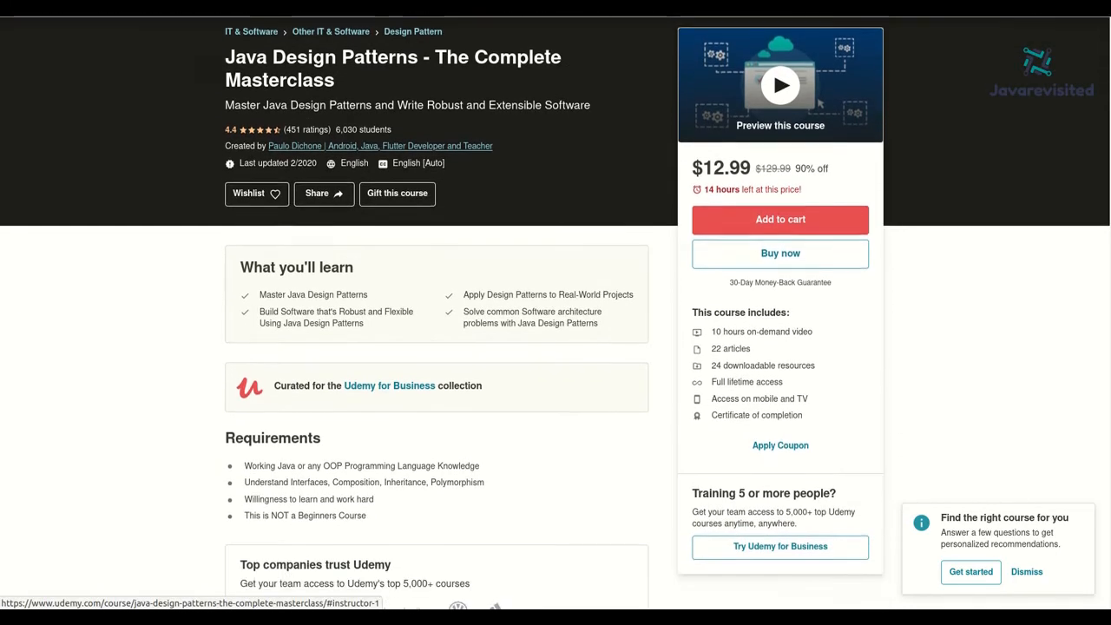
pyautogui.scroll(-3)
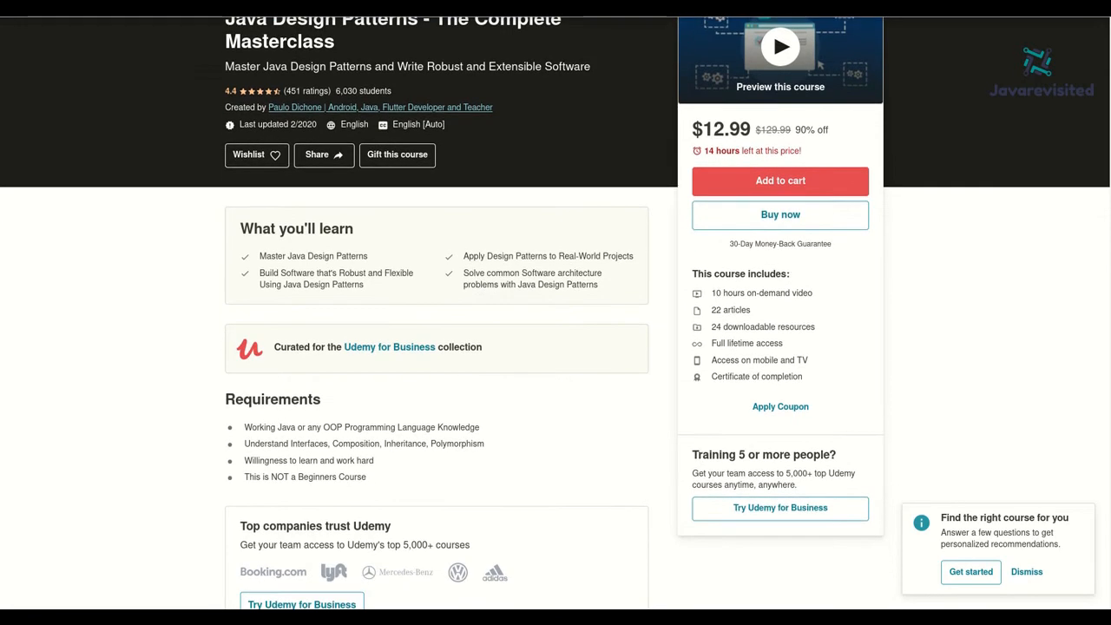
pyautogui.scroll(-3)
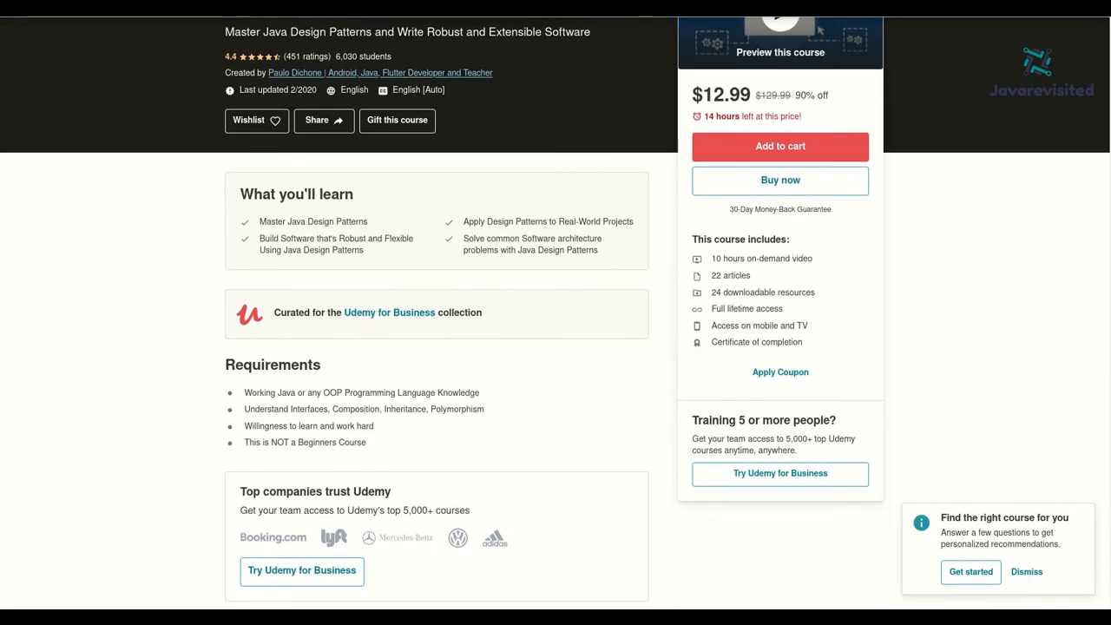
pyautogui.scroll(-3)
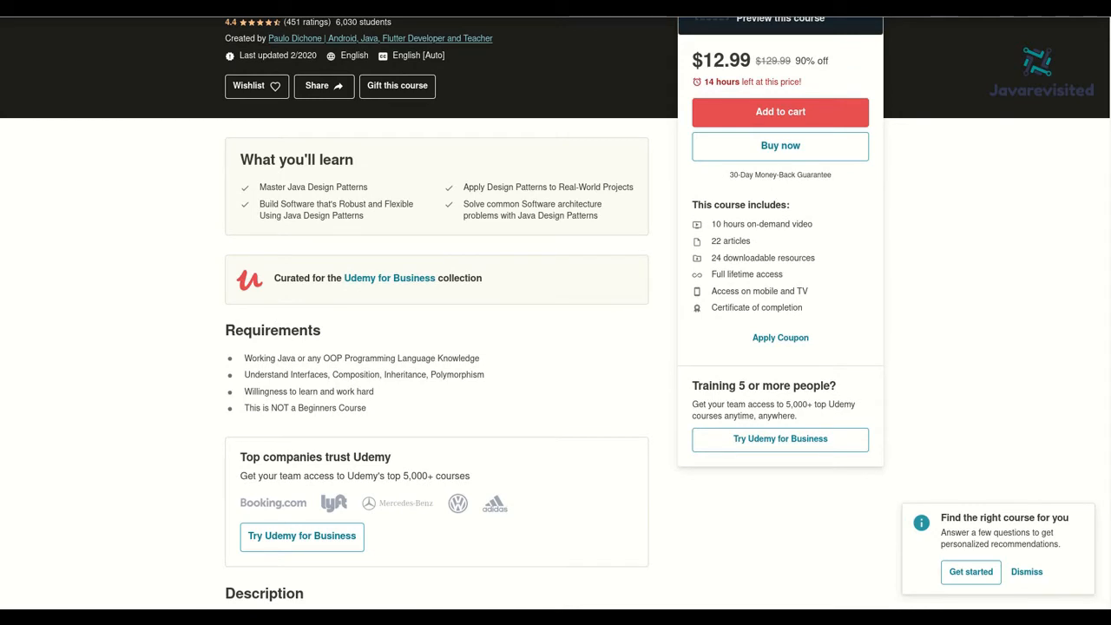
pyautogui.scroll(-3)
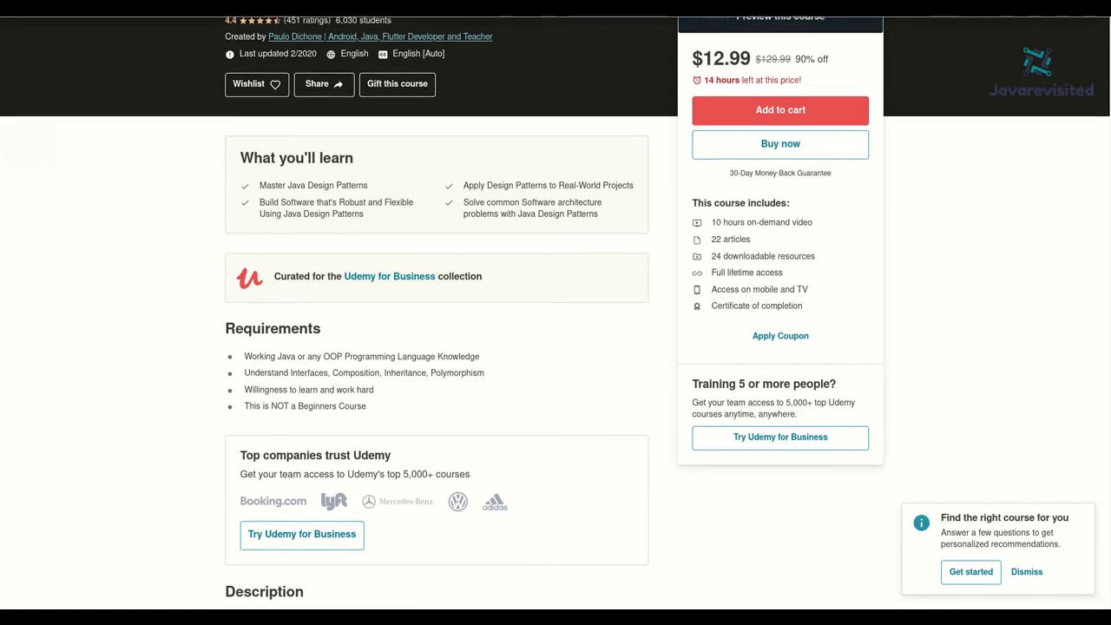
pyautogui.scroll(-3)
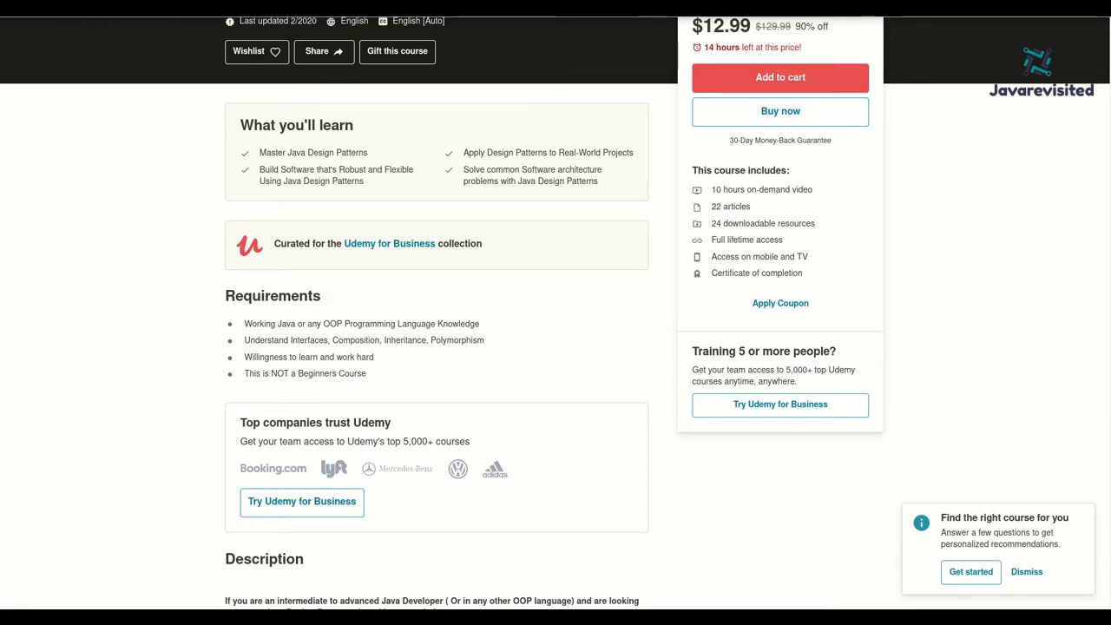
# - Read the Masterclass description to its end and return to the article's fifth entry
pyautogui.scroll(-3)
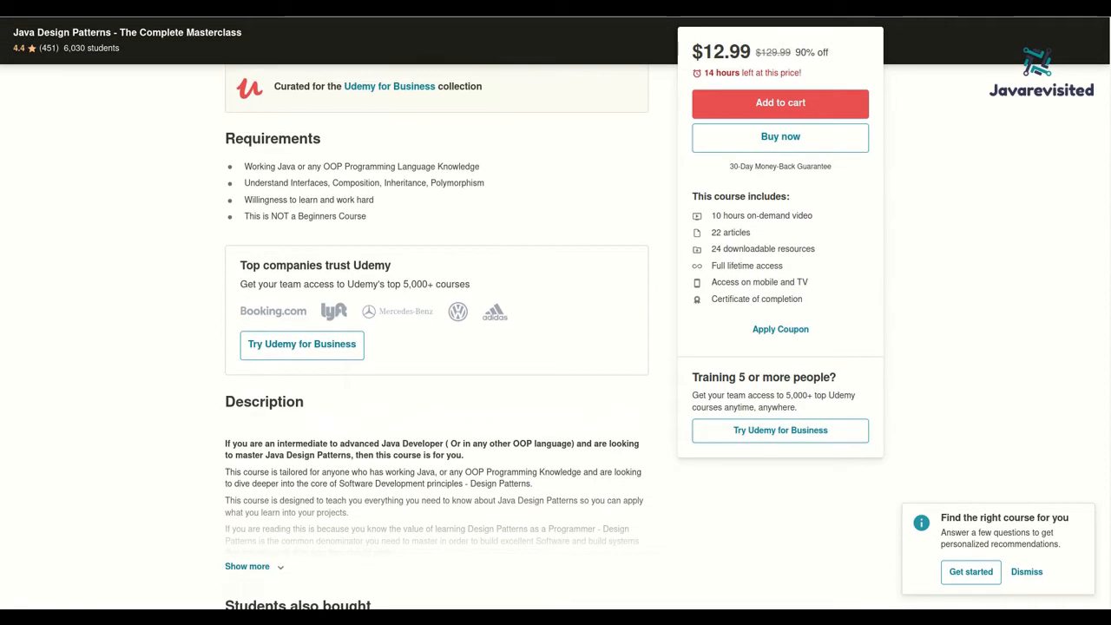
pyautogui.scroll(-3)
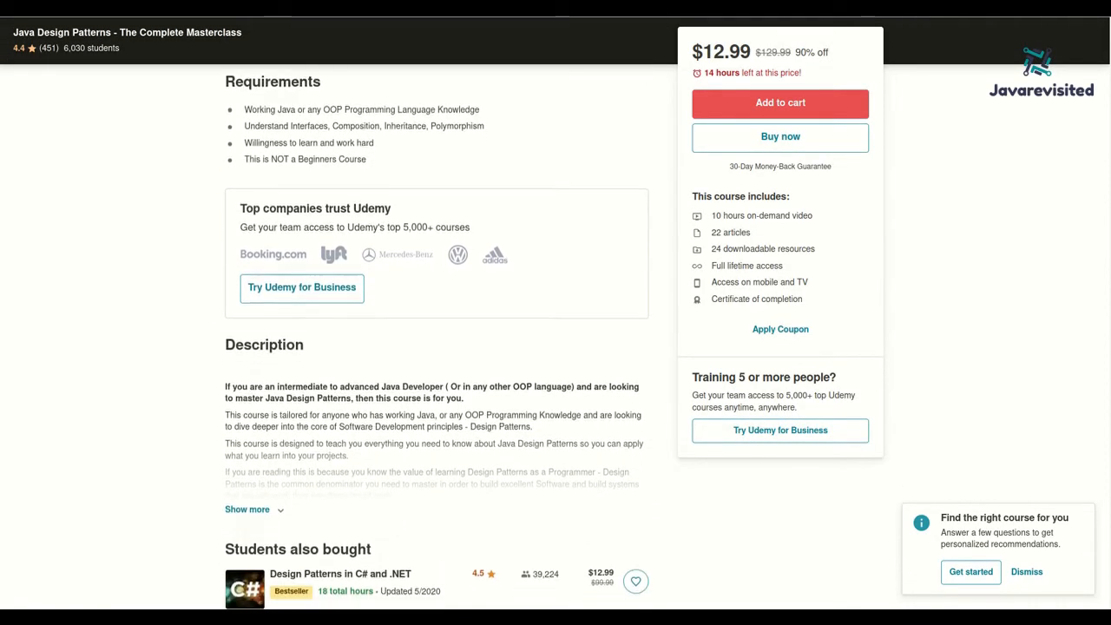
pyautogui.scroll(-3)
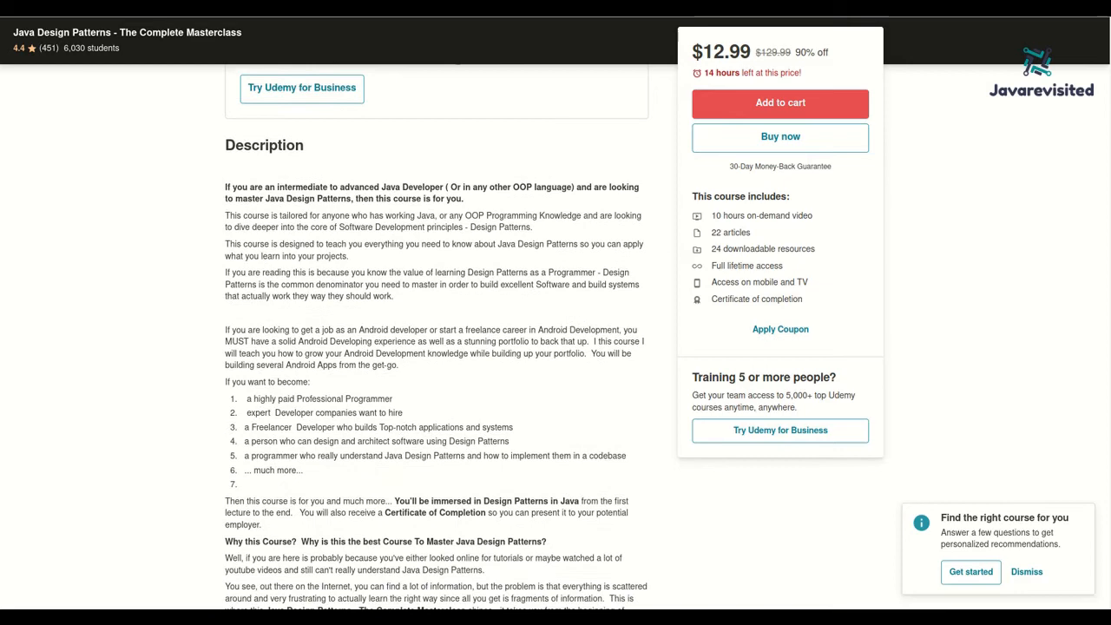
pyautogui.scroll(-3)
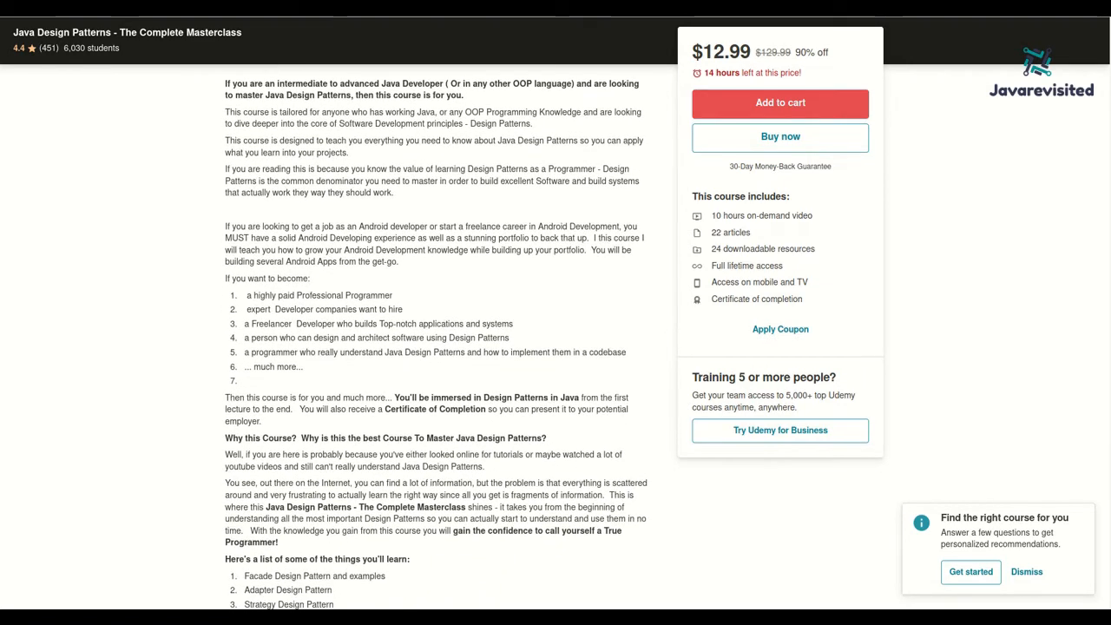
pyautogui.scroll(-3)
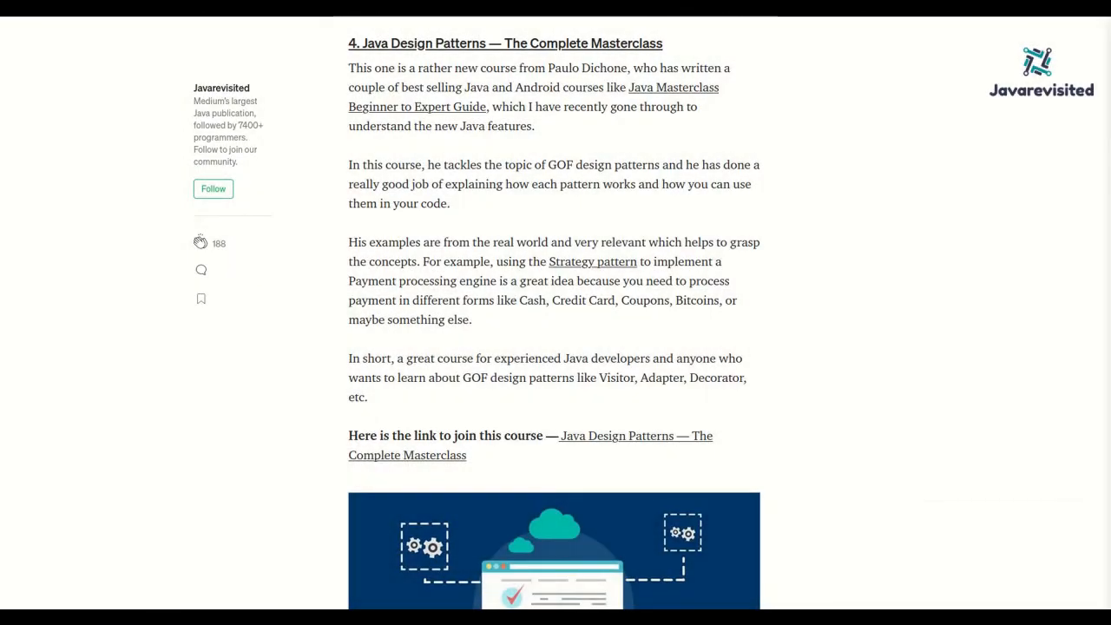
pyautogui.scroll(-3)
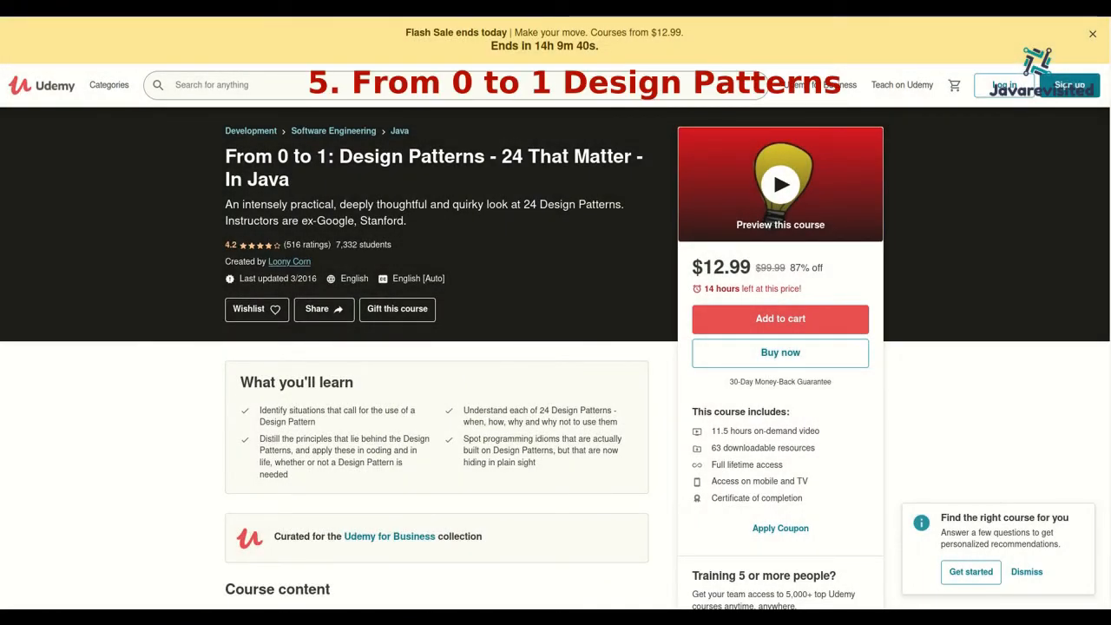
# - Browse the From 0 to 1: Design Patterns curriculum down to its Requirements
pyautogui.scroll(-3)
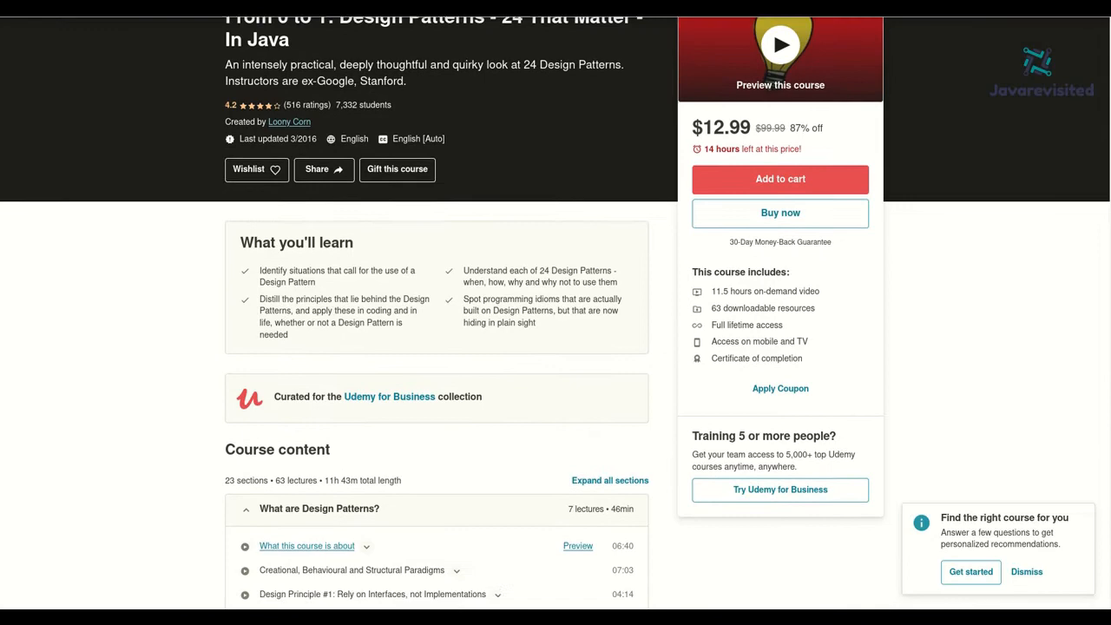
pyautogui.scroll(-3)
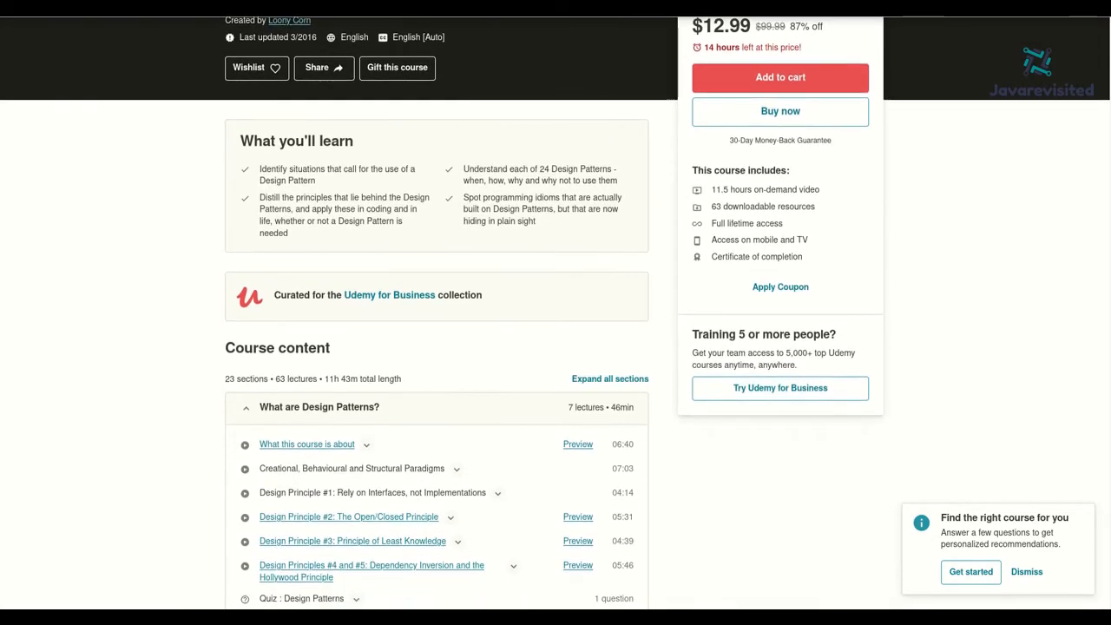
pyautogui.scroll(-3)
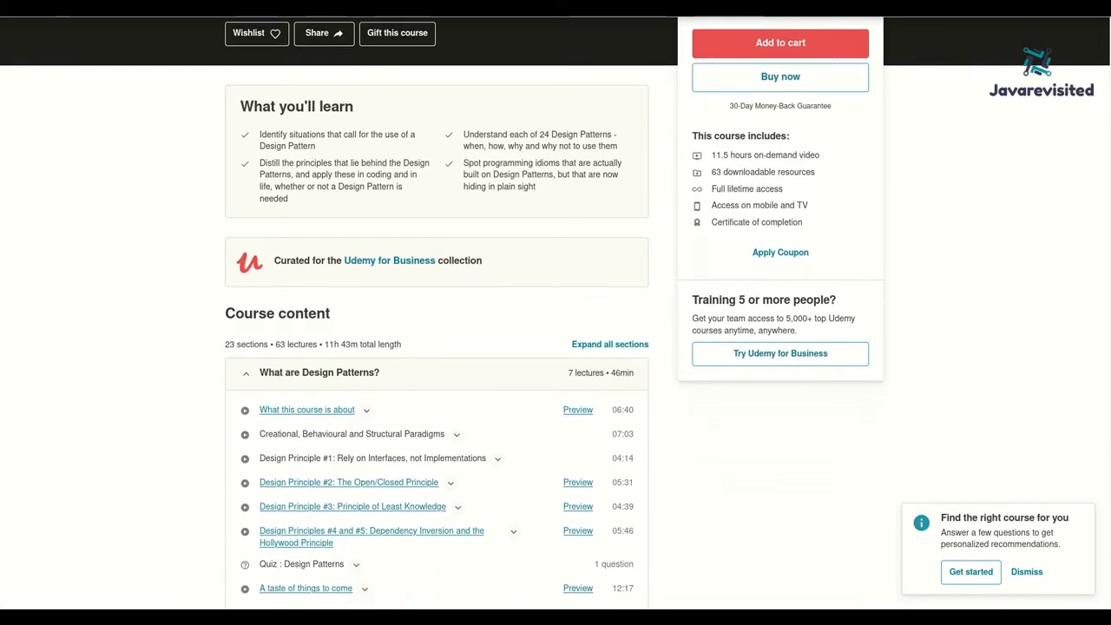
pyautogui.scroll(-3)
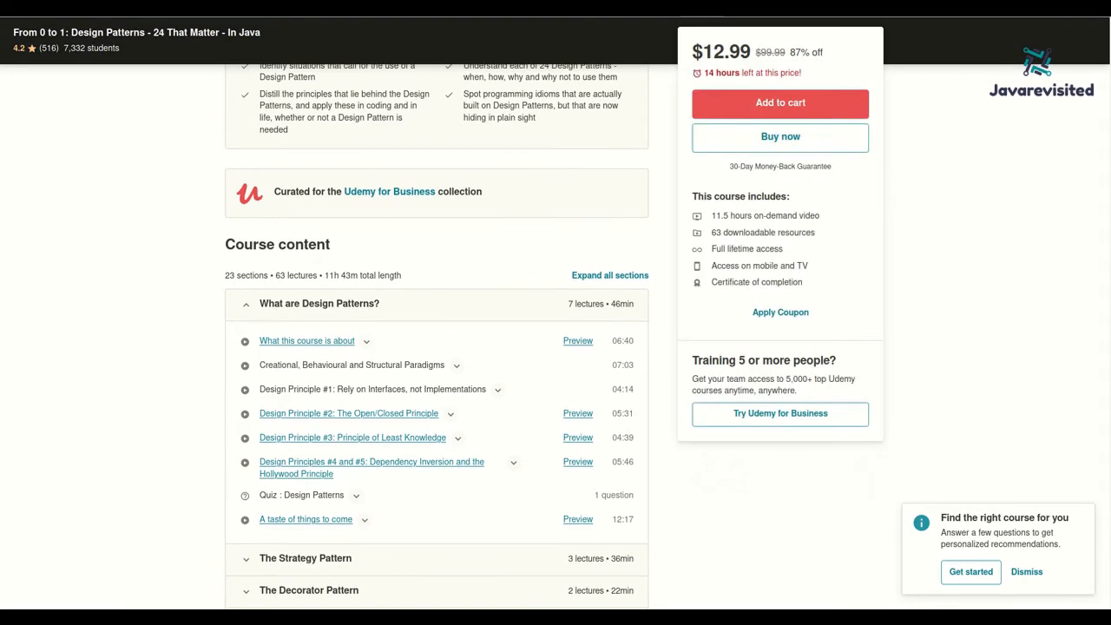
pyautogui.scroll(-3)
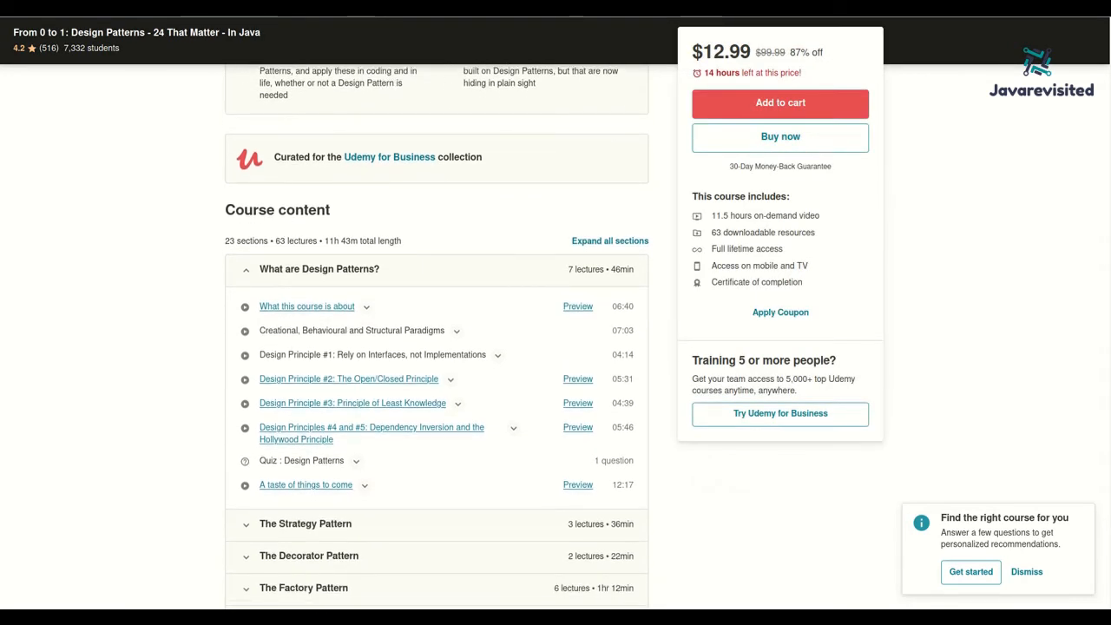
pyautogui.scroll(-3)
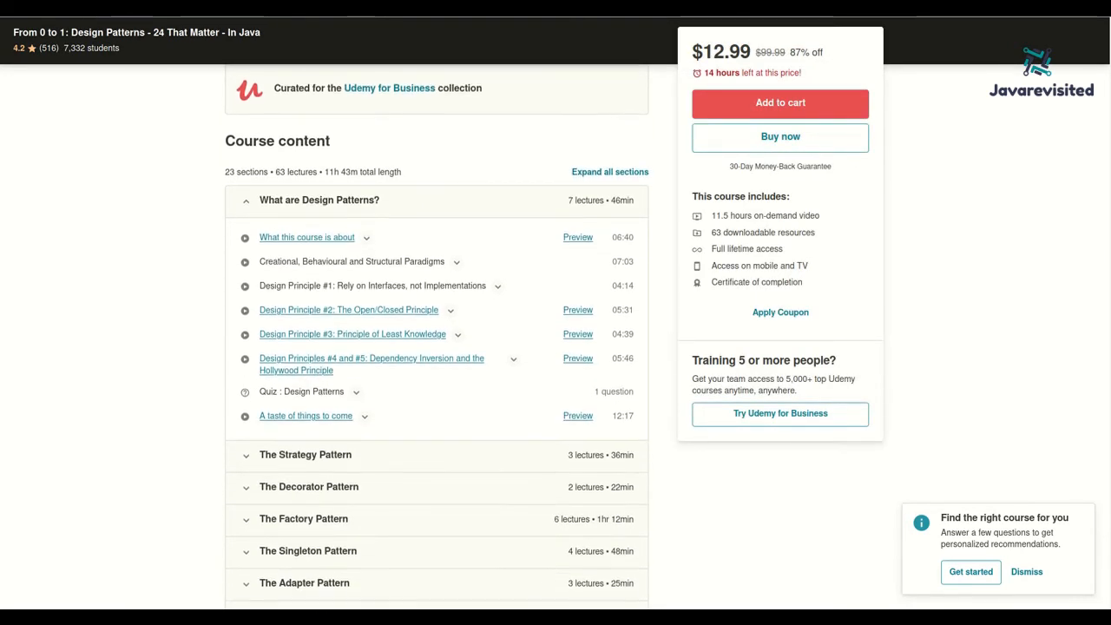
pyautogui.scroll(-3)
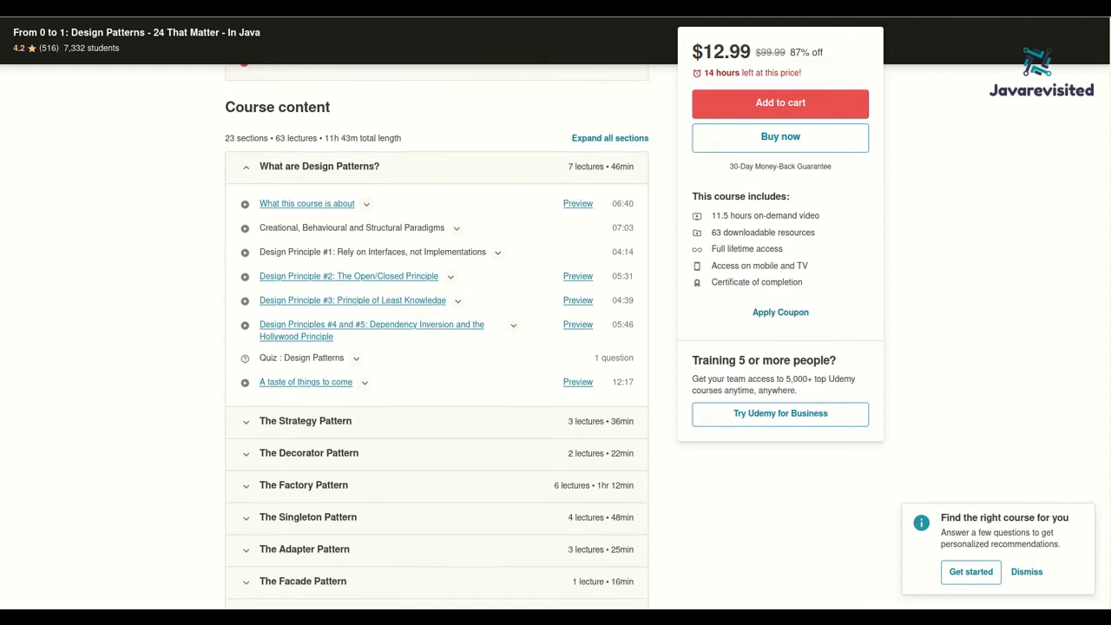
pyautogui.scroll(-3)
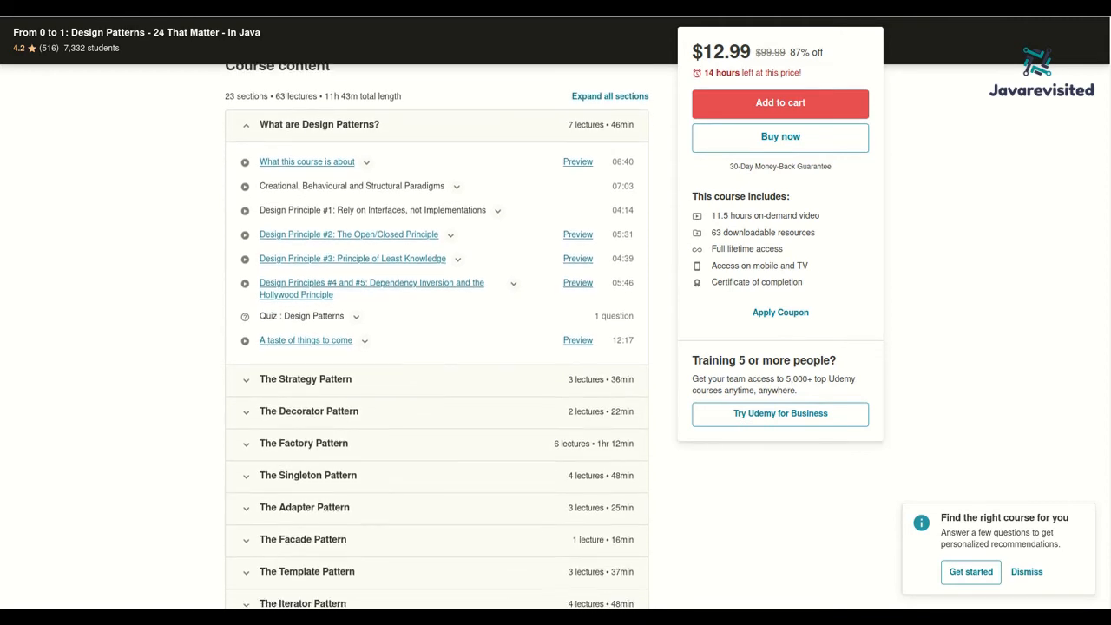
pyautogui.scroll(-3)
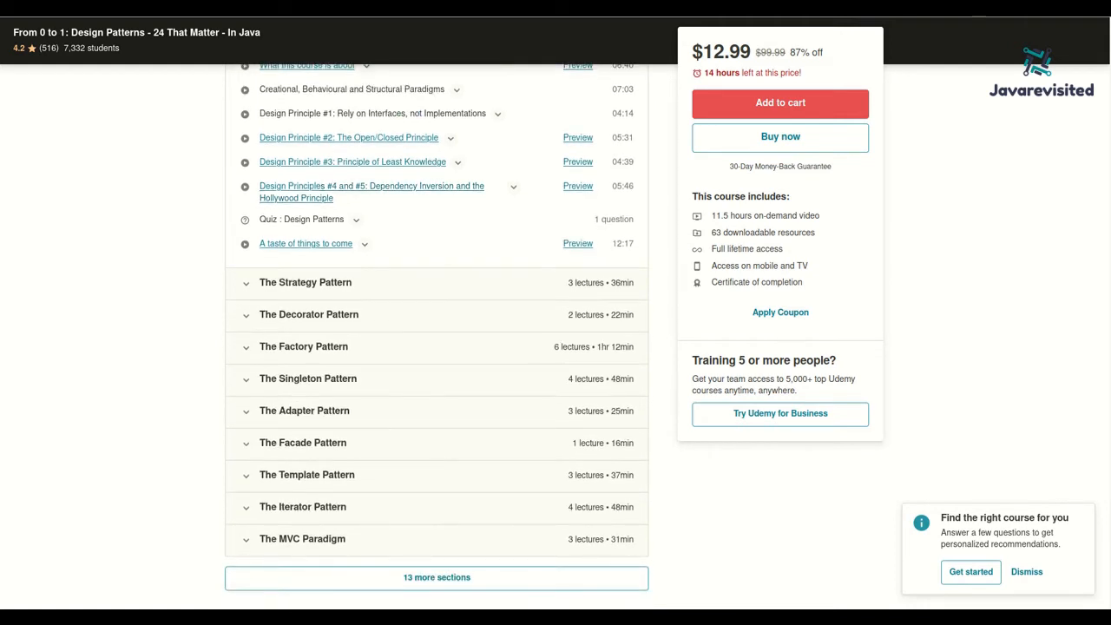
pyautogui.scroll(-3)
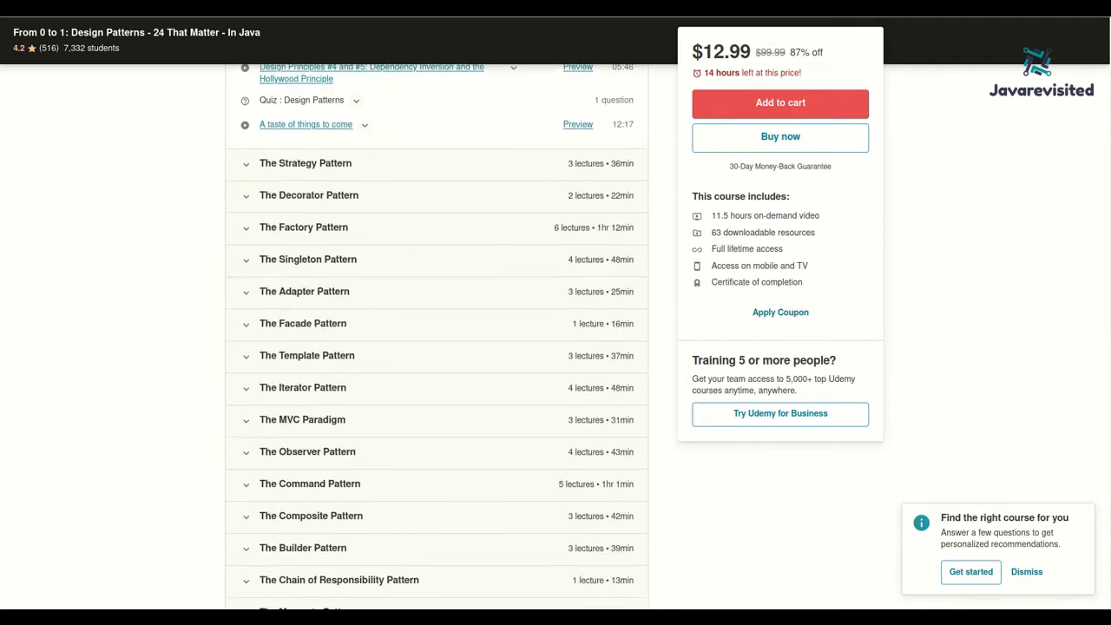
# - Advance the article to course 6 and open Educative's Software Design Patterns: Best Practices page
pyautogui.scroll(-3)
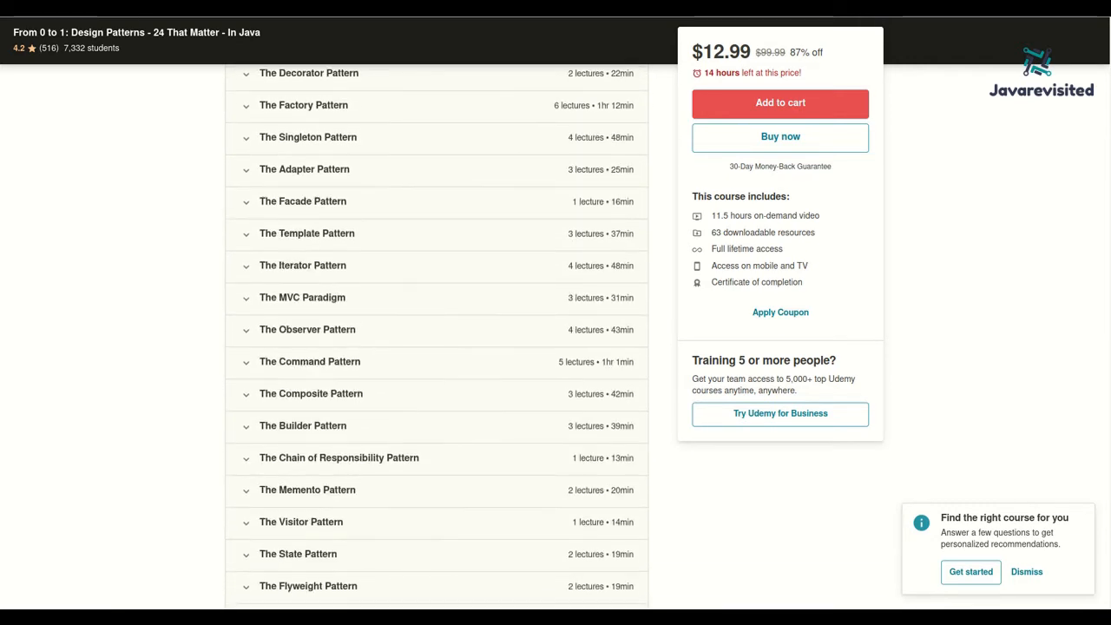
pyautogui.scroll(-3)
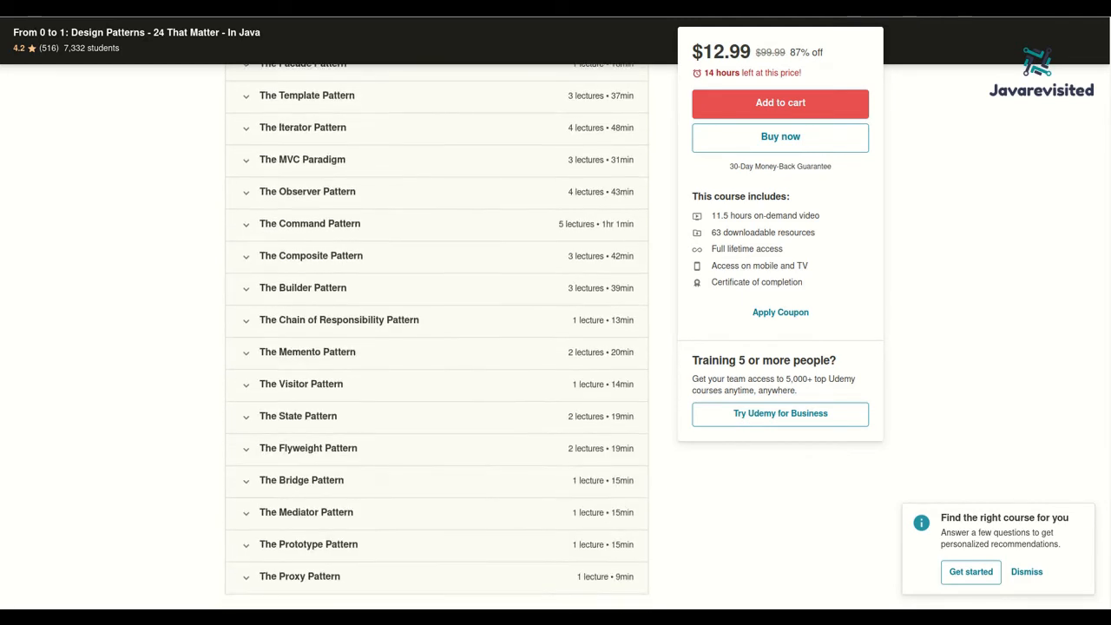
pyautogui.scroll(-3)
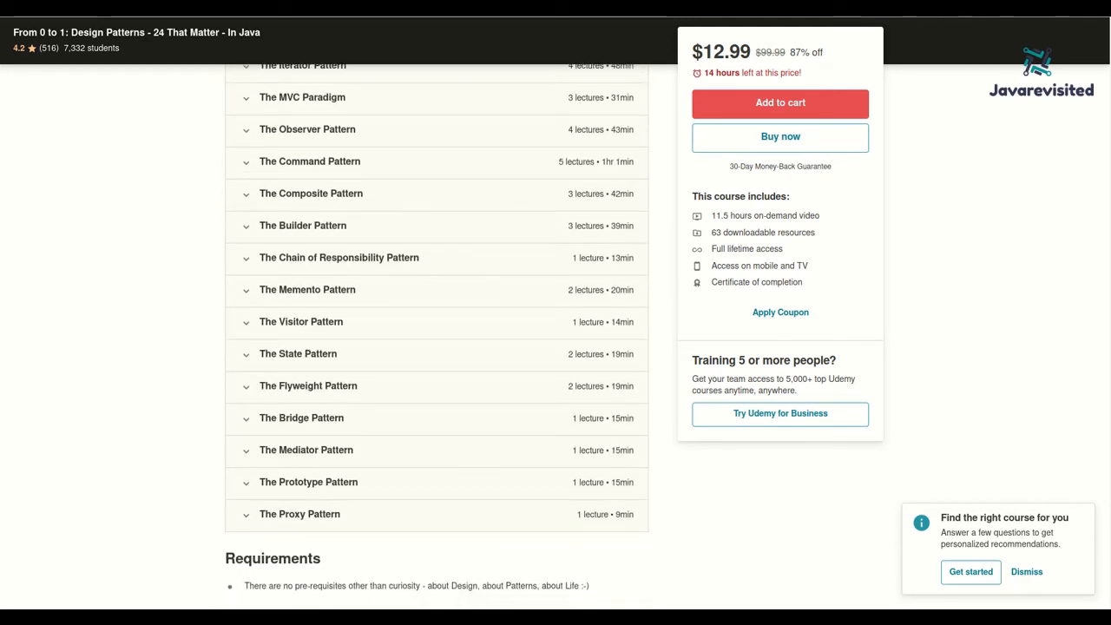
pyautogui.scroll(-3)
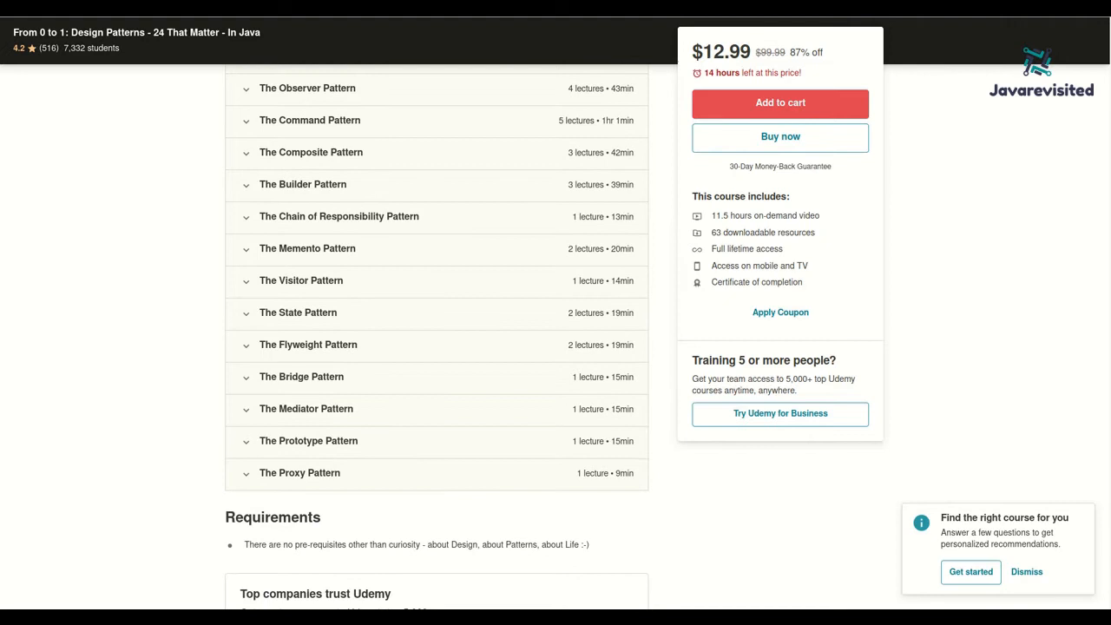
pyautogui.scroll(-3)
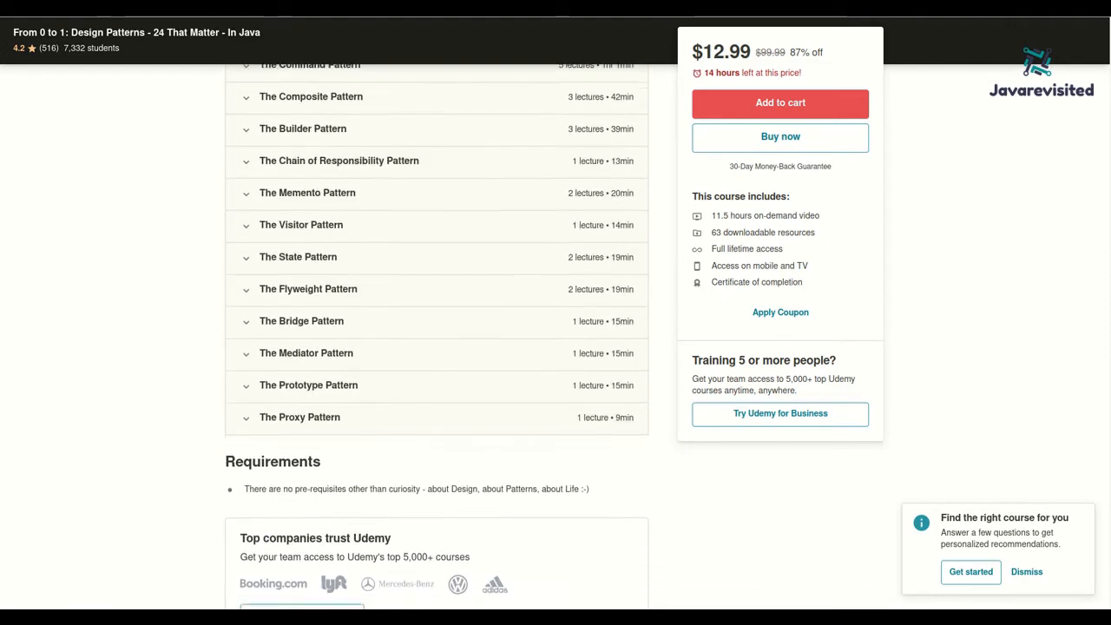
pyautogui.scroll(-3)
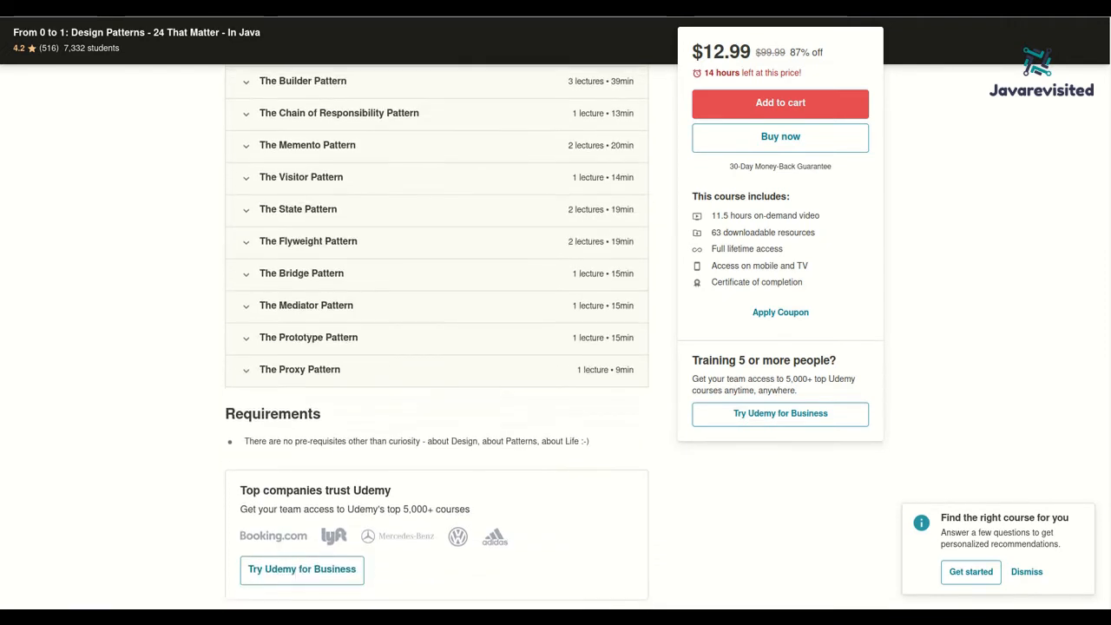
pyautogui.scroll(-3)
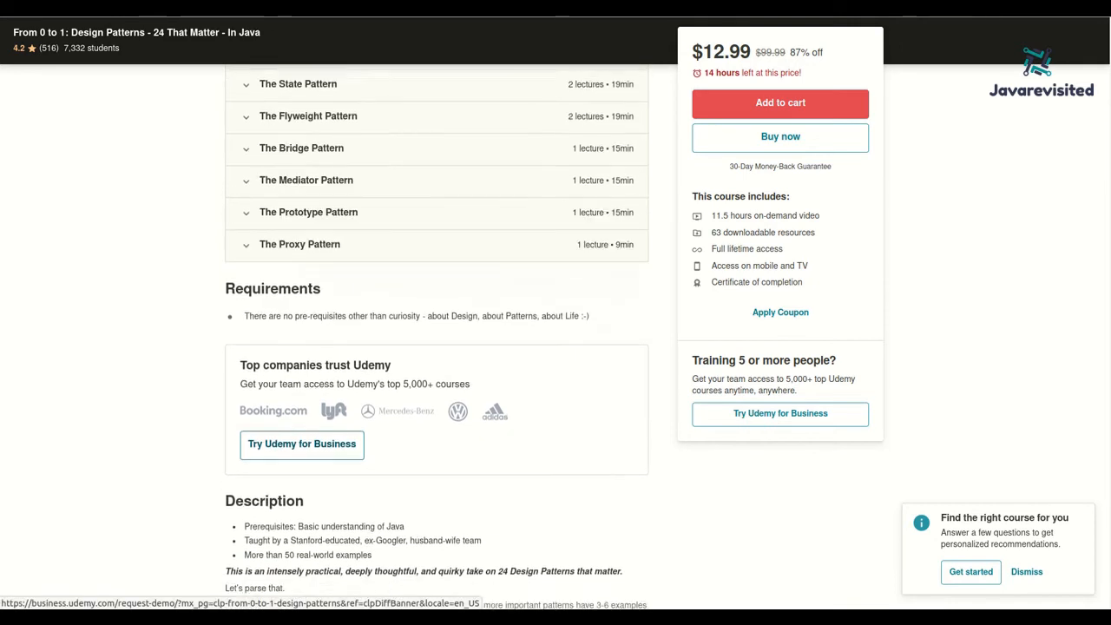
pyautogui.scroll(-3)
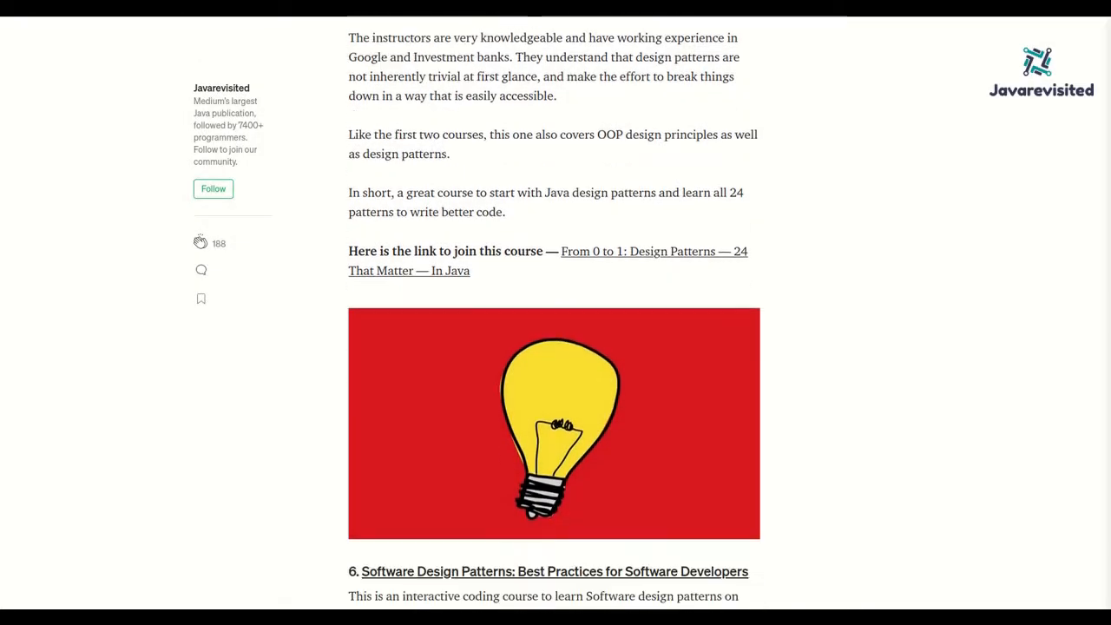
pyautogui.scroll(-3)
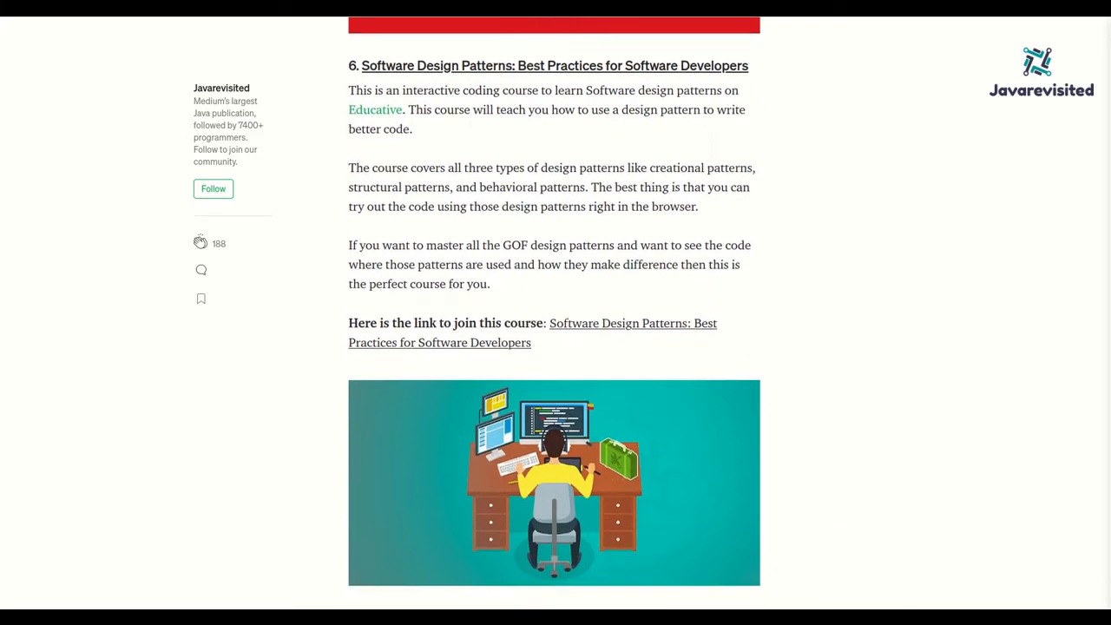
pyautogui.click(531, 334)
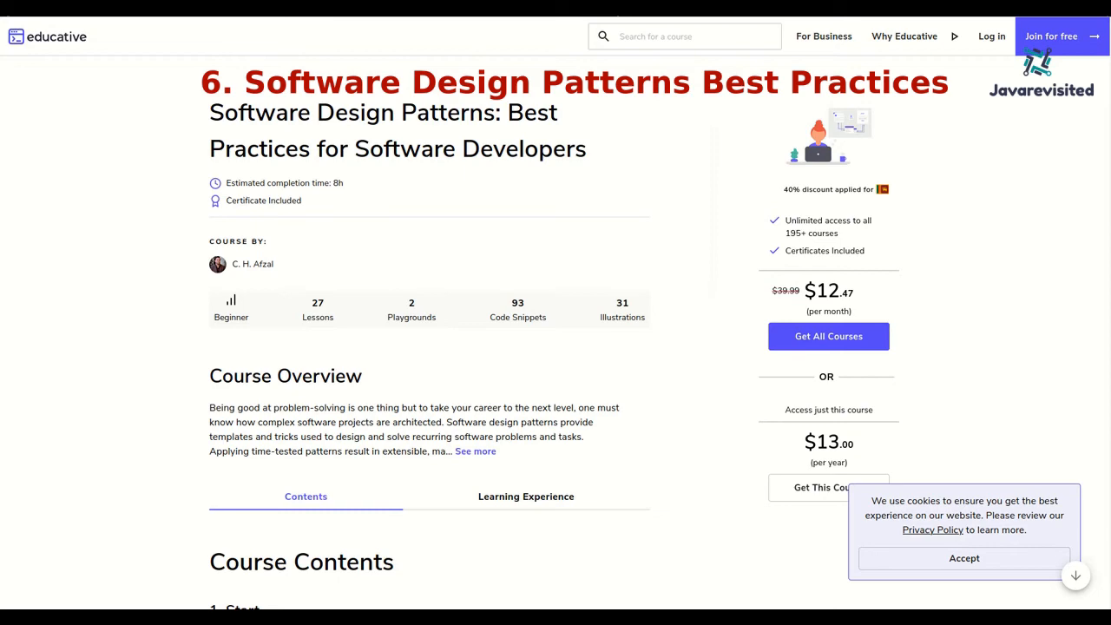
# - Browse the Educative course page and expand its full course overview text
pyautogui.scroll(-3)
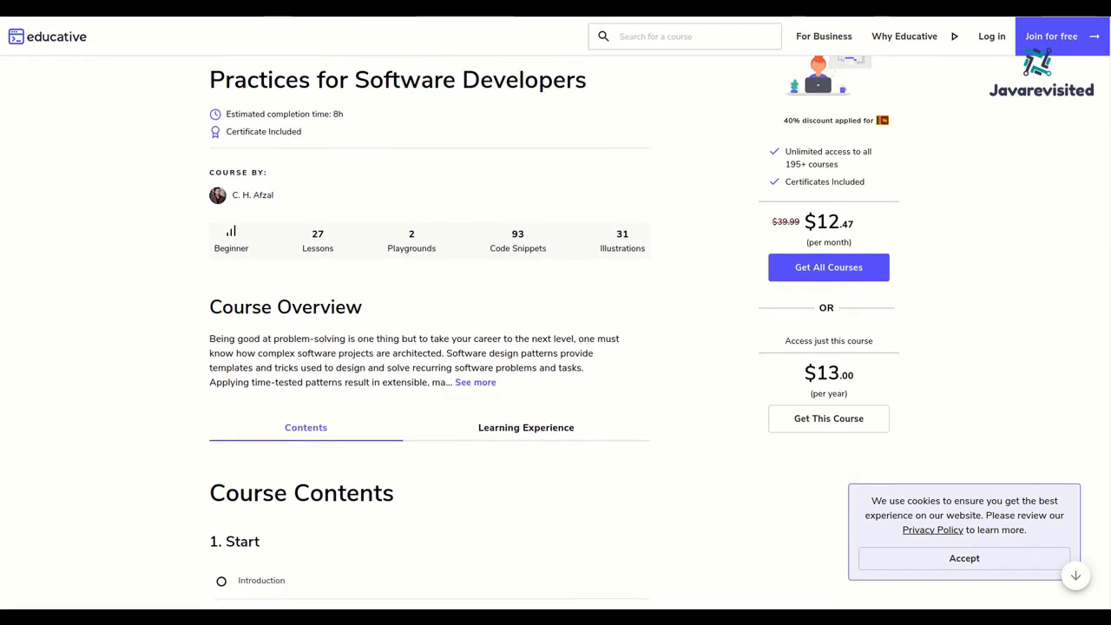
pyautogui.scroll(-3)
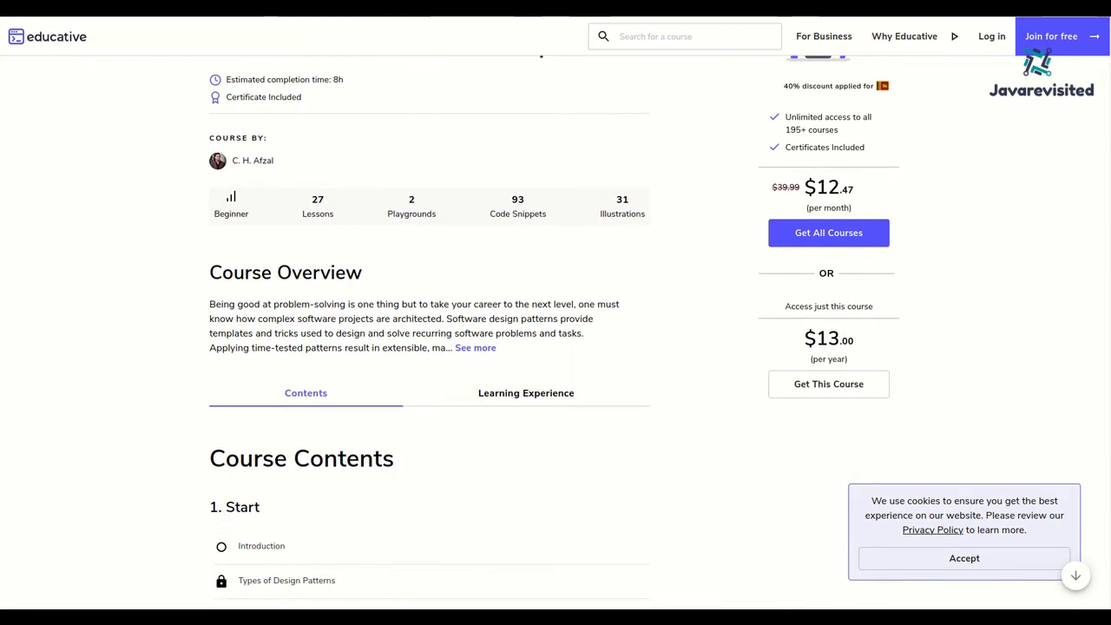
pyautogui.scroll(-3)
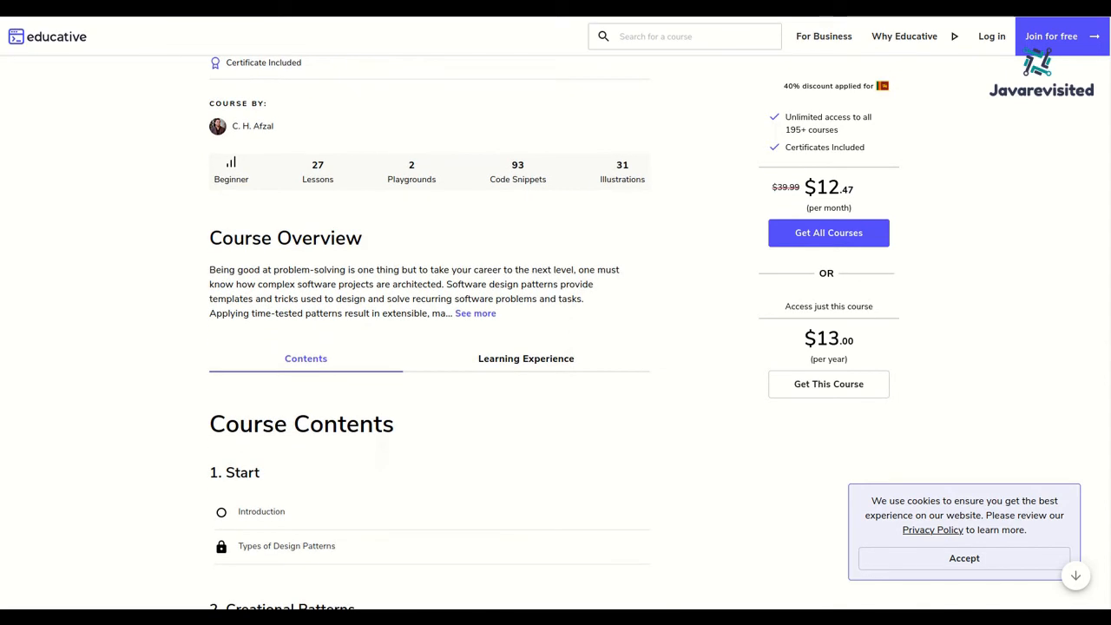
pyautogui.scroll(-3)
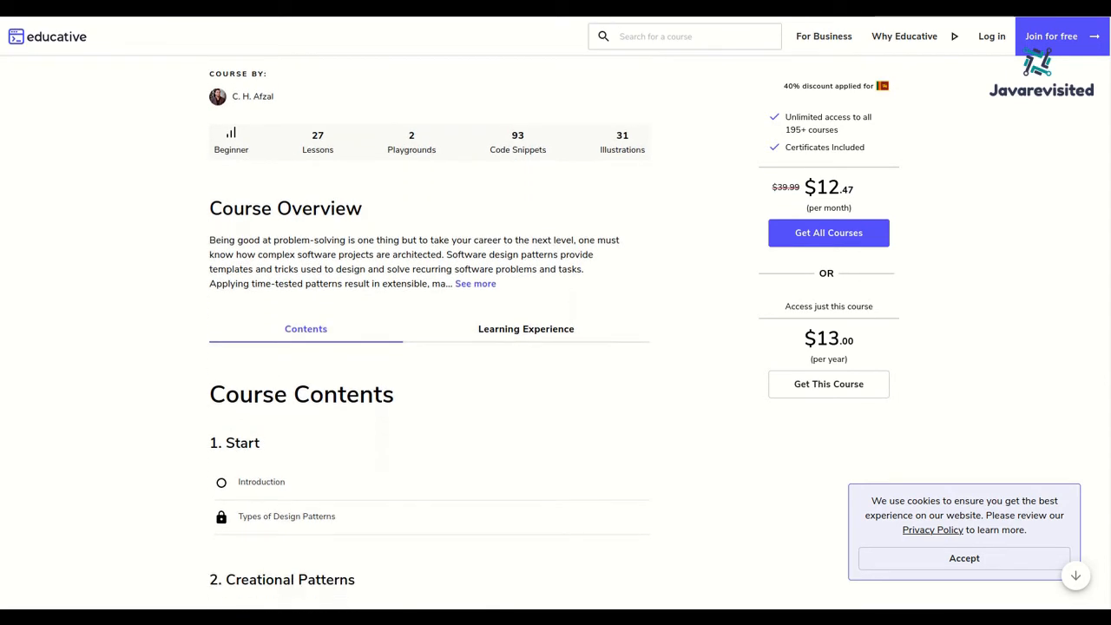
pyautogui.scroll(-3)
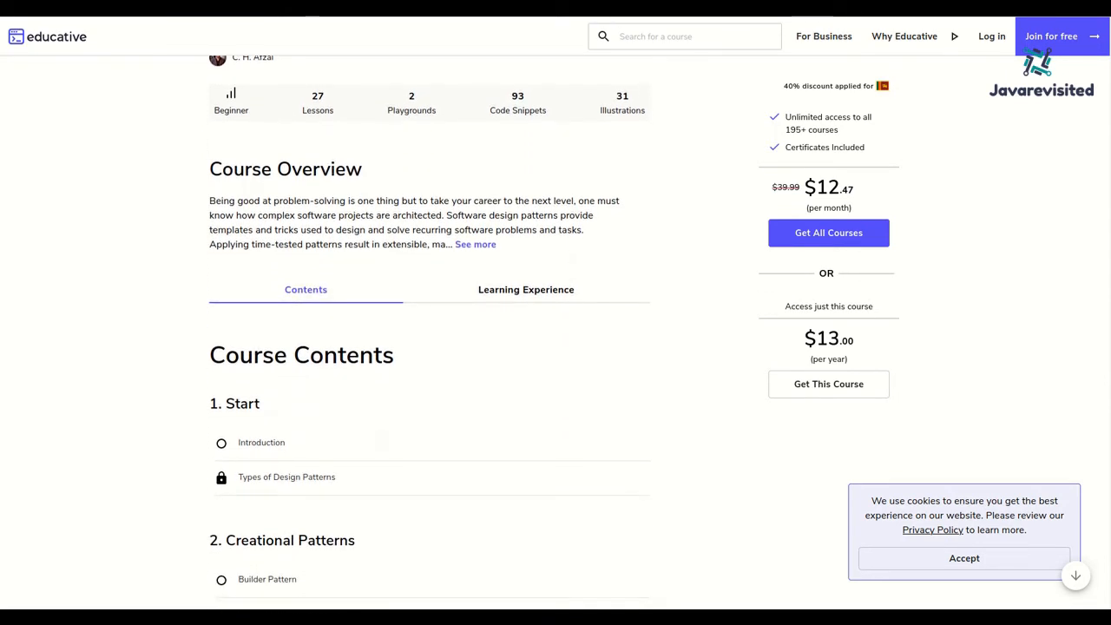
pyautogui.scroll(-3)
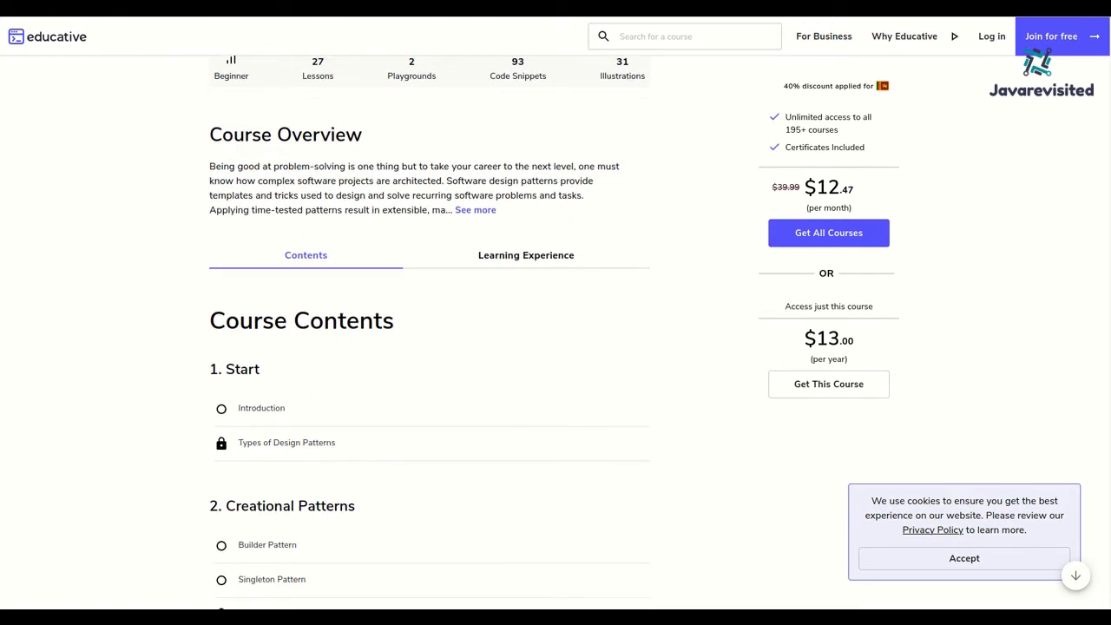
pyautogui.click(475, 209)
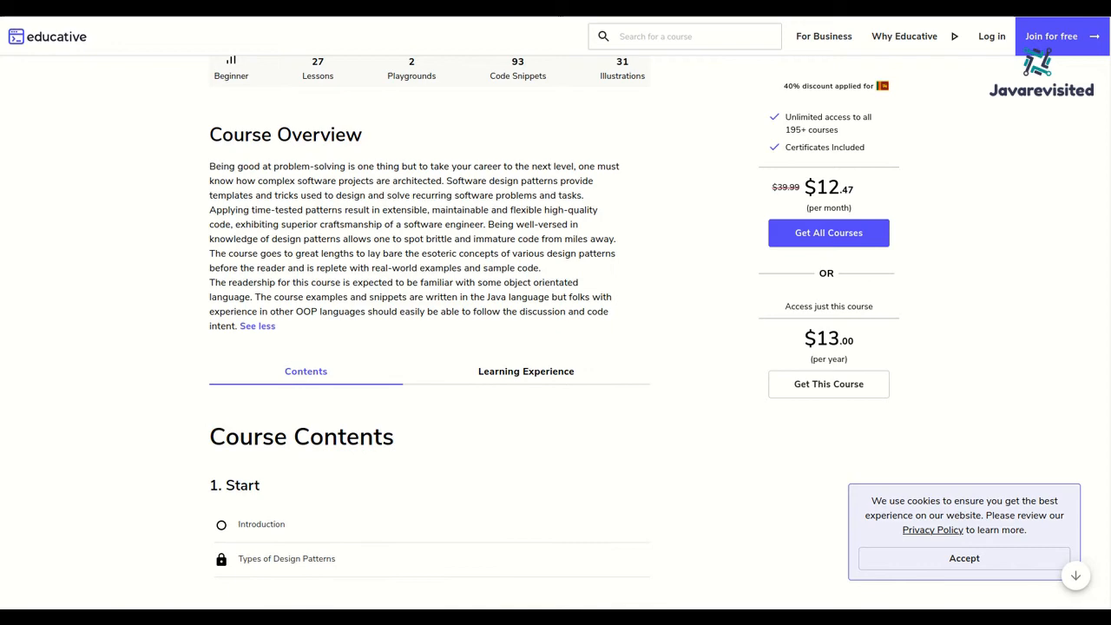
# - Read the course contents through The End and advance the article to item 7, Grokking the Object Oriented Design Interview
pyautogui.scroll(-3)
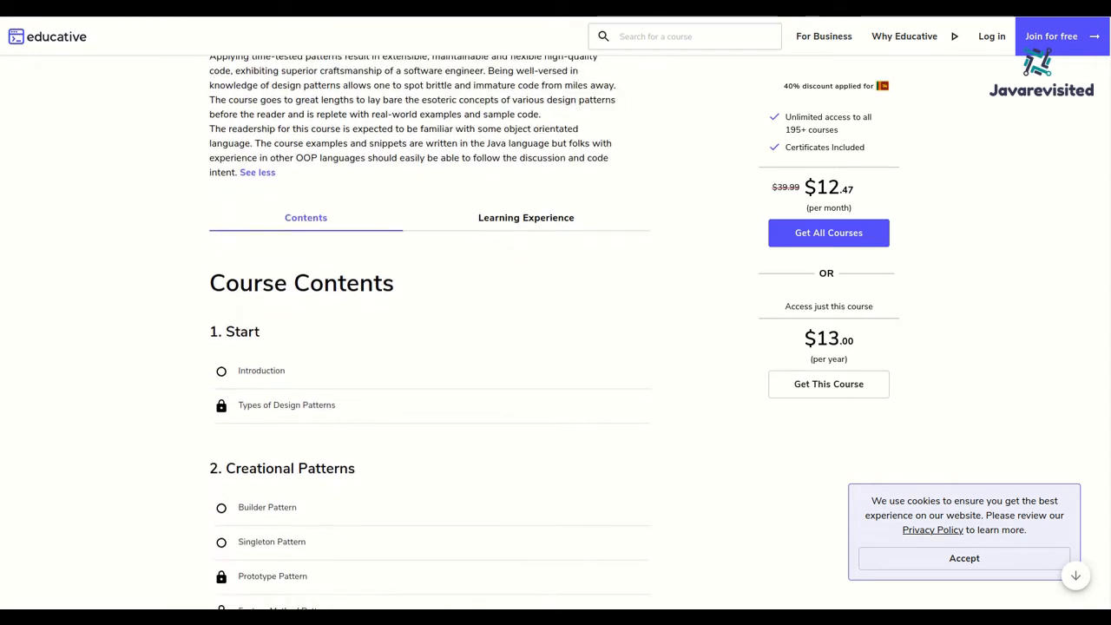
pyautogui.scroll(-3)
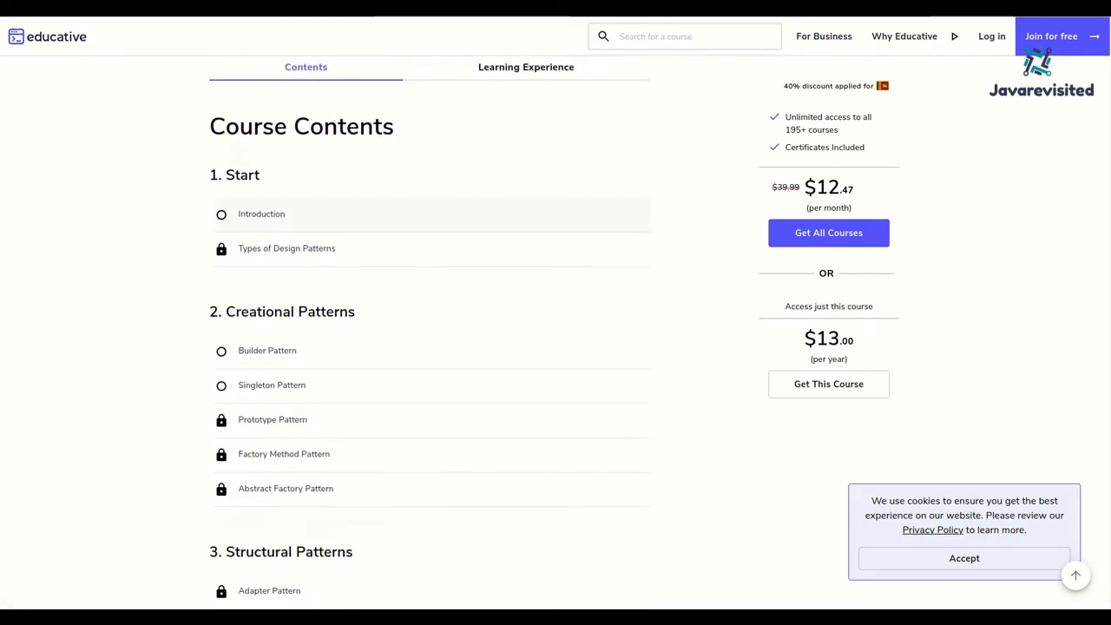
pyautogui.scroll(-3)
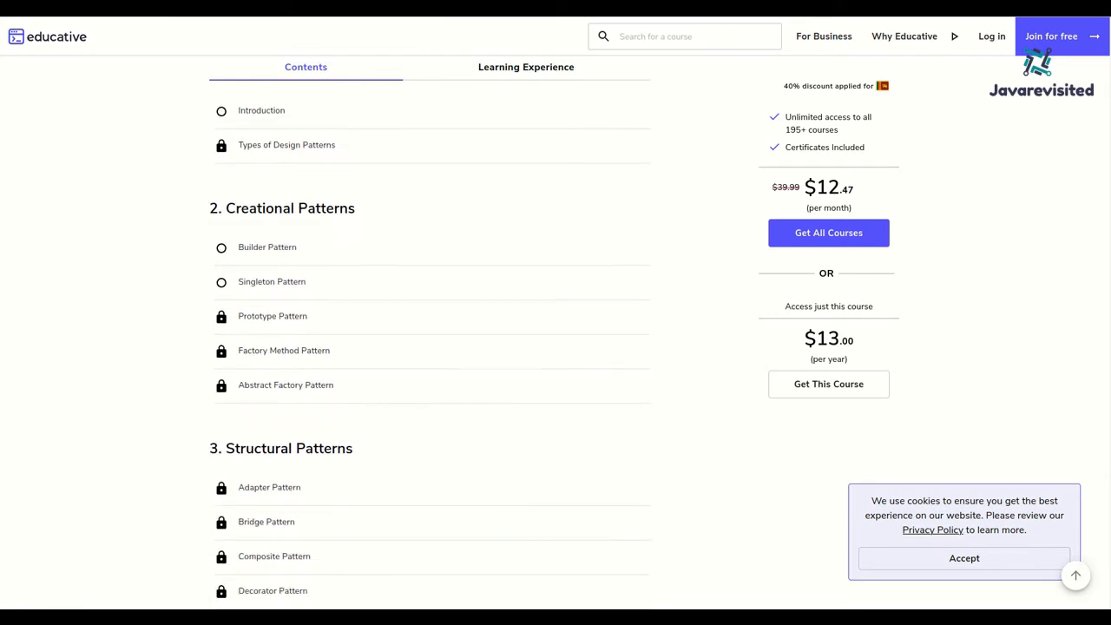
pyautogui.scroll(-3)
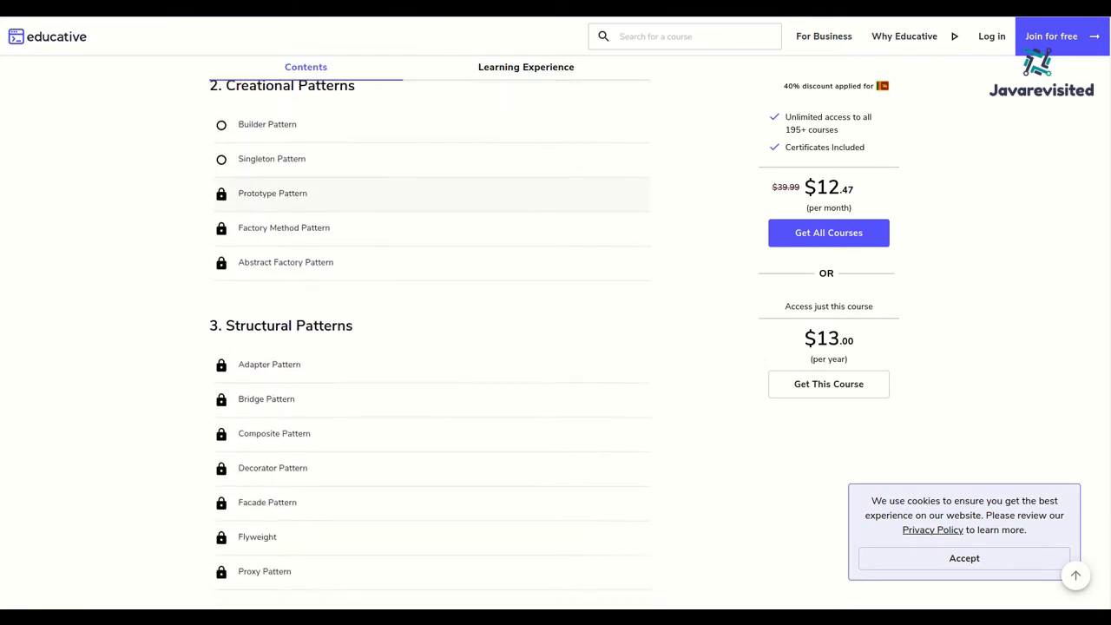
pyautogui.scroll(-3)
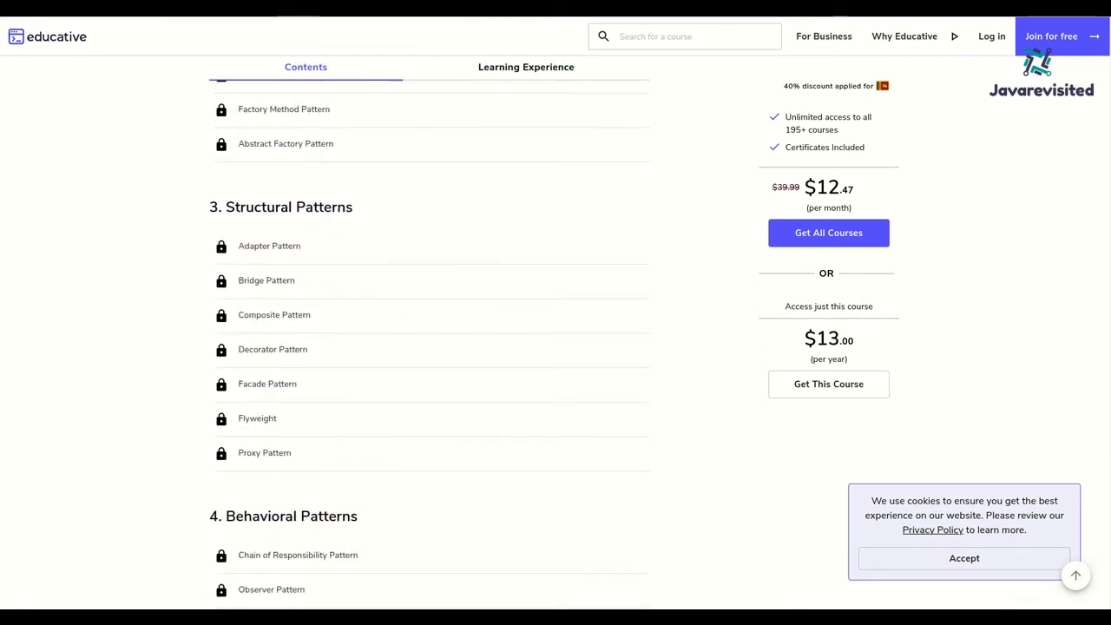
pyautogui.scroll(-3)
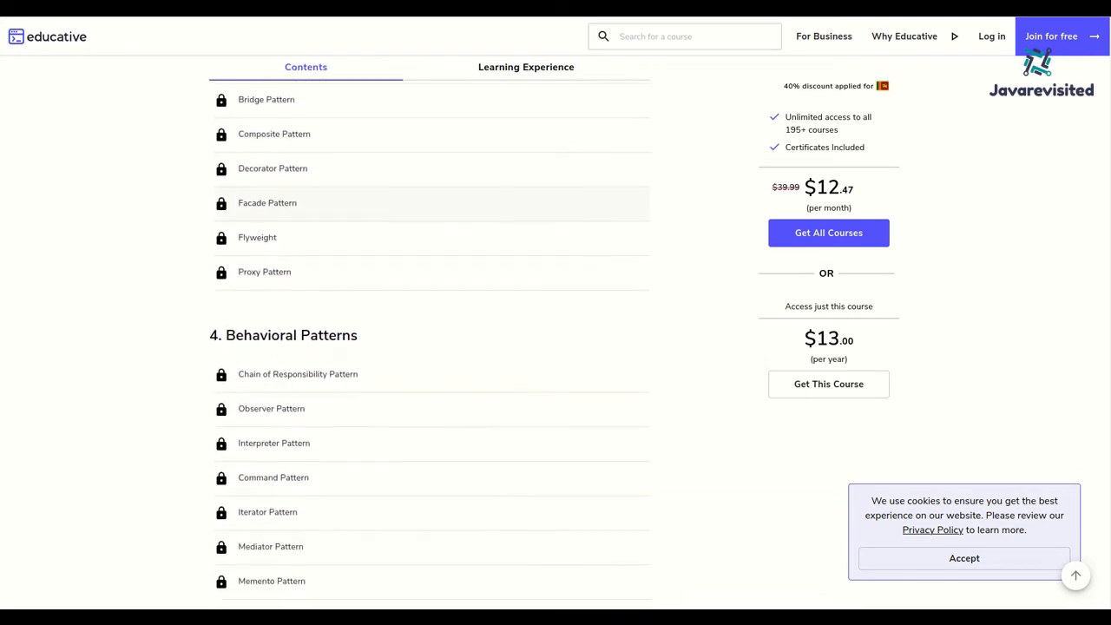
pyautogui.scroll(-3)
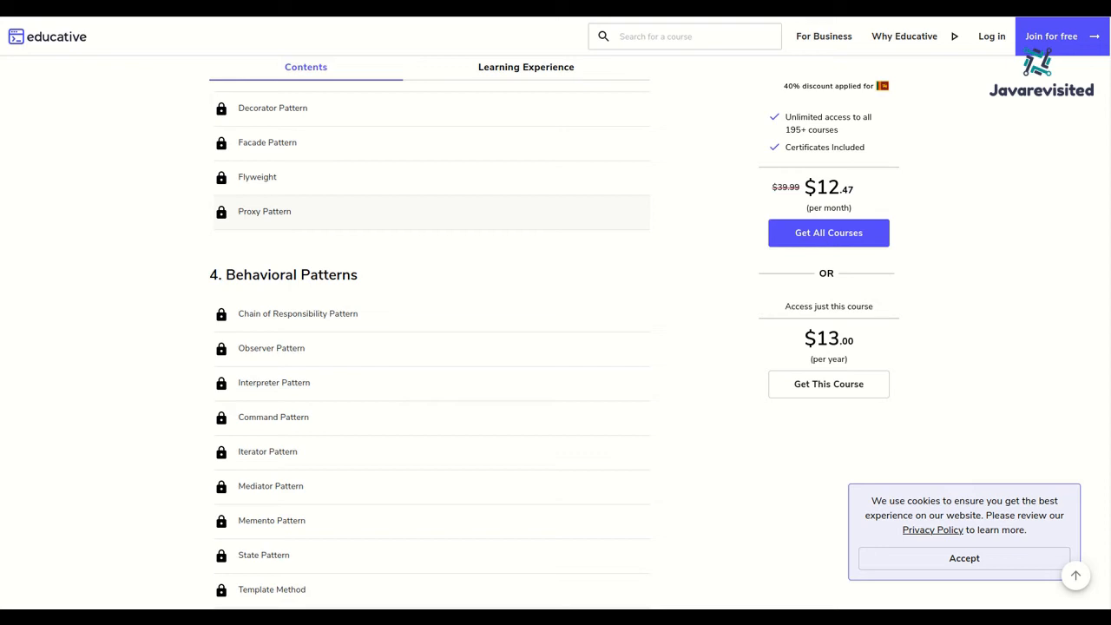
pyautogui.scroll(-3)
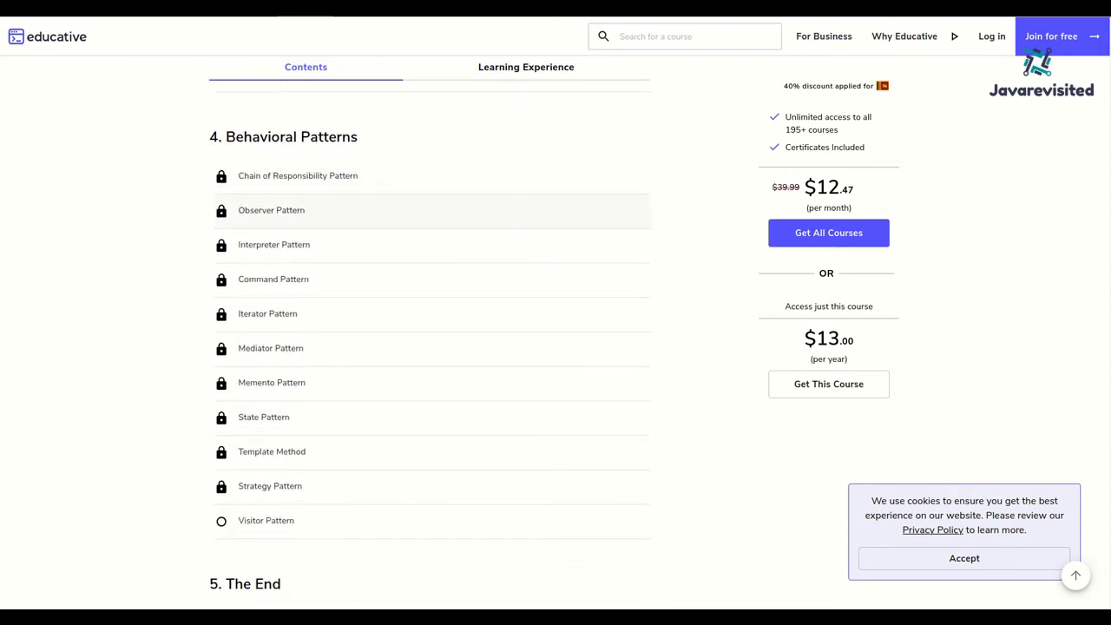
pyautogui.scroll(-3)
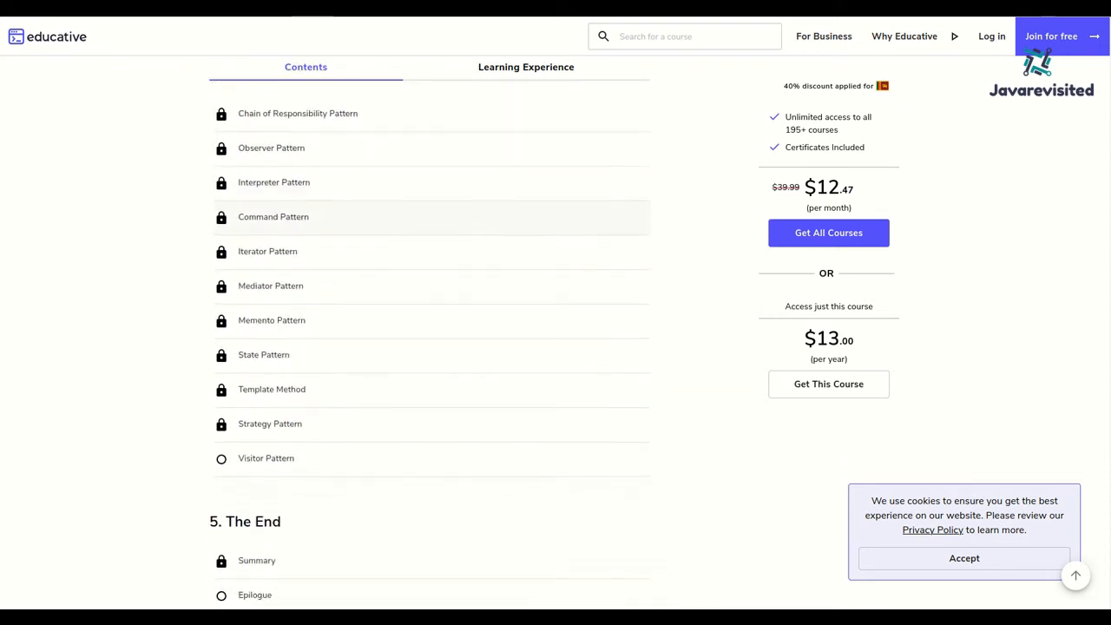
pyautogui.scroll(-3)
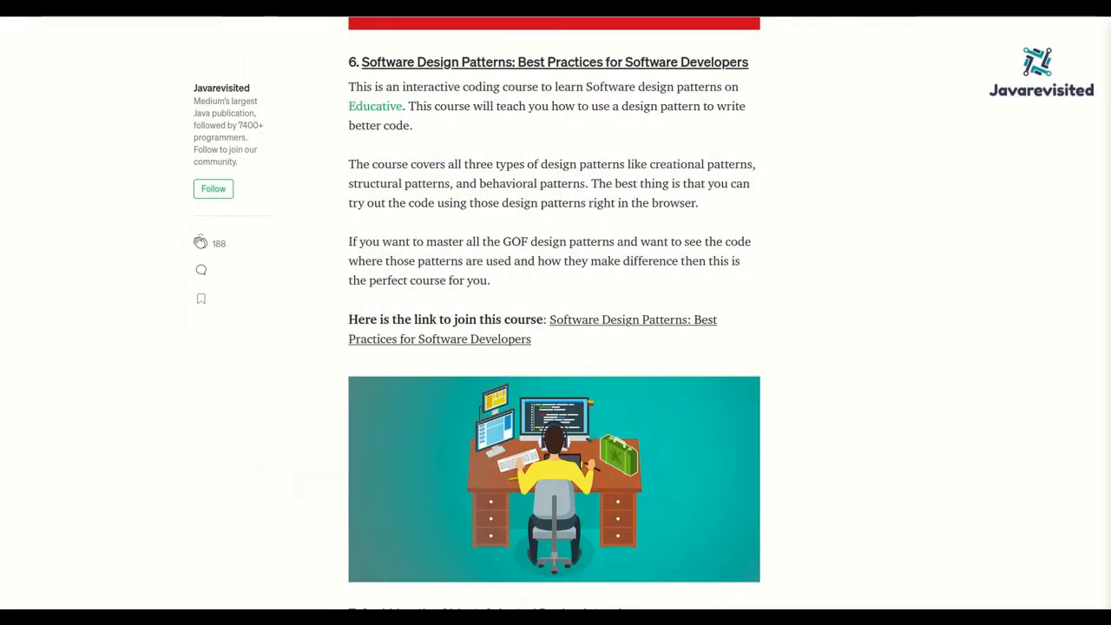
pyautogui.scroll(-3)
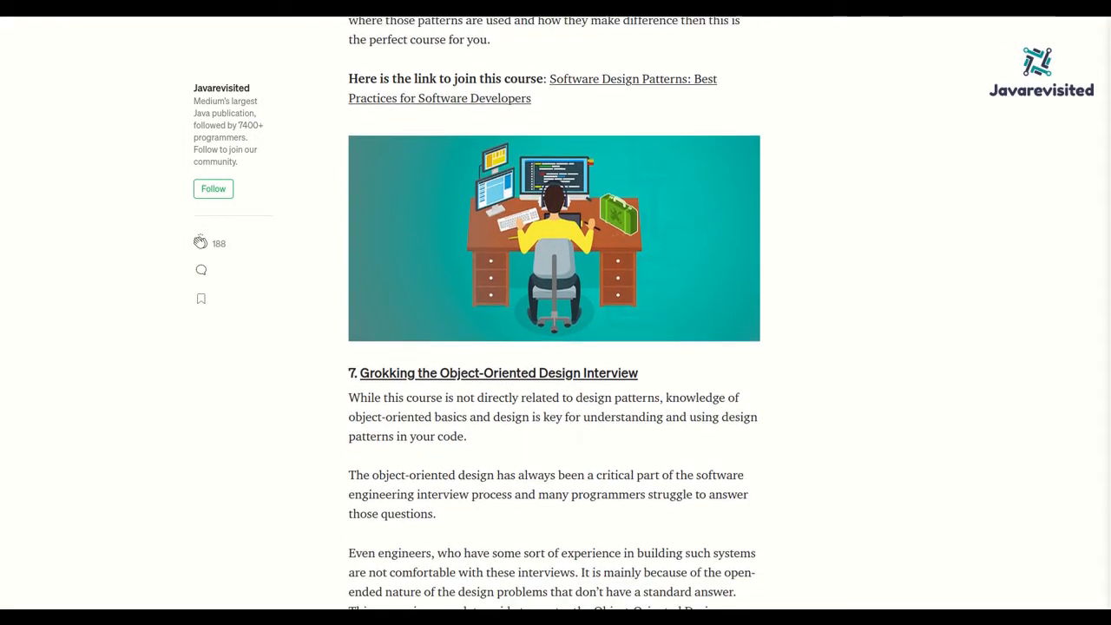
pyautogui.scroll(-3)
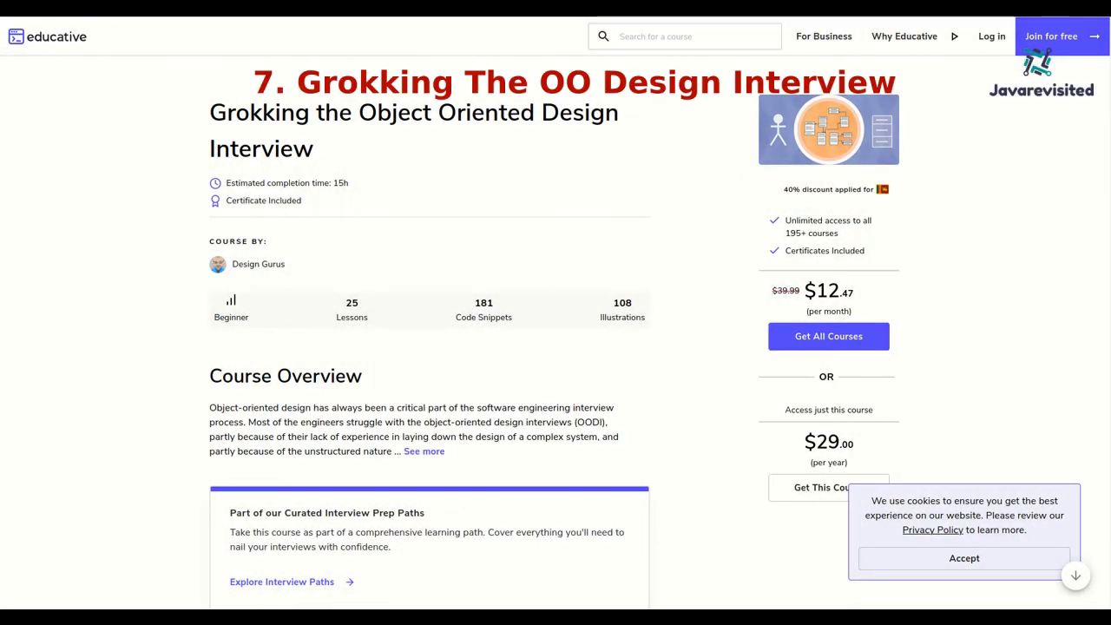
# - Expand the full Course Overview of Grokking the Object Oriented Design Interview on Educative
pyautogui.scroll(-3)
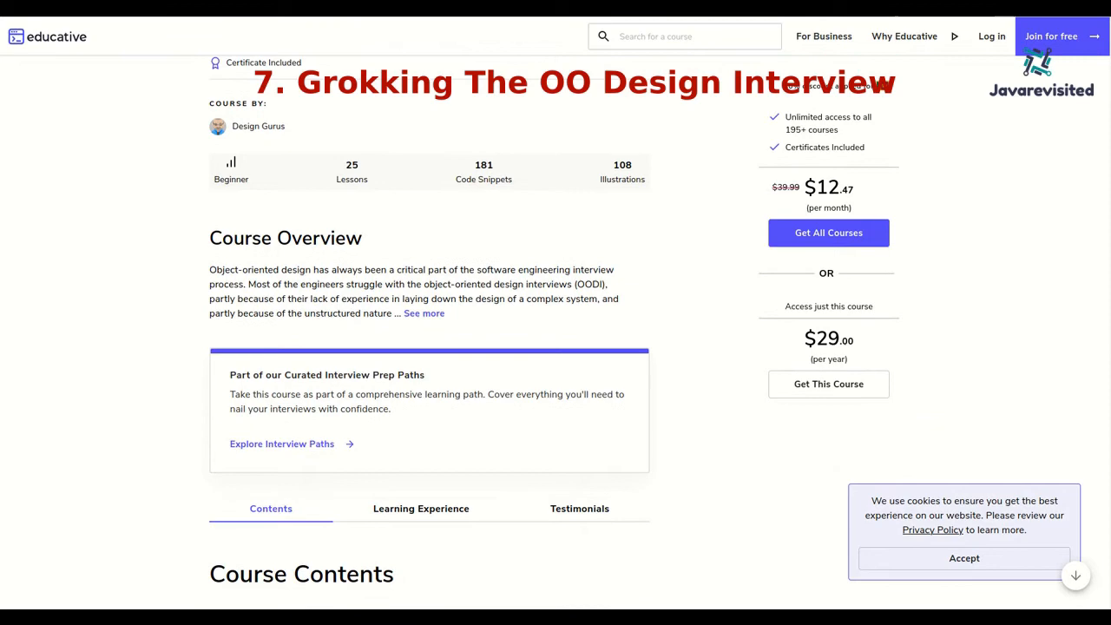
pyautogui.scroll(-3)
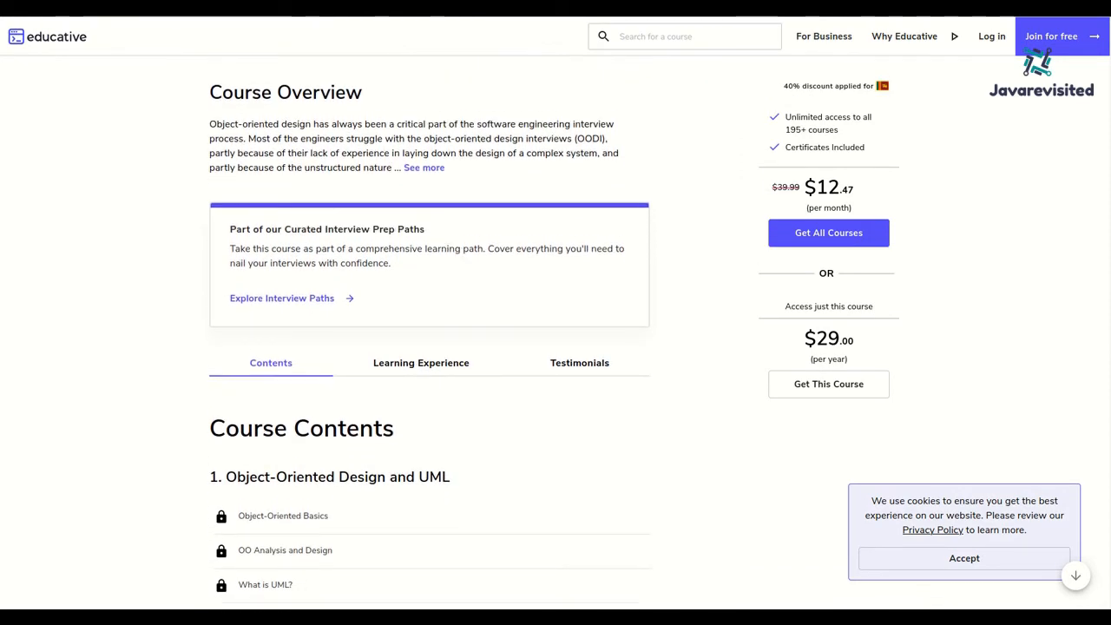
pyautogui.click(424, 167)
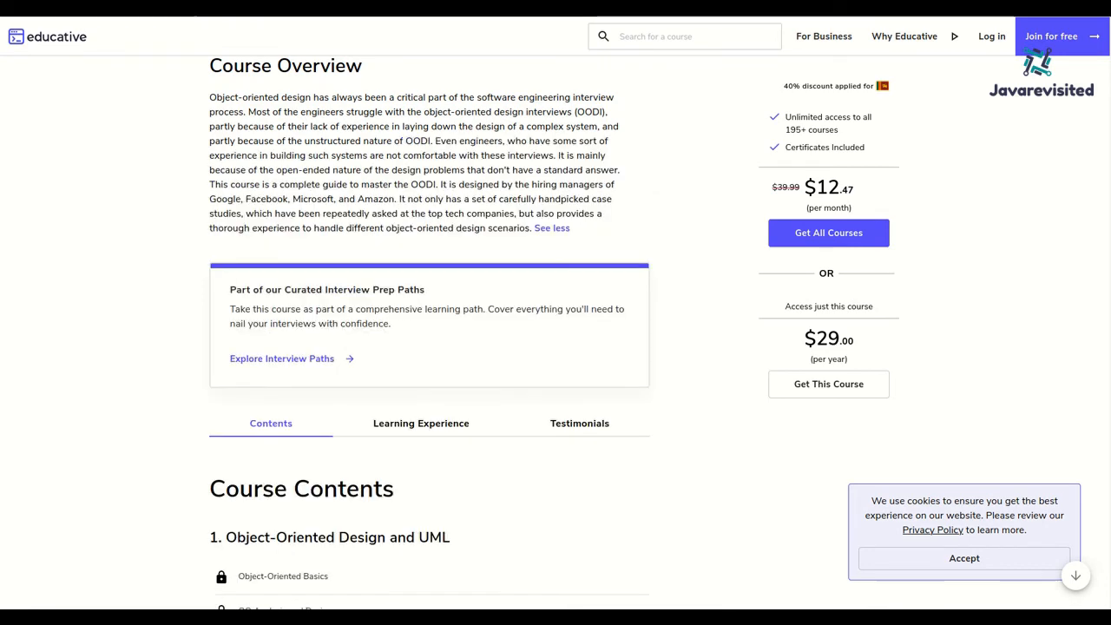
# - Read down the course contents through the Appendix to the 'How you will learn' section
pyautogui.scroll(-3)
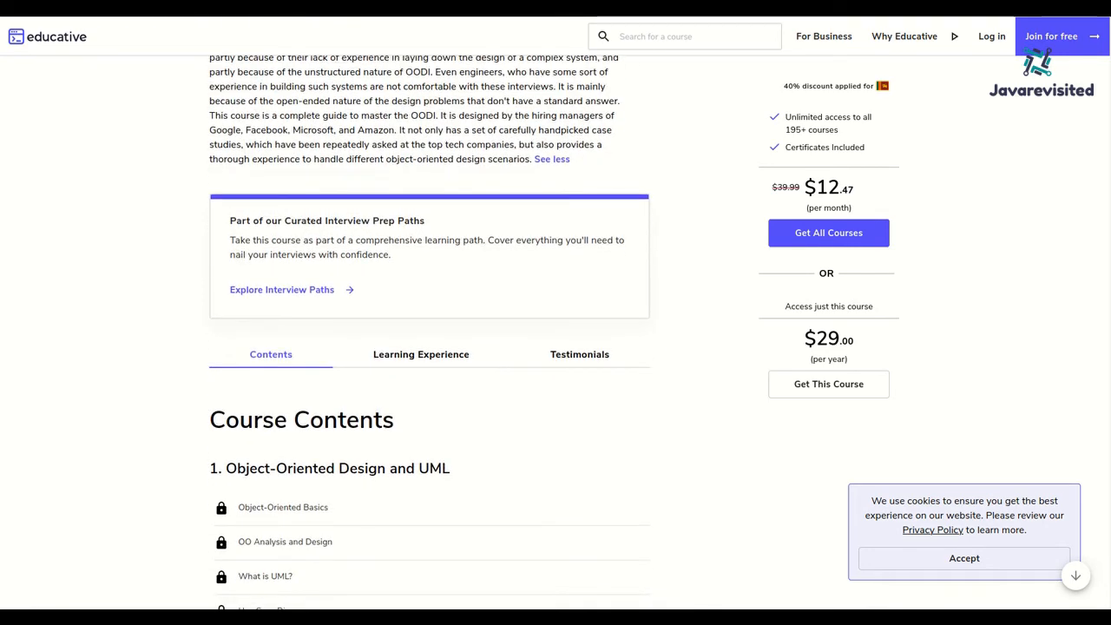
pyautogui.scroll(-3)
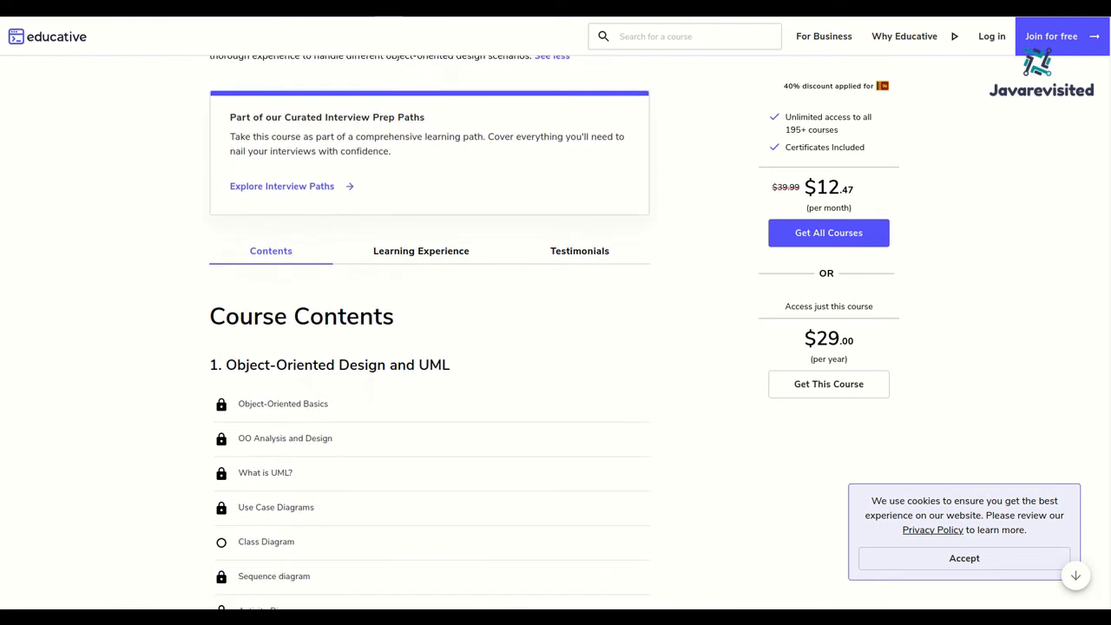
pyautogui.scroll(-3)
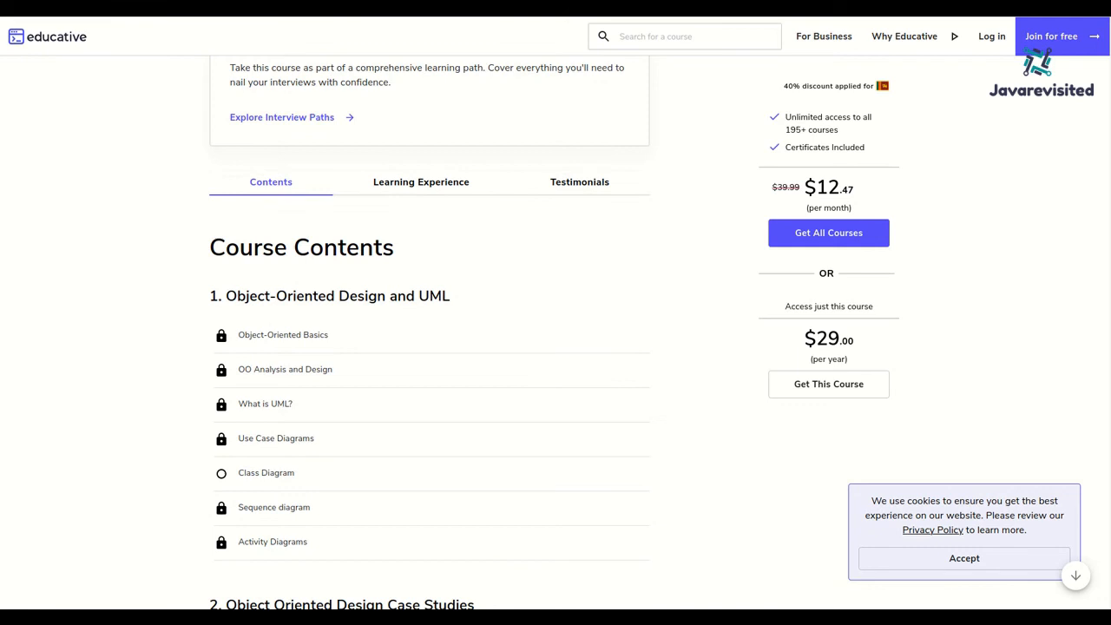
pyautogui.scroll(-3)
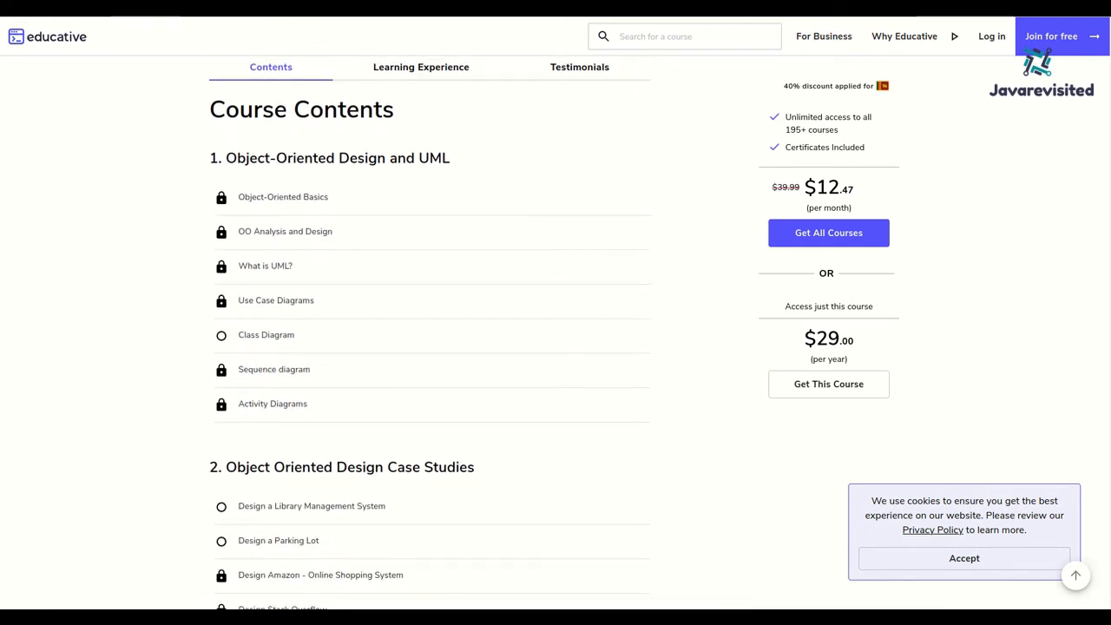
pyautogui.scroll(-3)
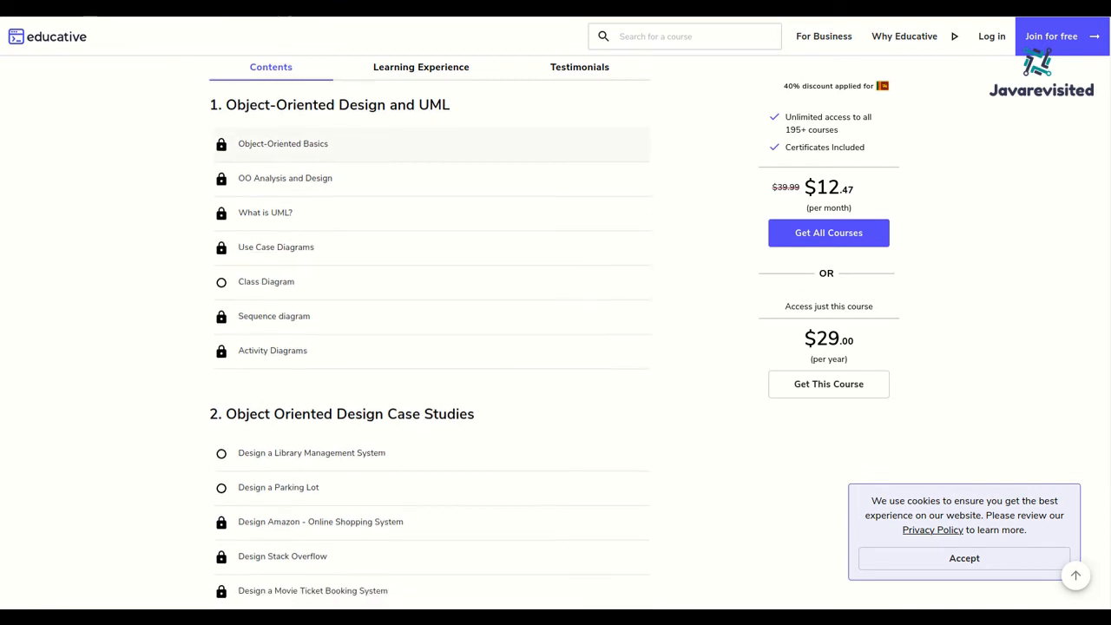
pyautogui.scroll(-3)
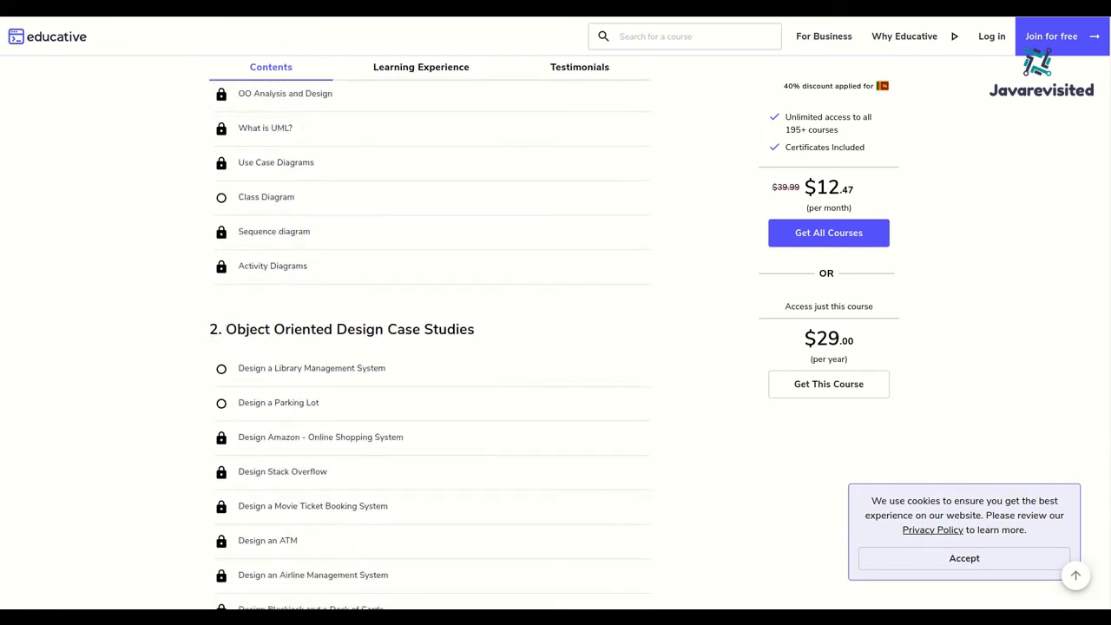
pyautogui.scroll(-3)
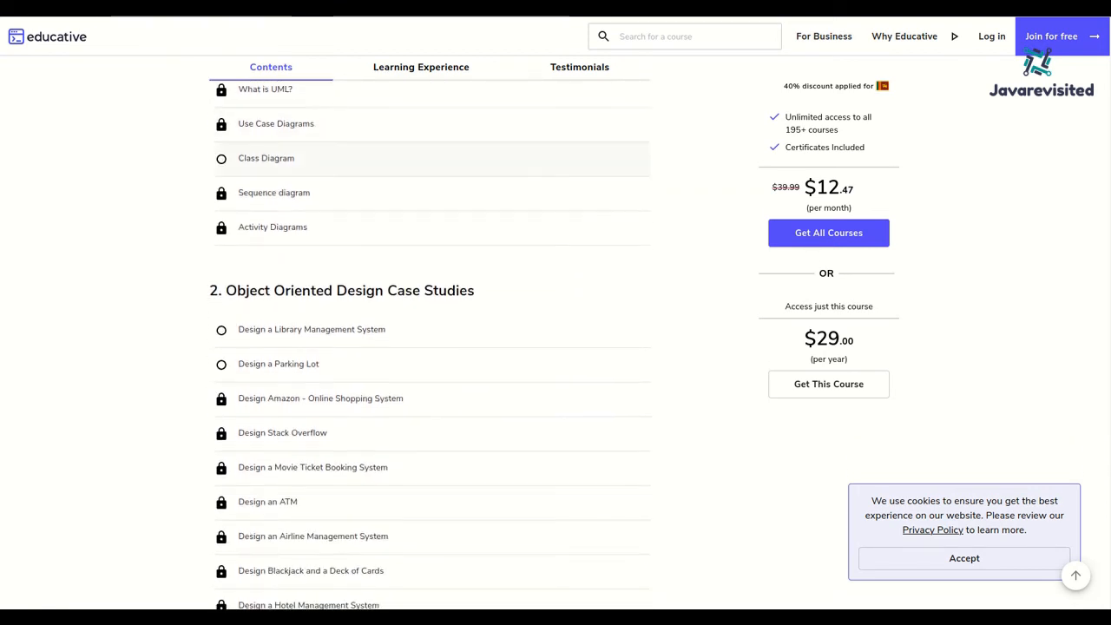
pyautogui.scroll(-3)
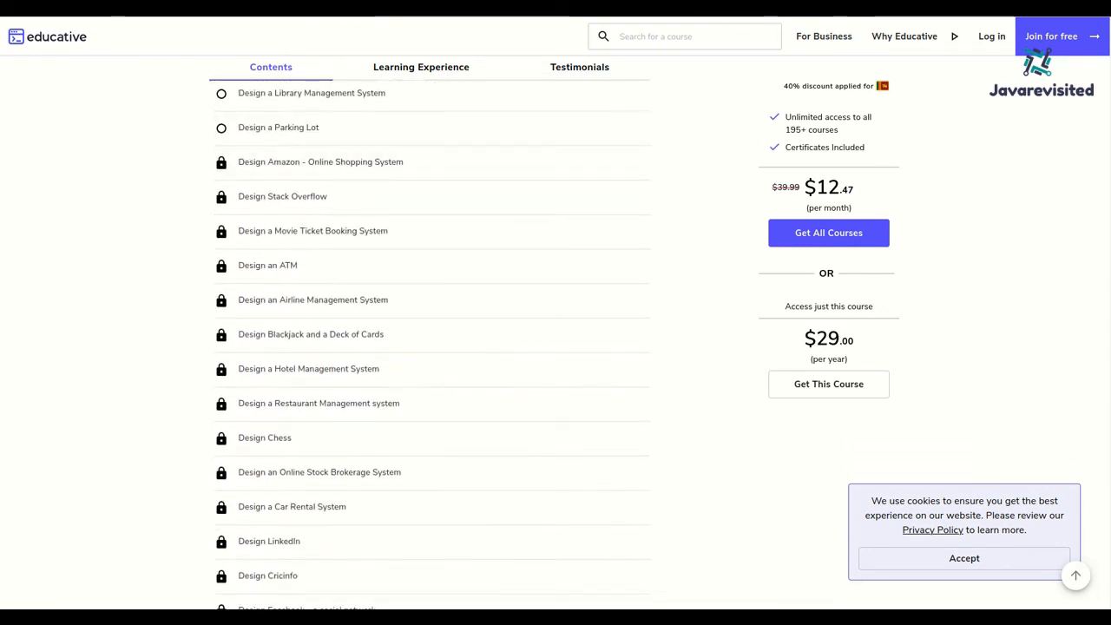
pyautogui.scroll(-3)
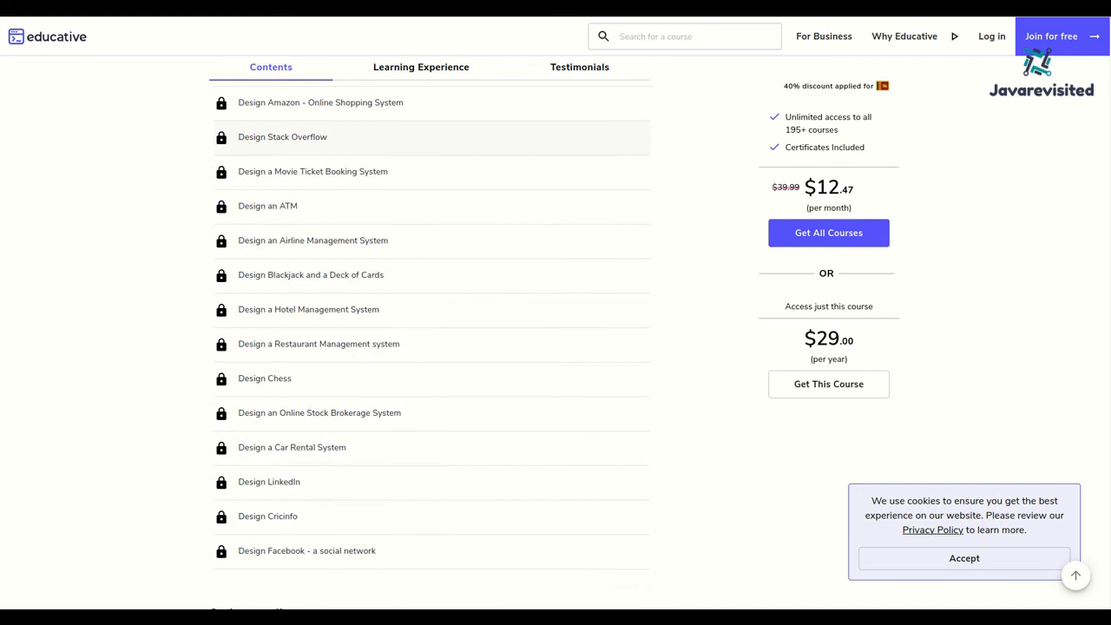
pyautogui.scroll(-3)
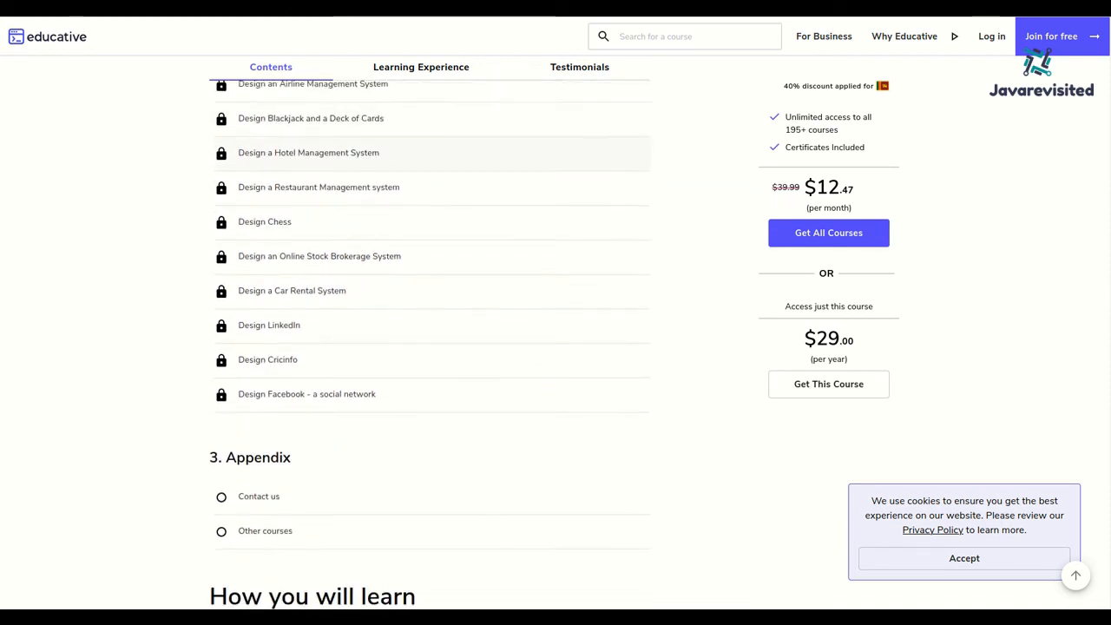
pyautogui.scroll(-3)
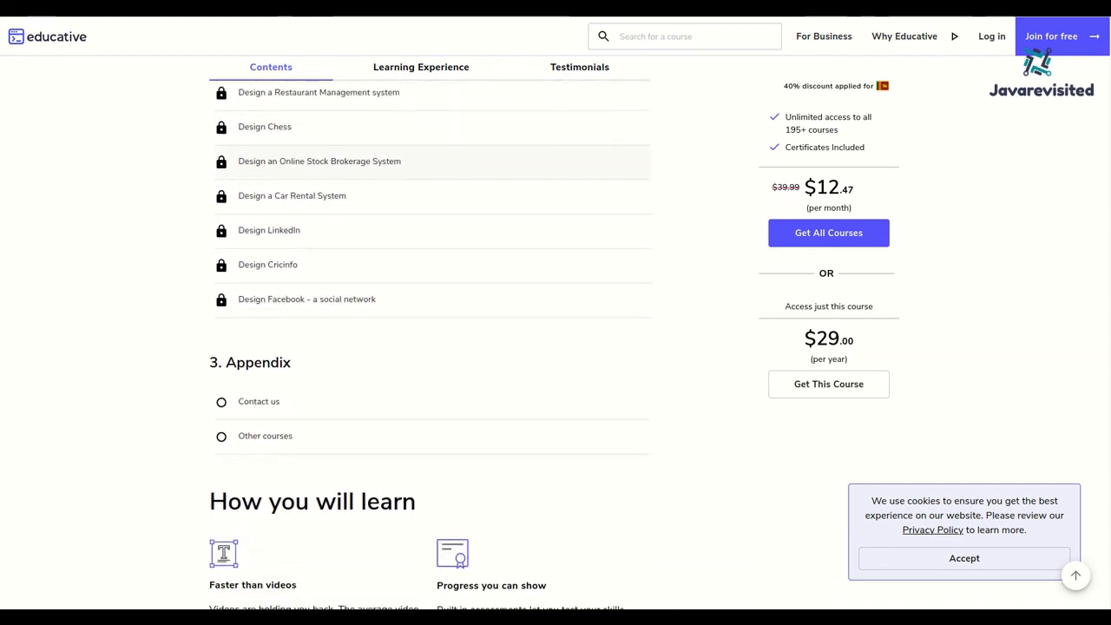
pyautogui.scroll(-3)
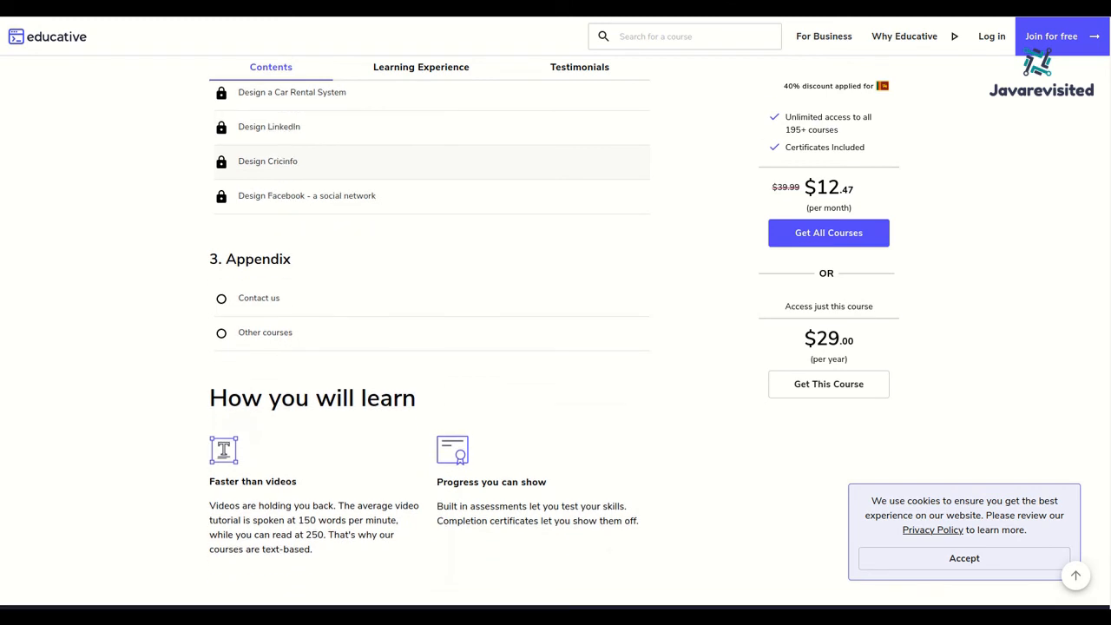
pyautogui.scroll(-3)
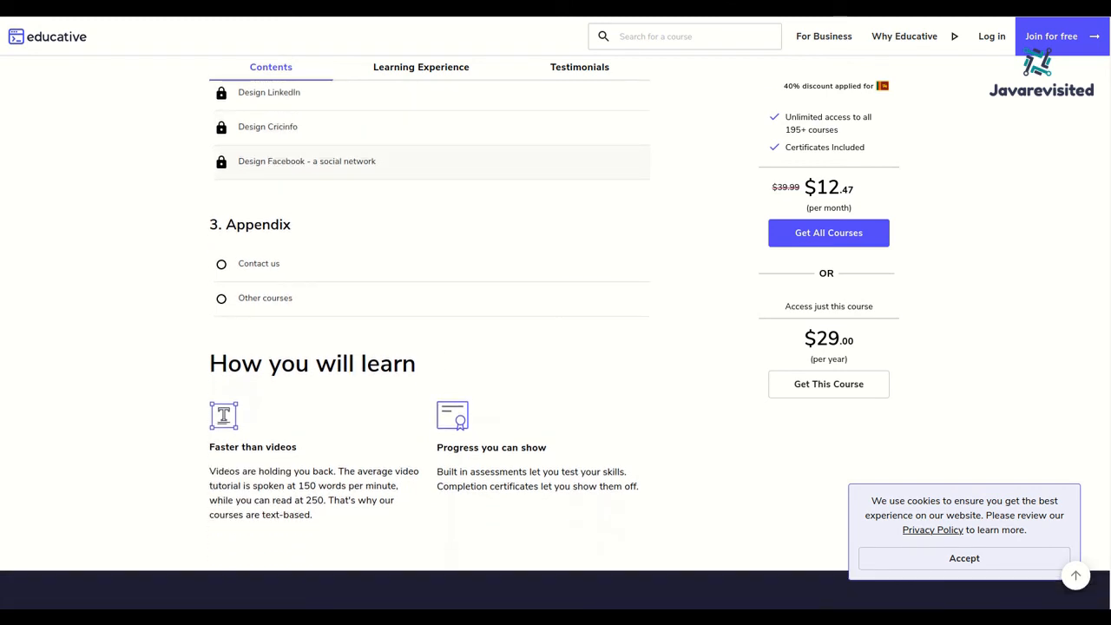
pyautogui.scroll(-3)
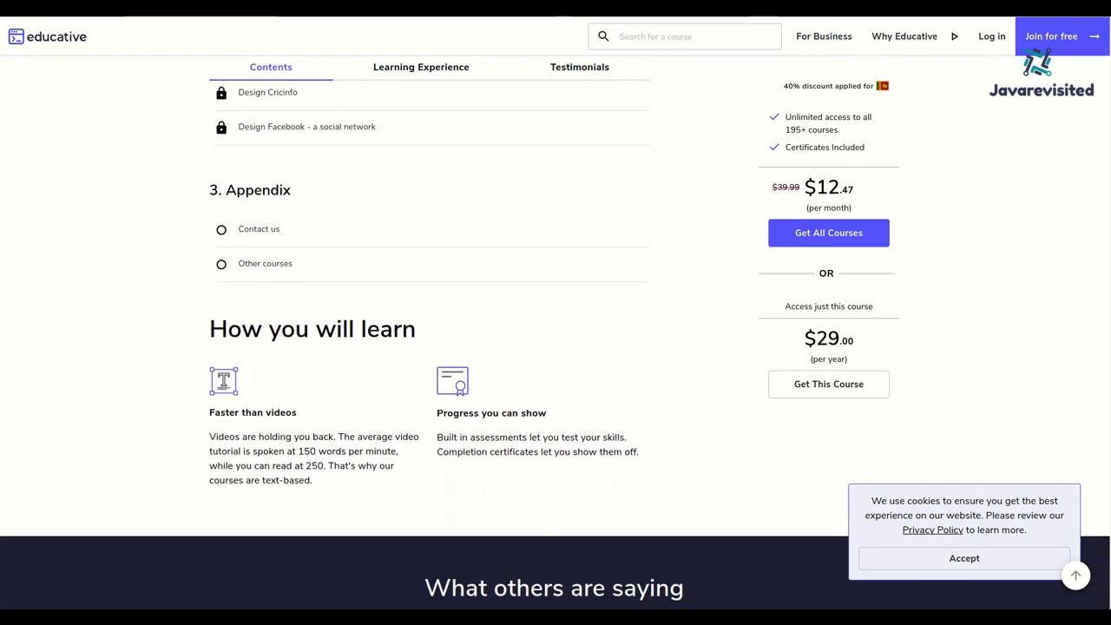
pyautogui.scroll(-3)
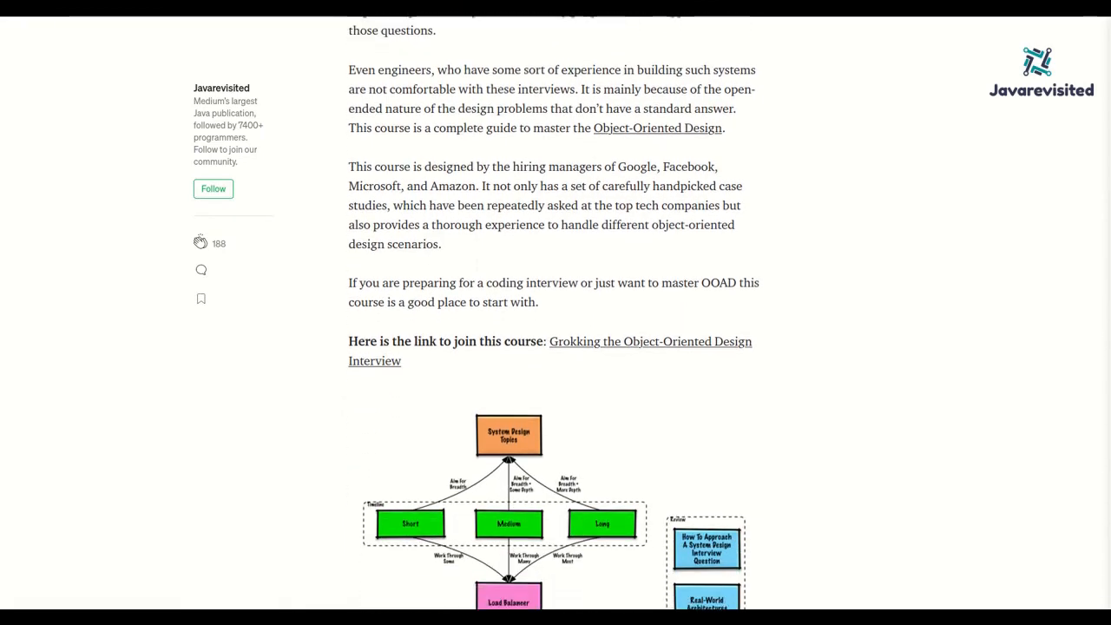
# - Scroll the Medium article past the diagram to its closing summary and Other Java resources links
pyautogui.scroll(-3)
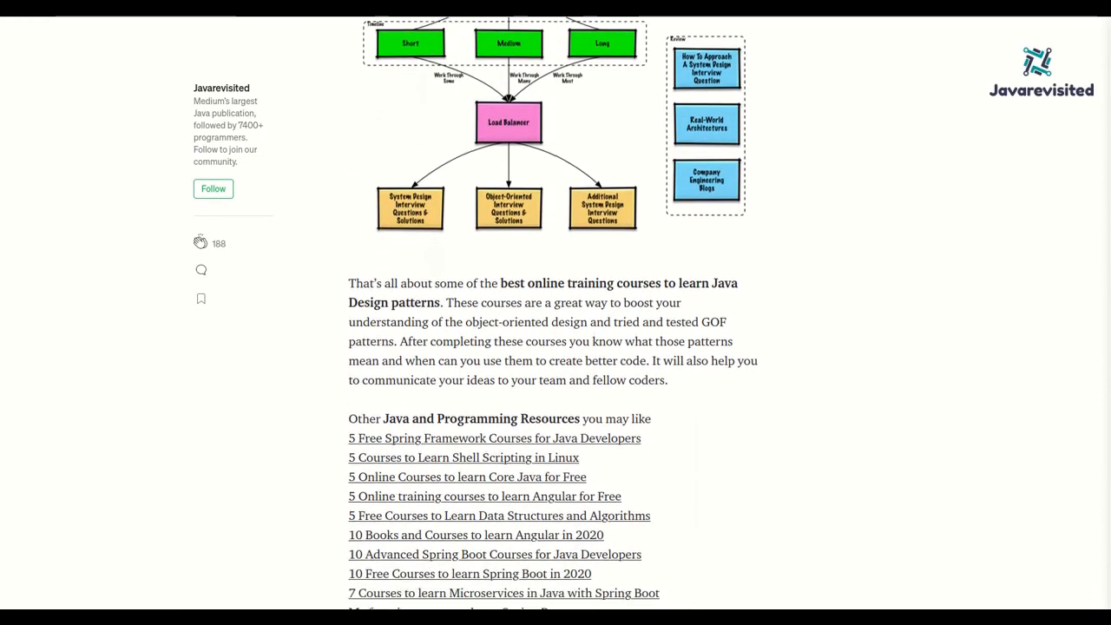
pyautogui.scroll(-3)
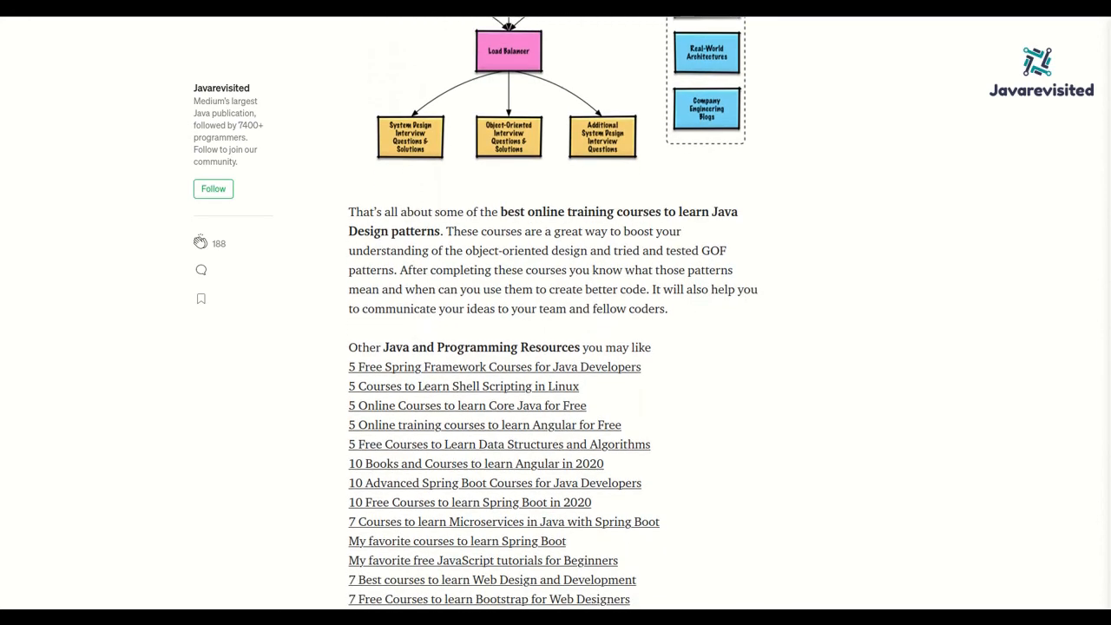